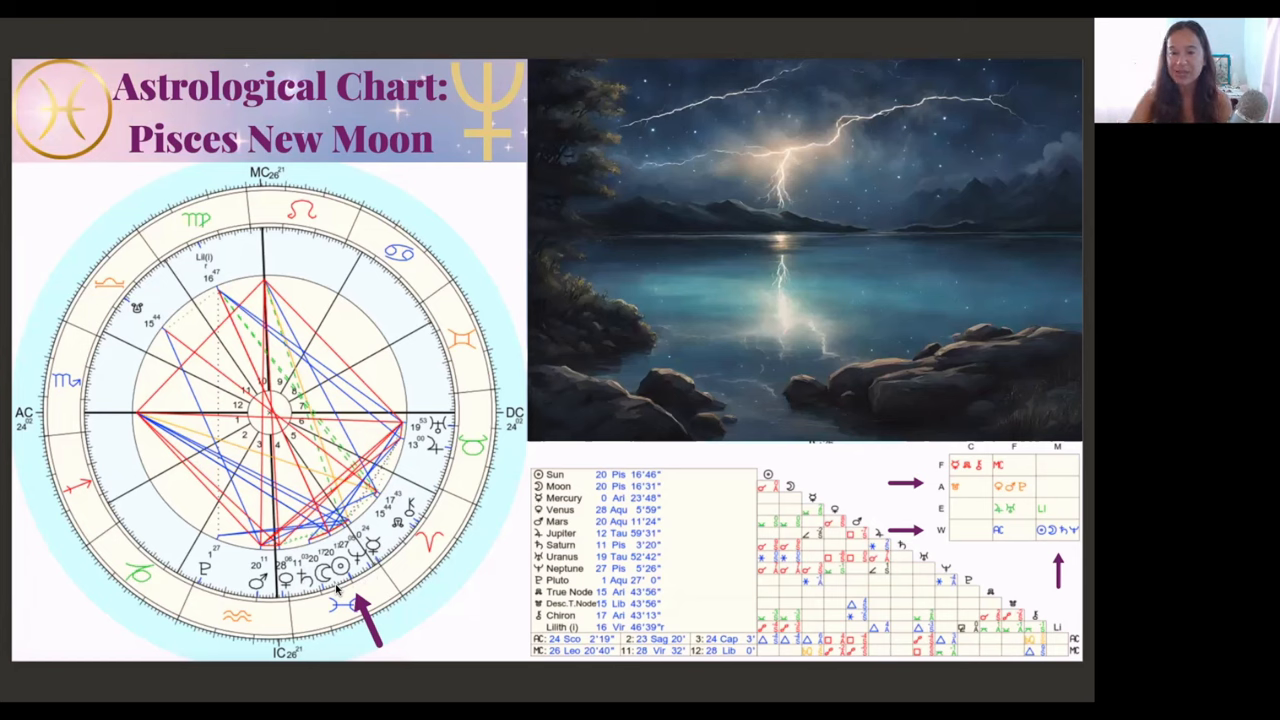
mouse_move(276, 608)
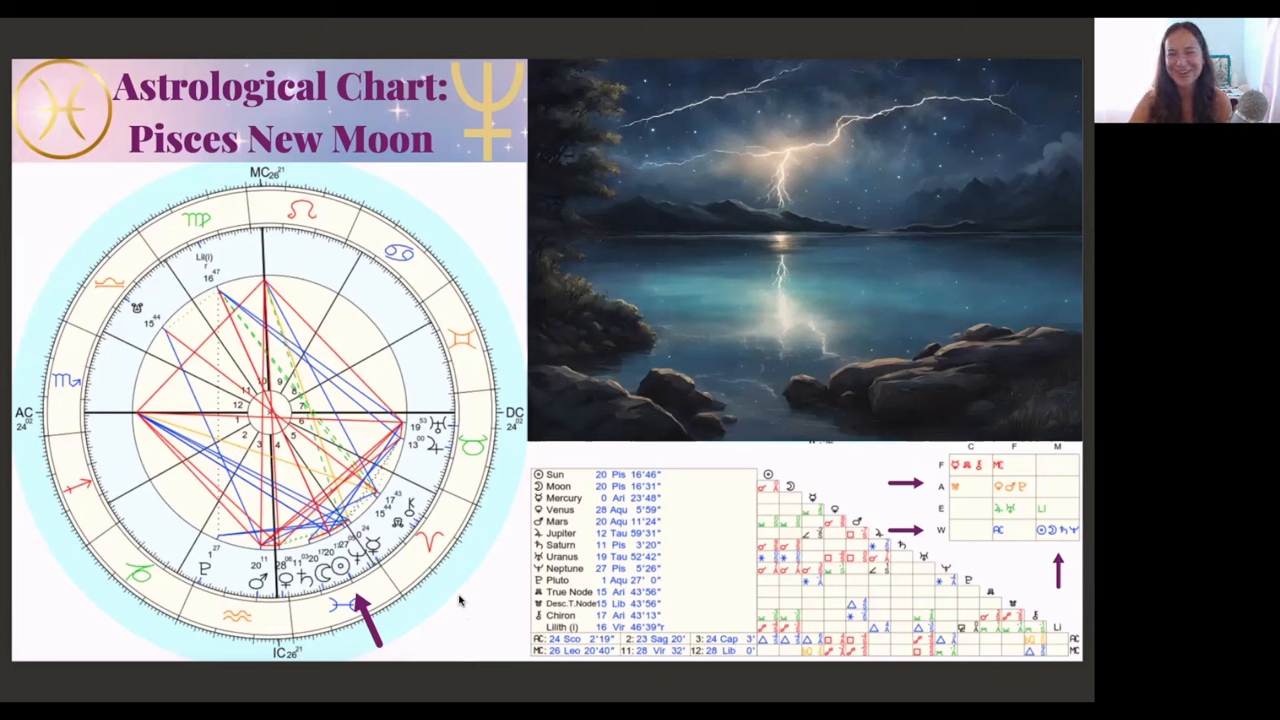
mouse_move(808, 248)
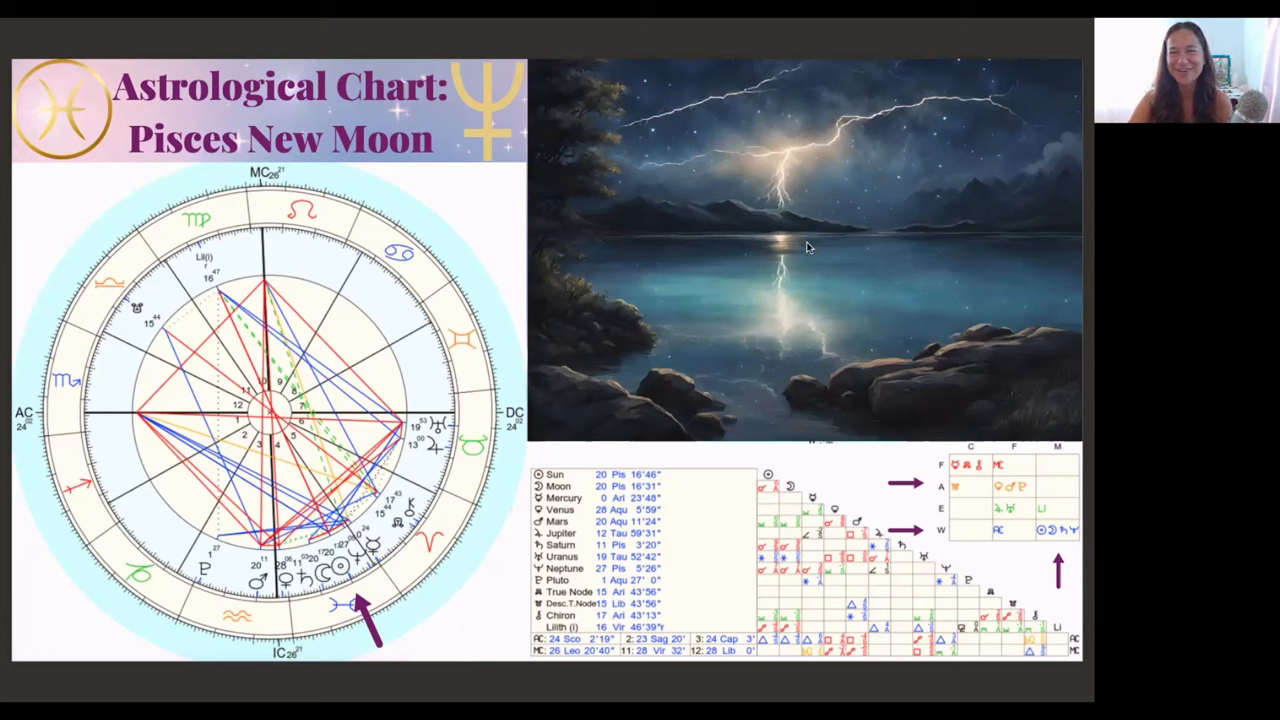
mouse_move(684, 292)
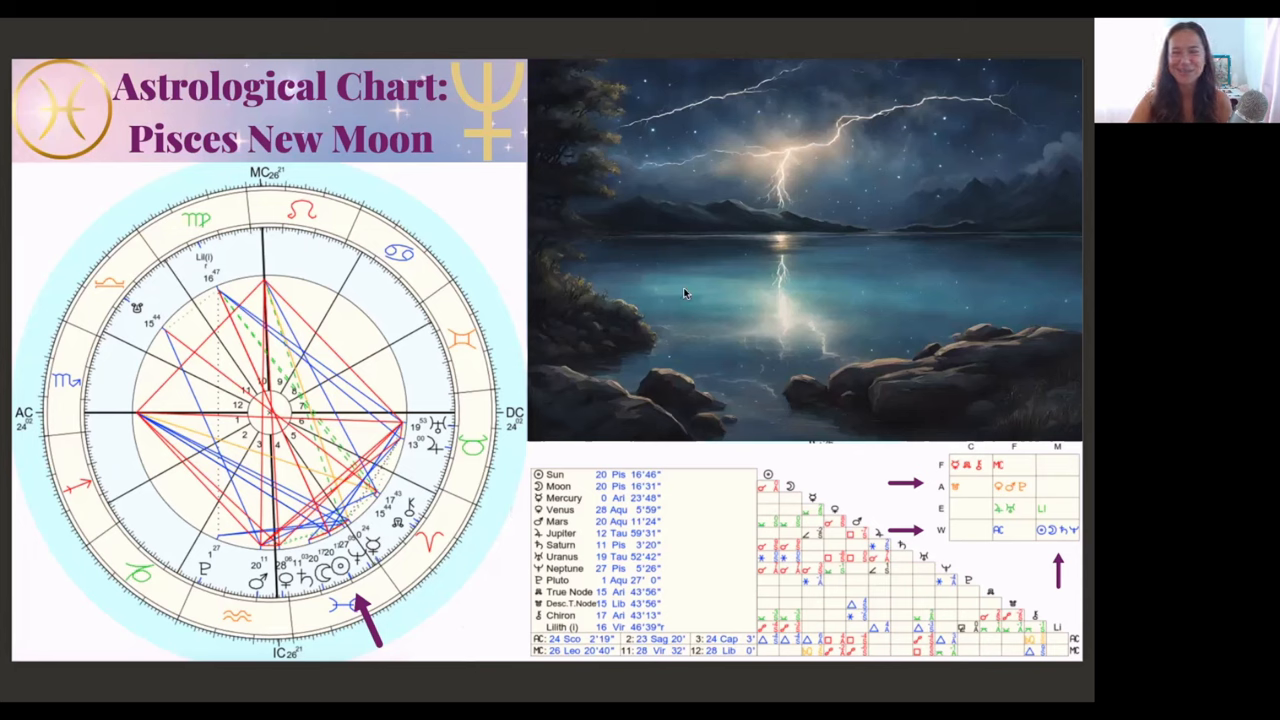
mouse_move(770, 298)
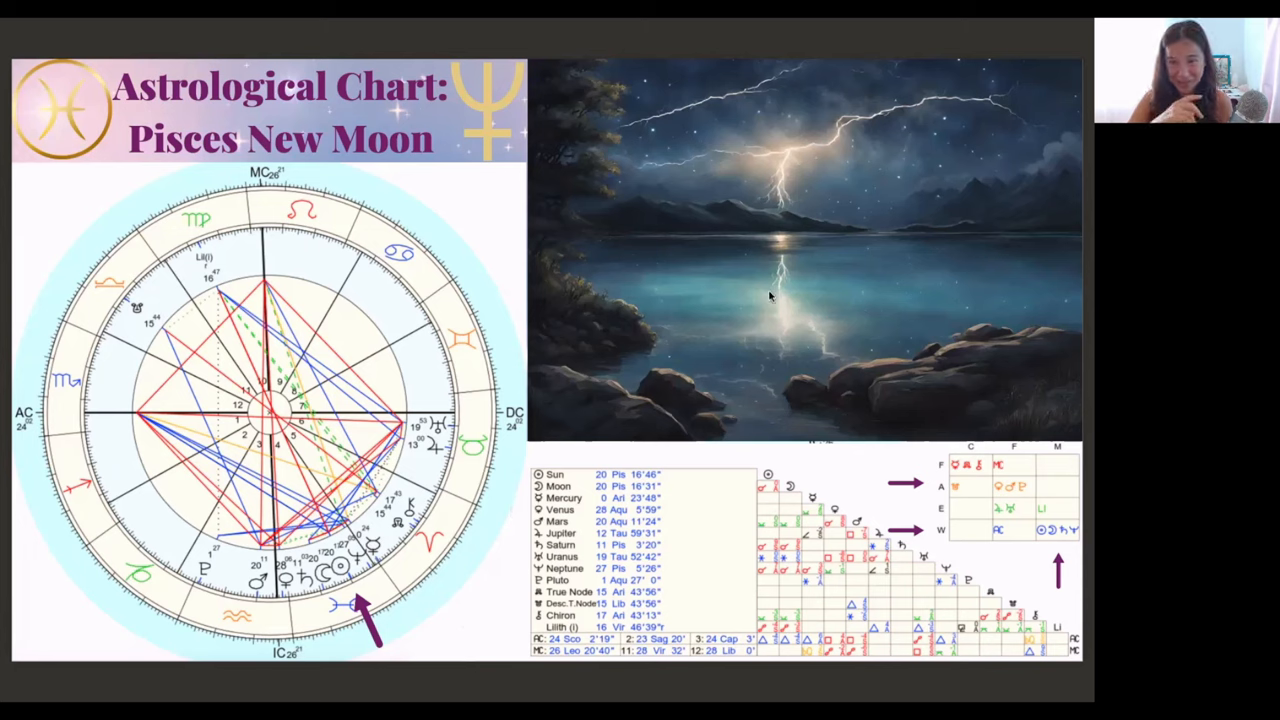
mouse_move(778, 338)
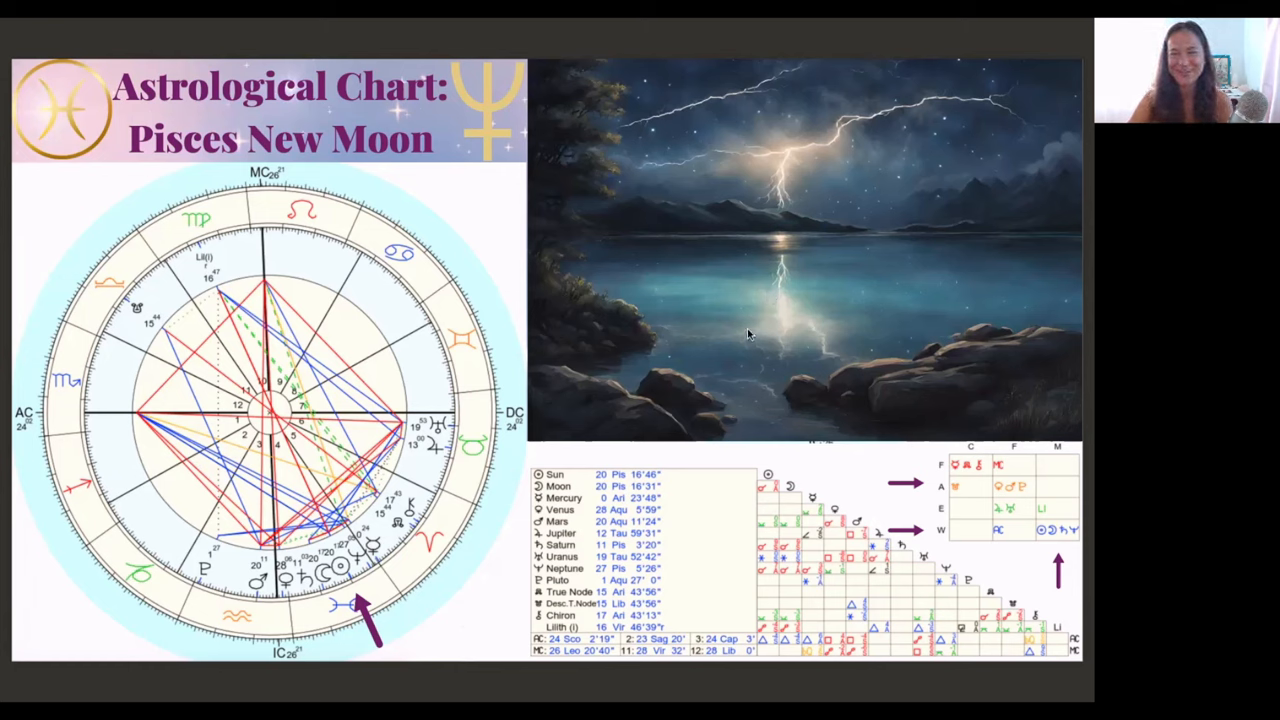
mouse_move(788, 296)
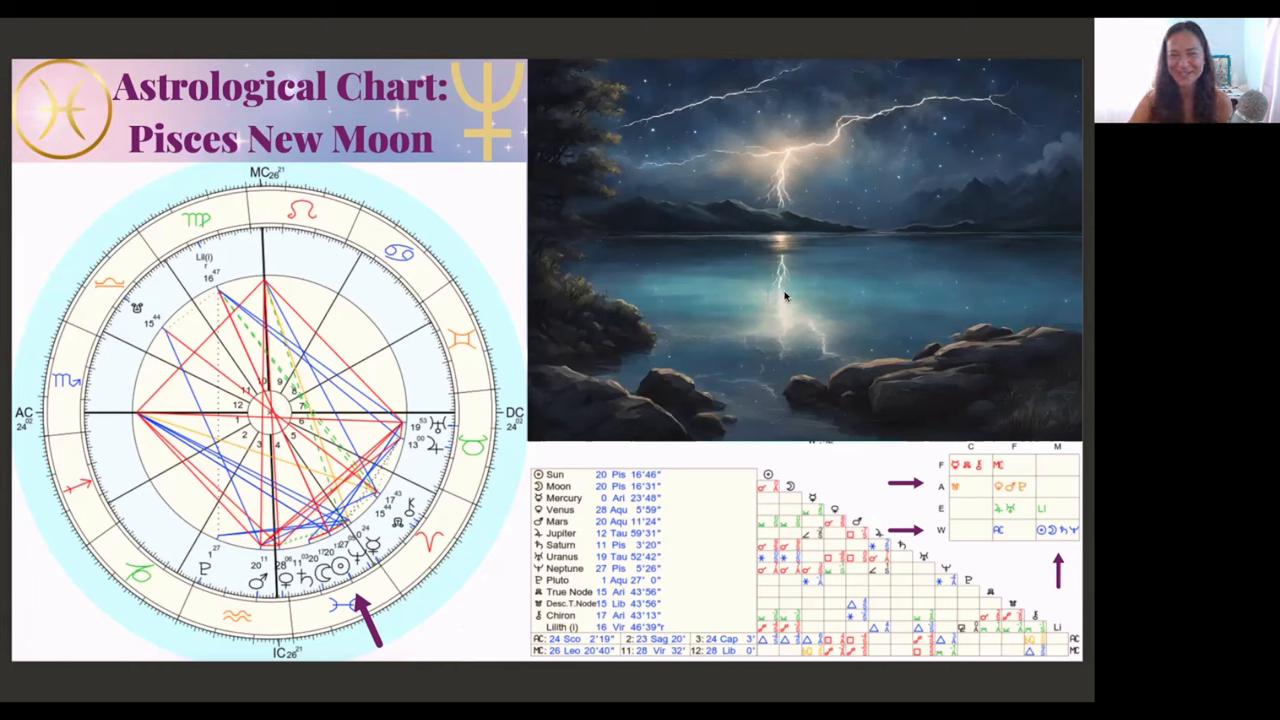
mouse_move(776, 252)
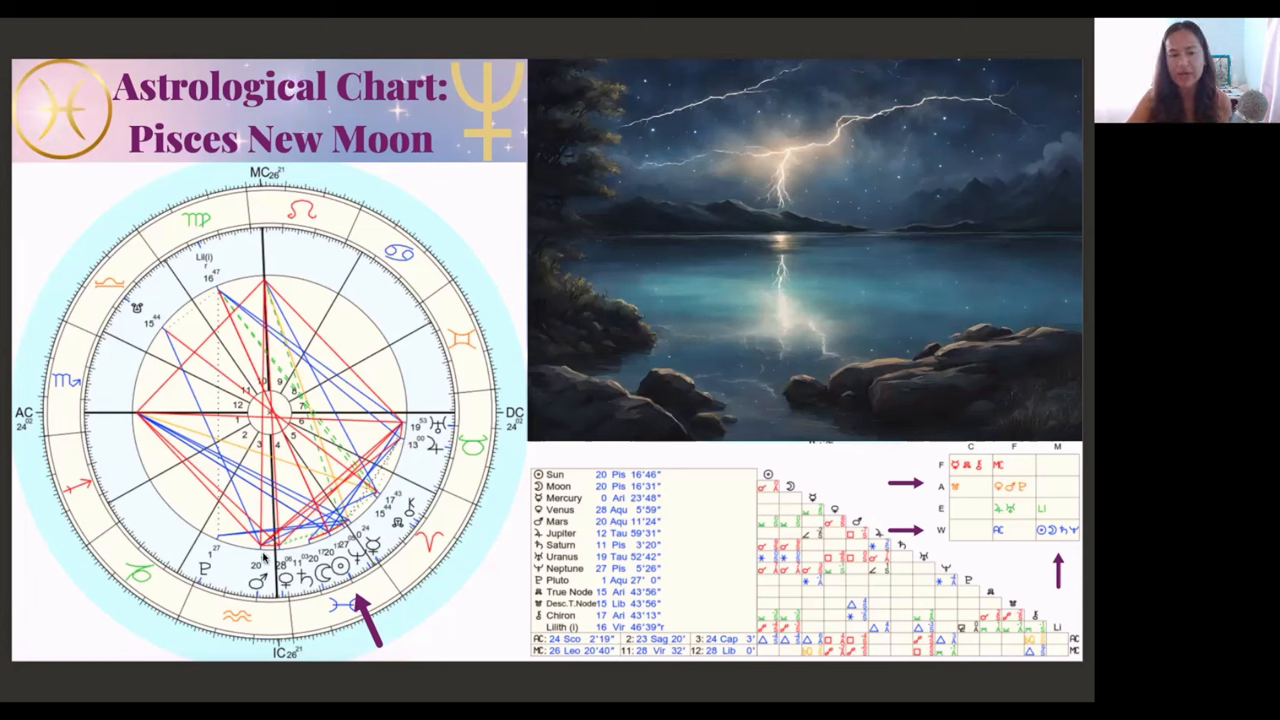
mouse_move(268, 602)
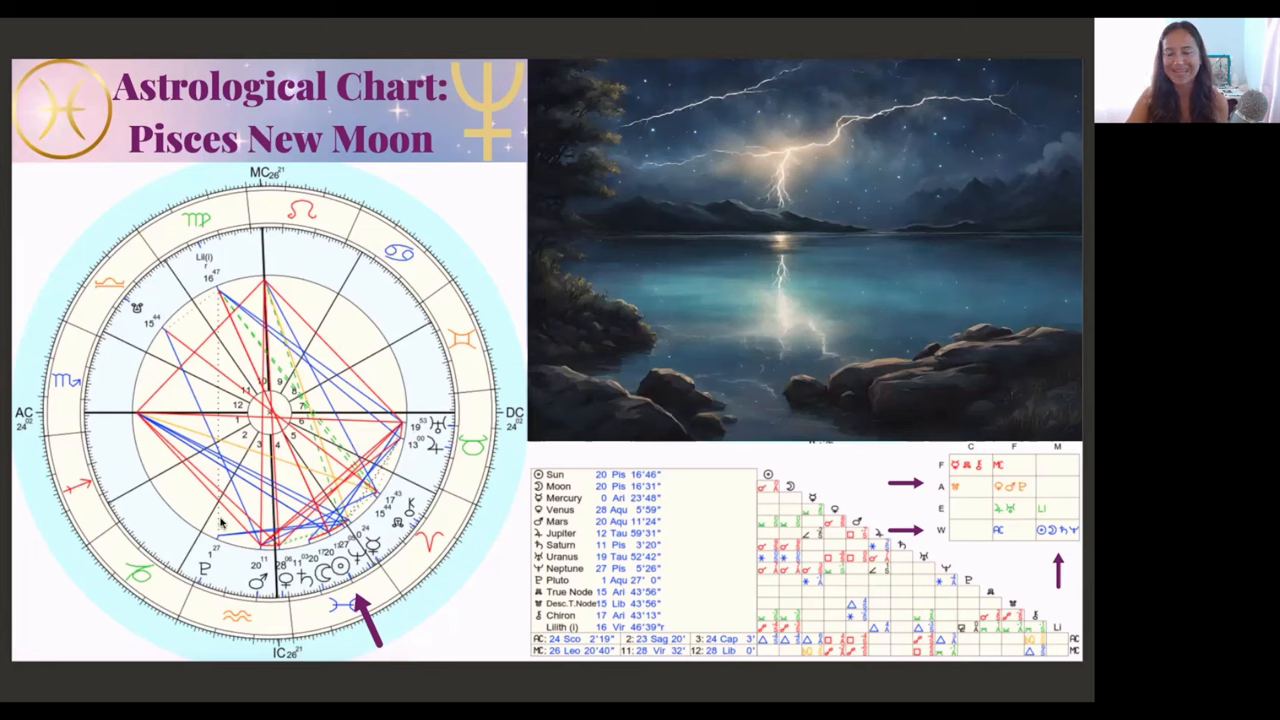
mouse_move(172, 352)
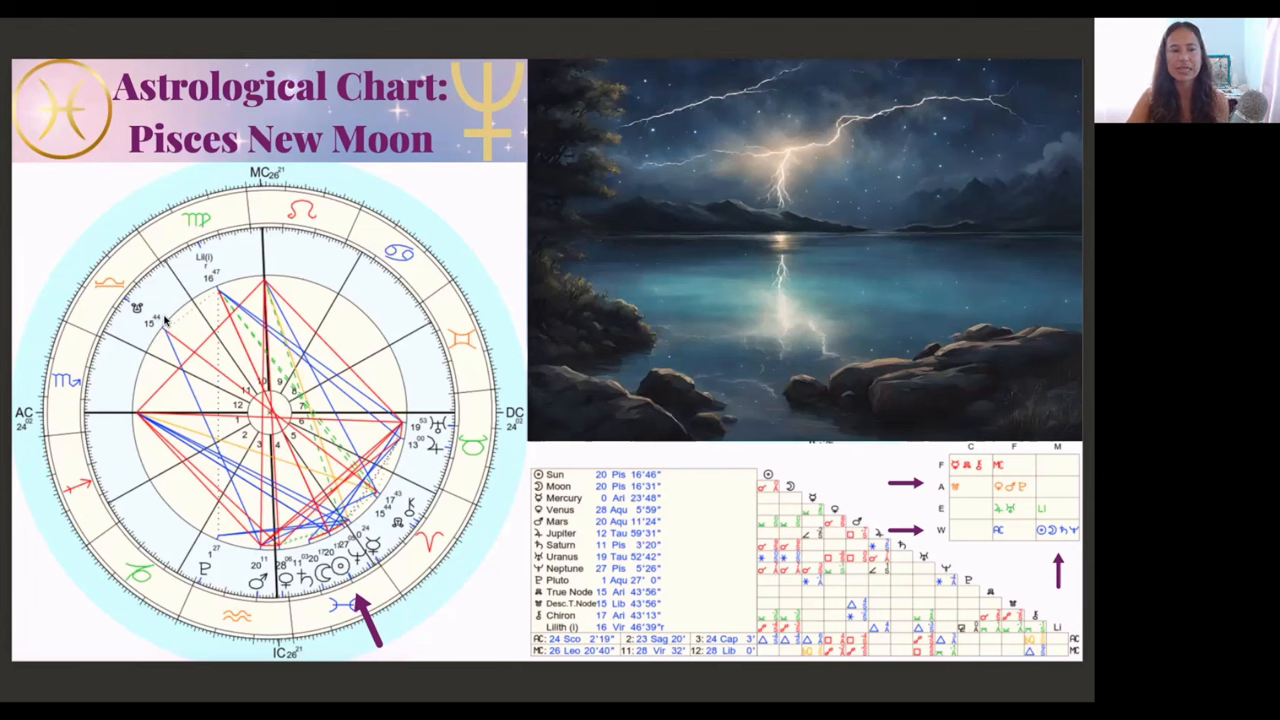
mouse_move(158, 340)
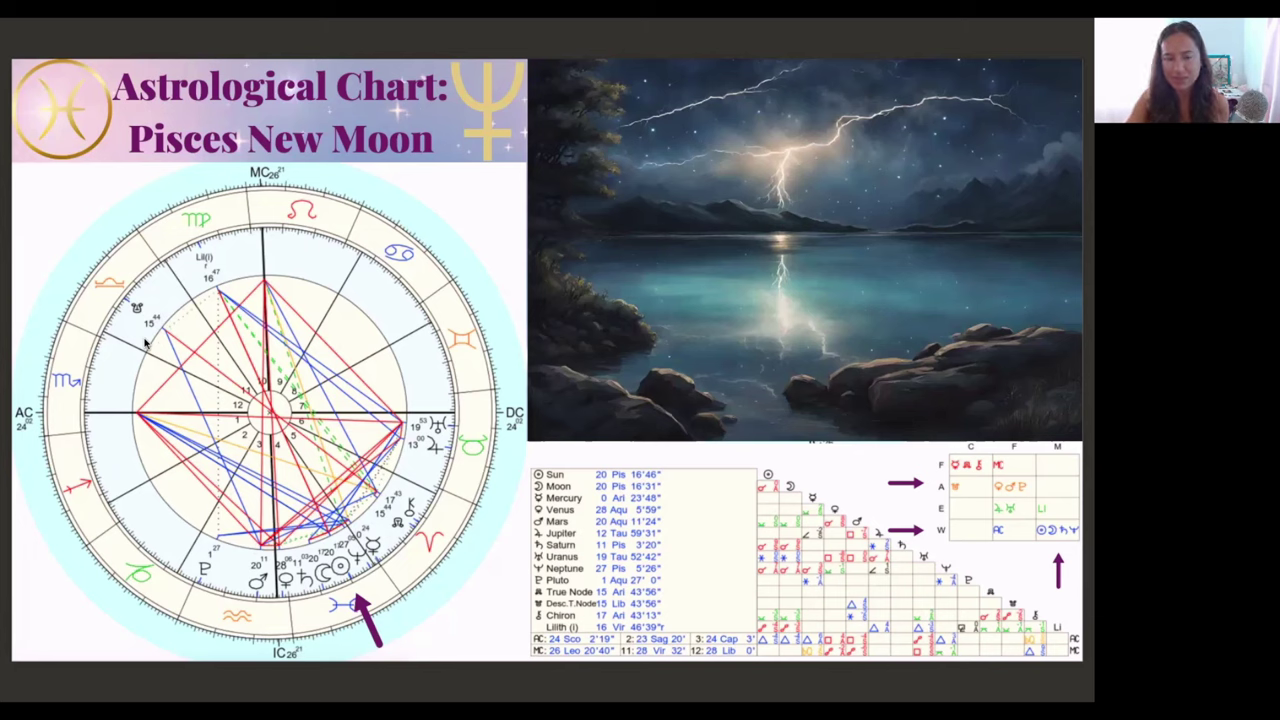
mouse_move(192, 388)
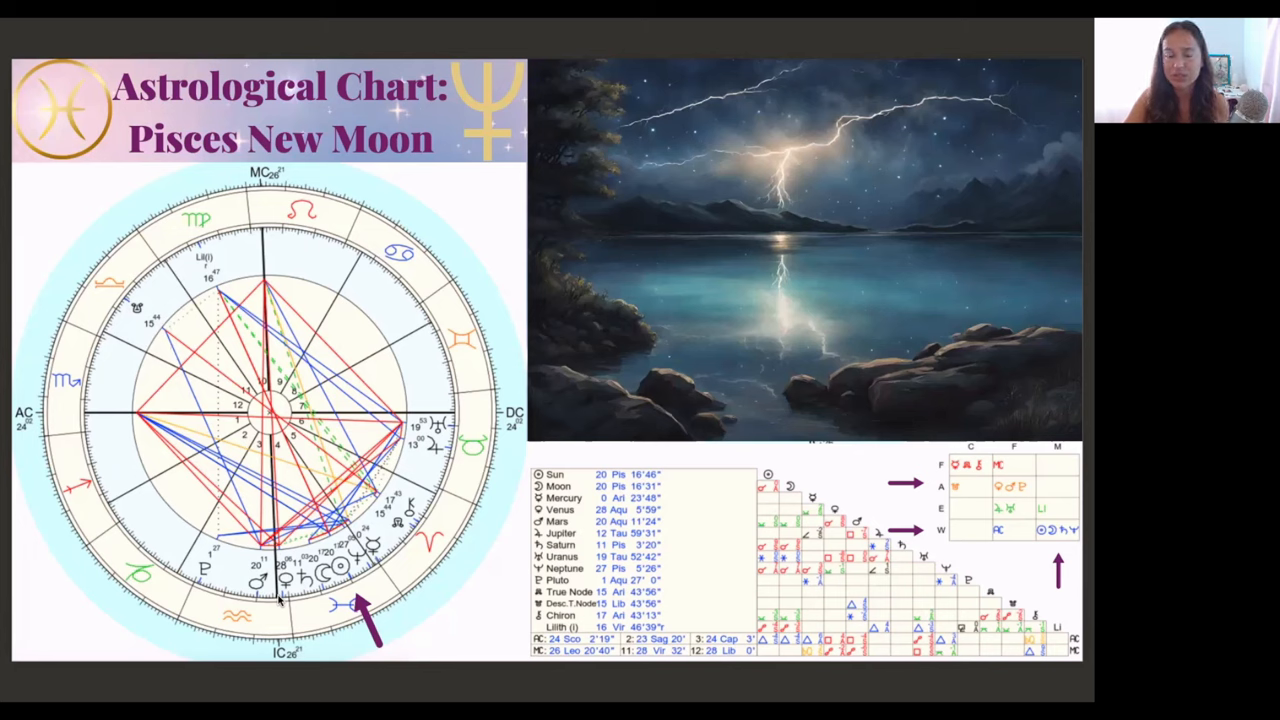
mouse_move(160, 300)
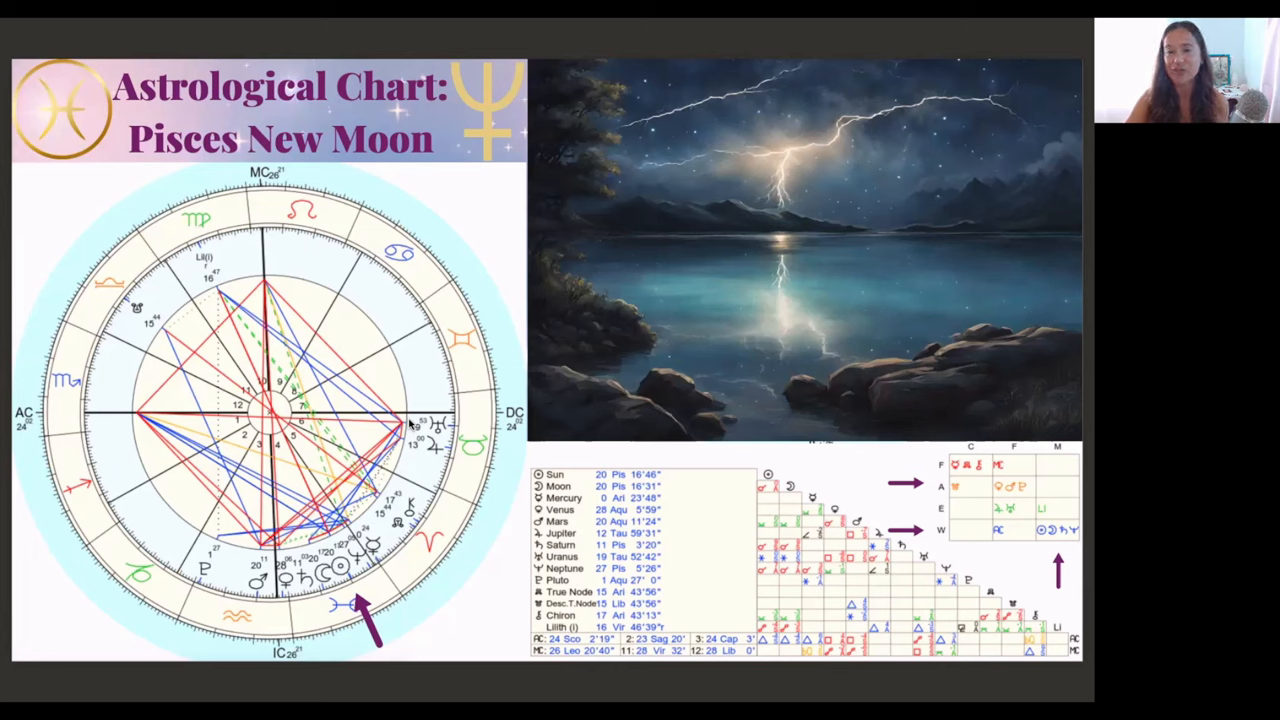
mouse_move(356, 516)
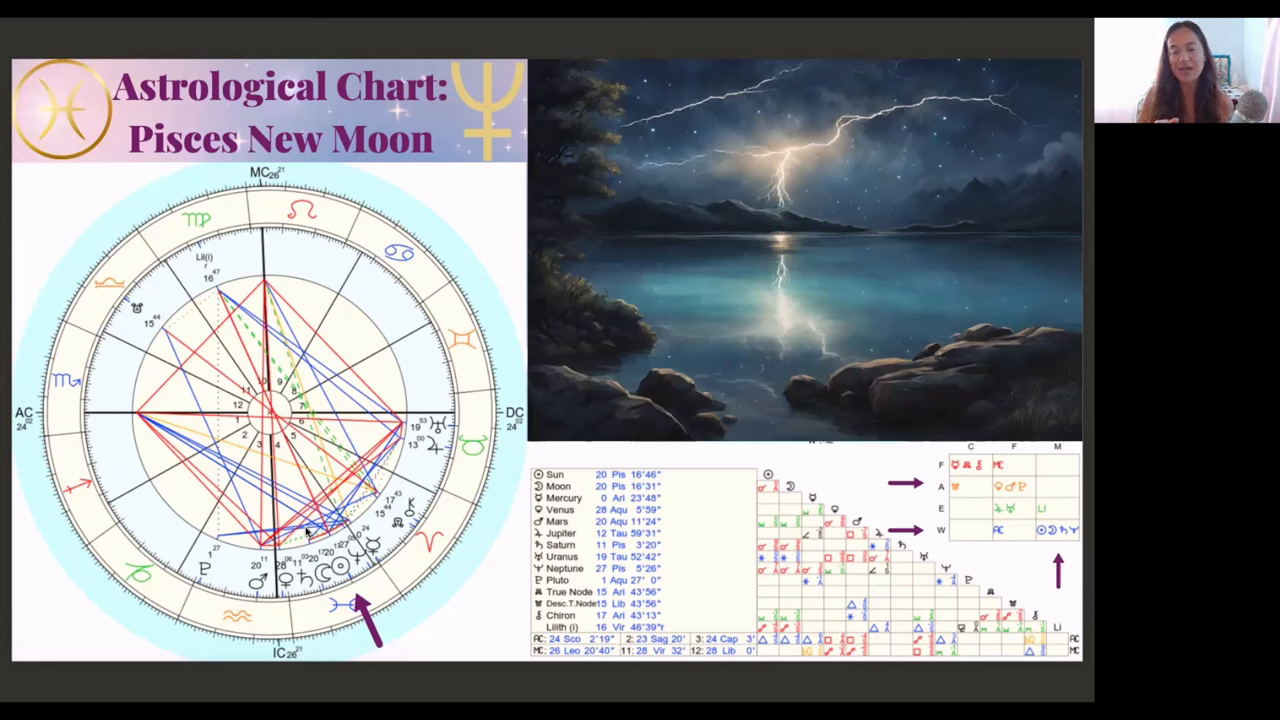
mouse_move(656, 304)
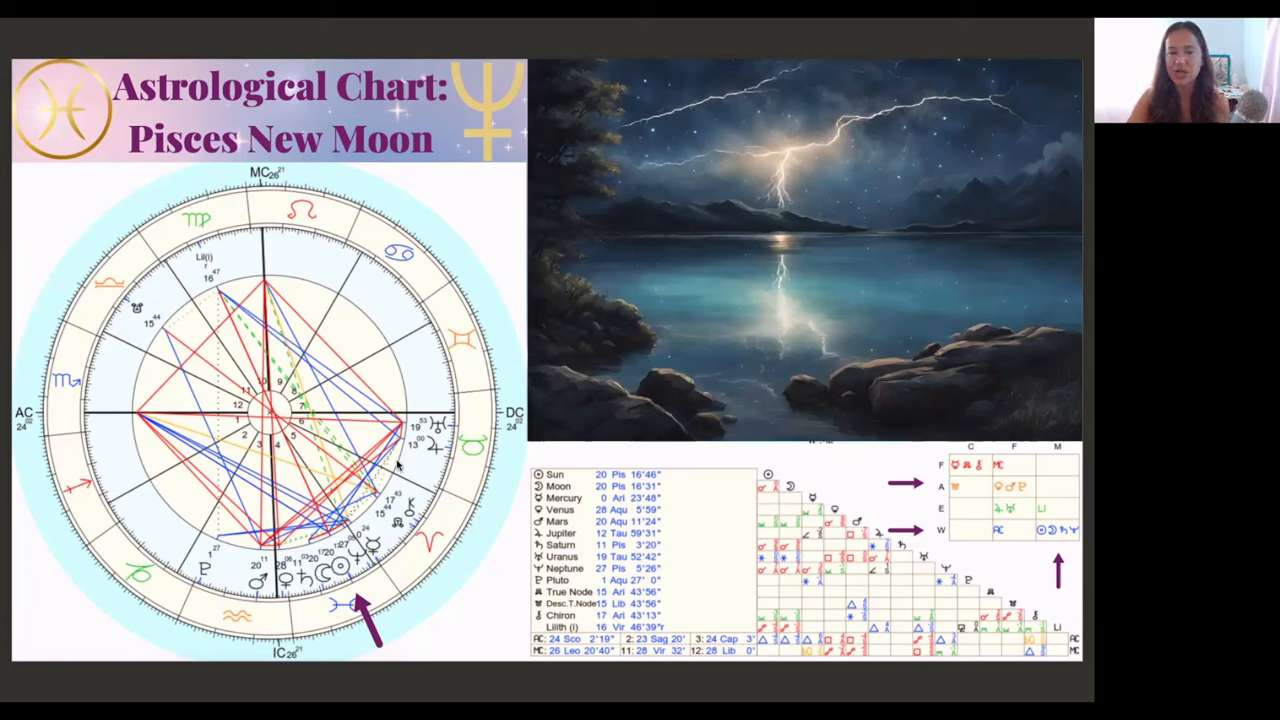
mouse_move(436, 428)
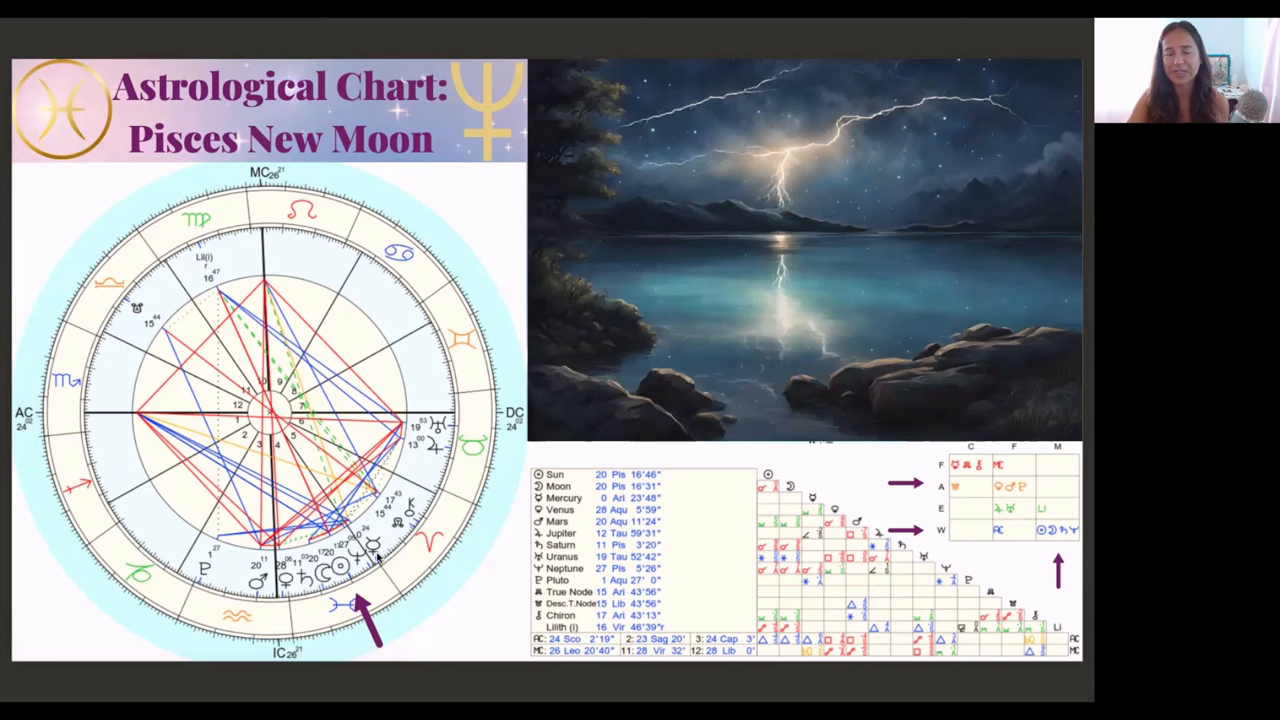
mouse_move(384, 558)
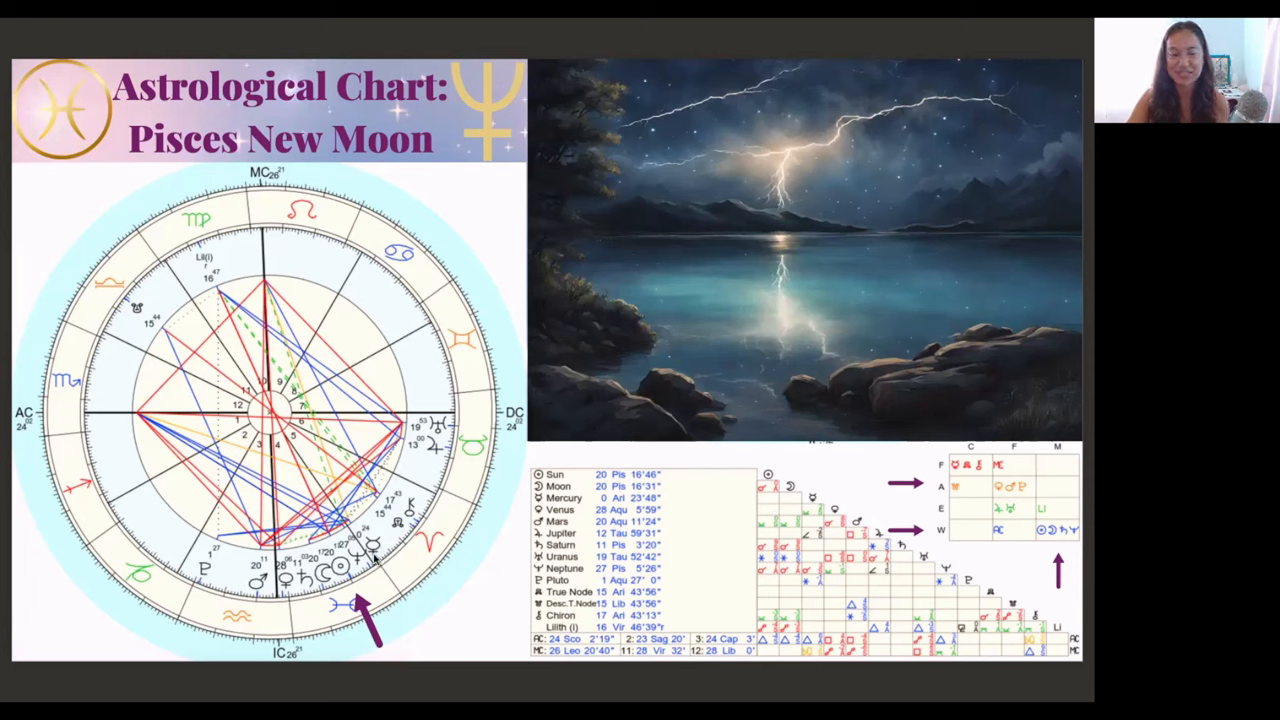
mouse_move(380, 558)
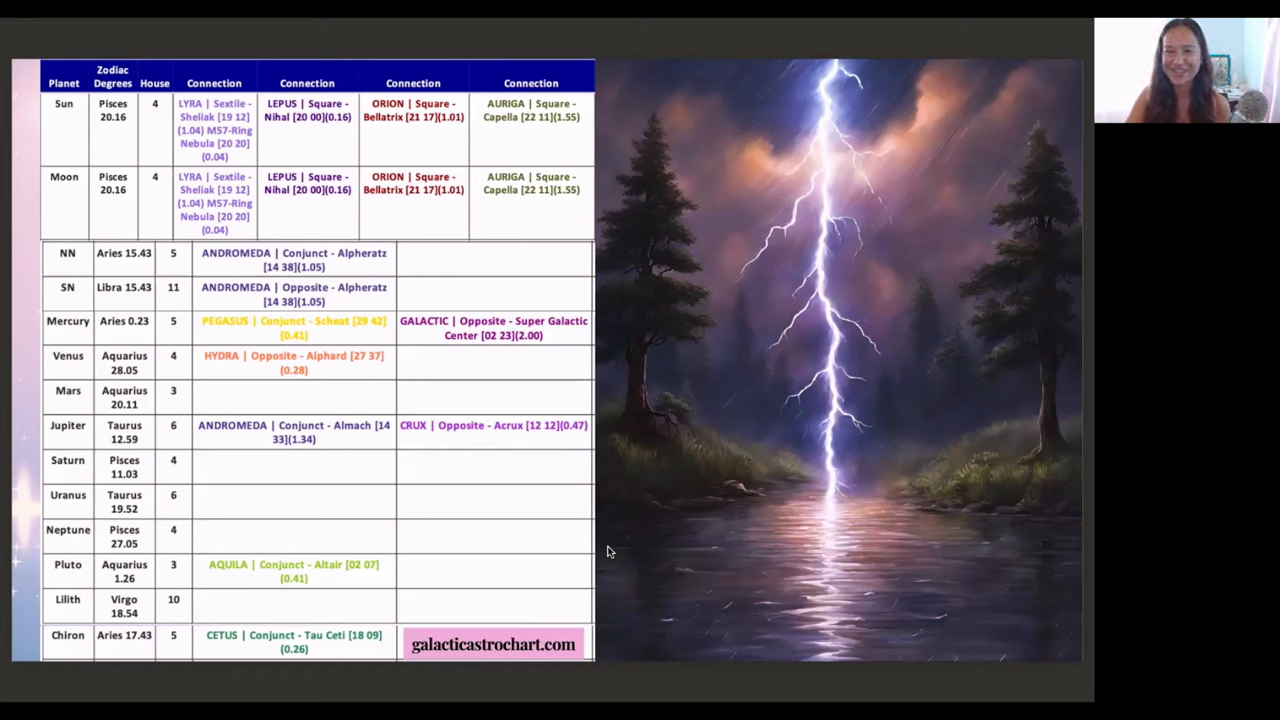
mouse_move(336, 288)
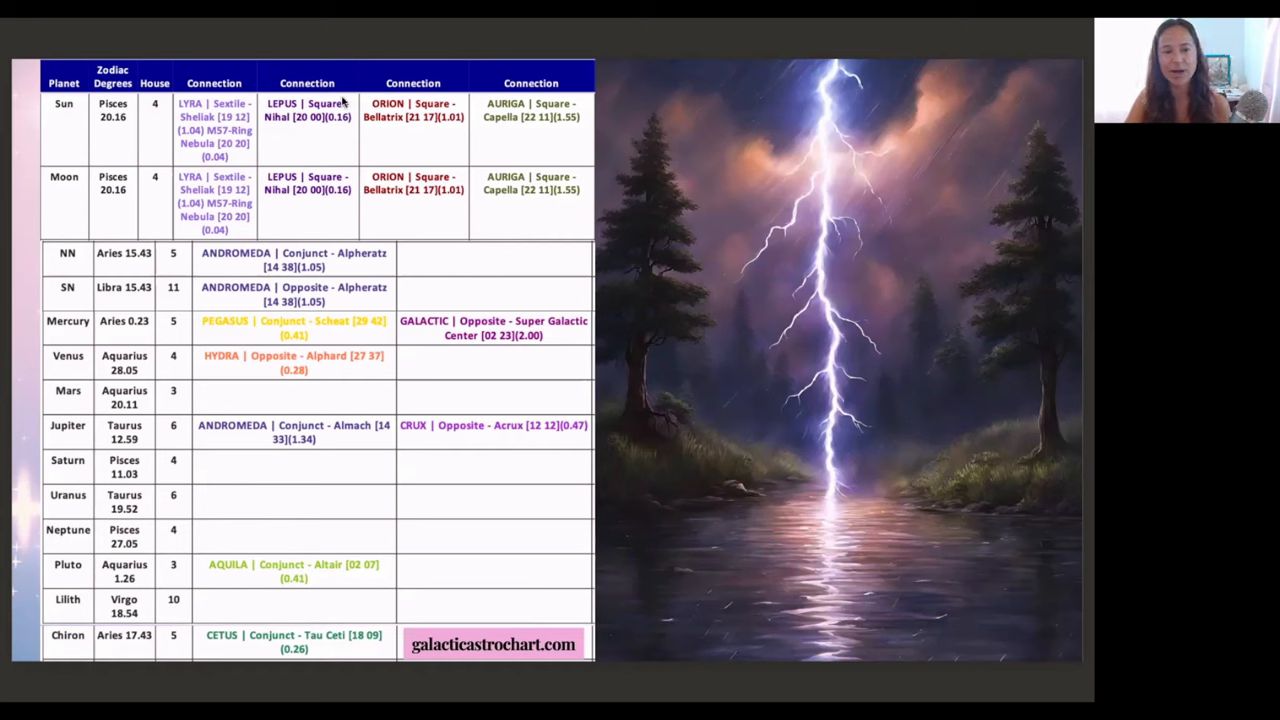
mouse_move(204, 192)
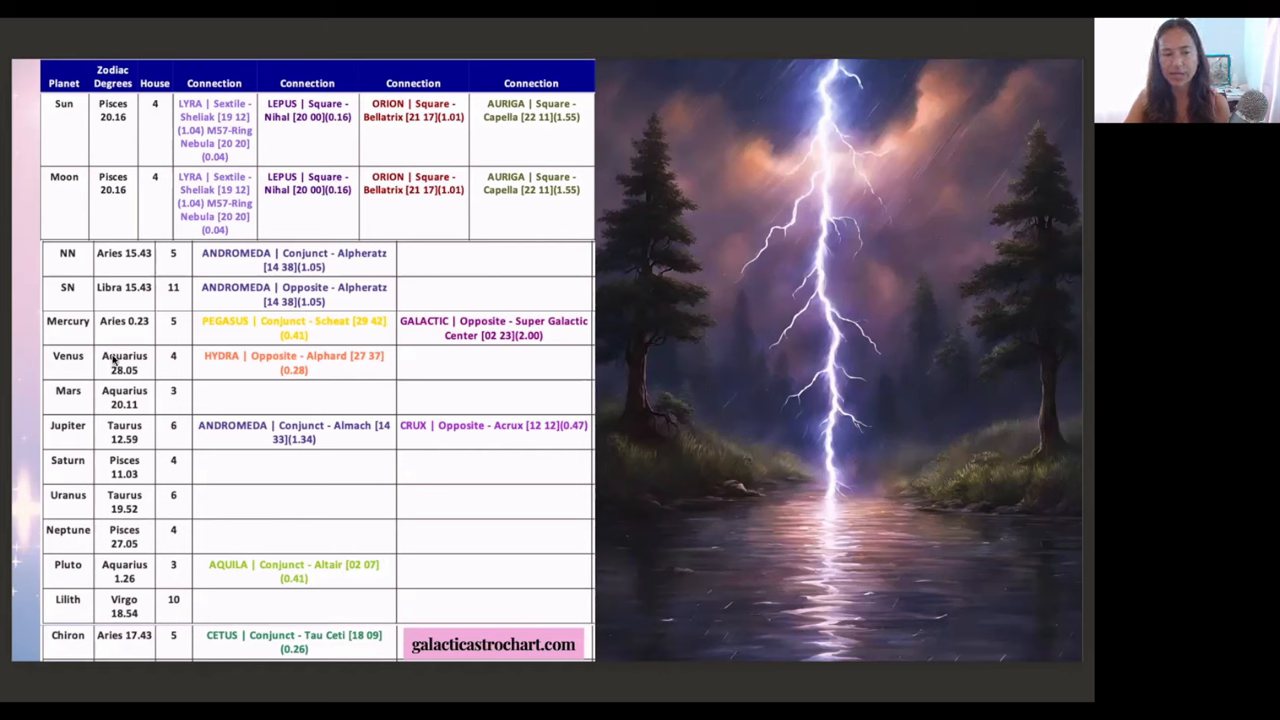
mouse_move(148, 530)
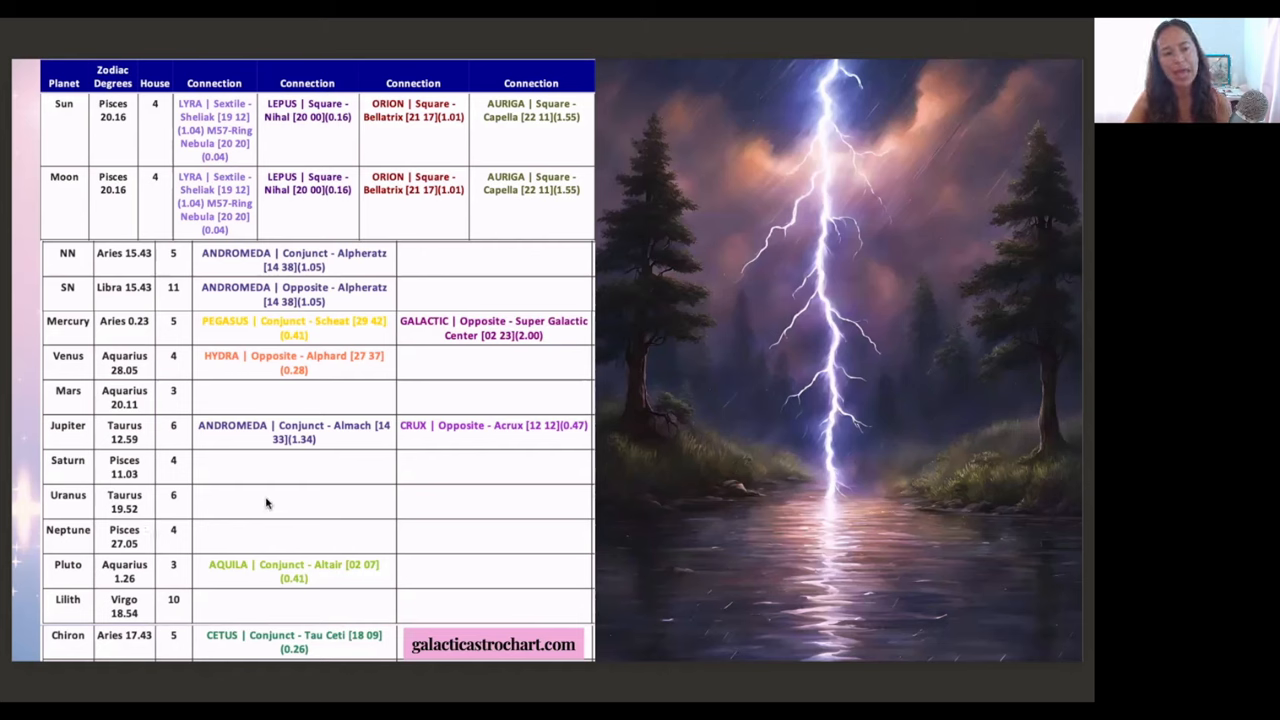
mouse_move(64, 206)
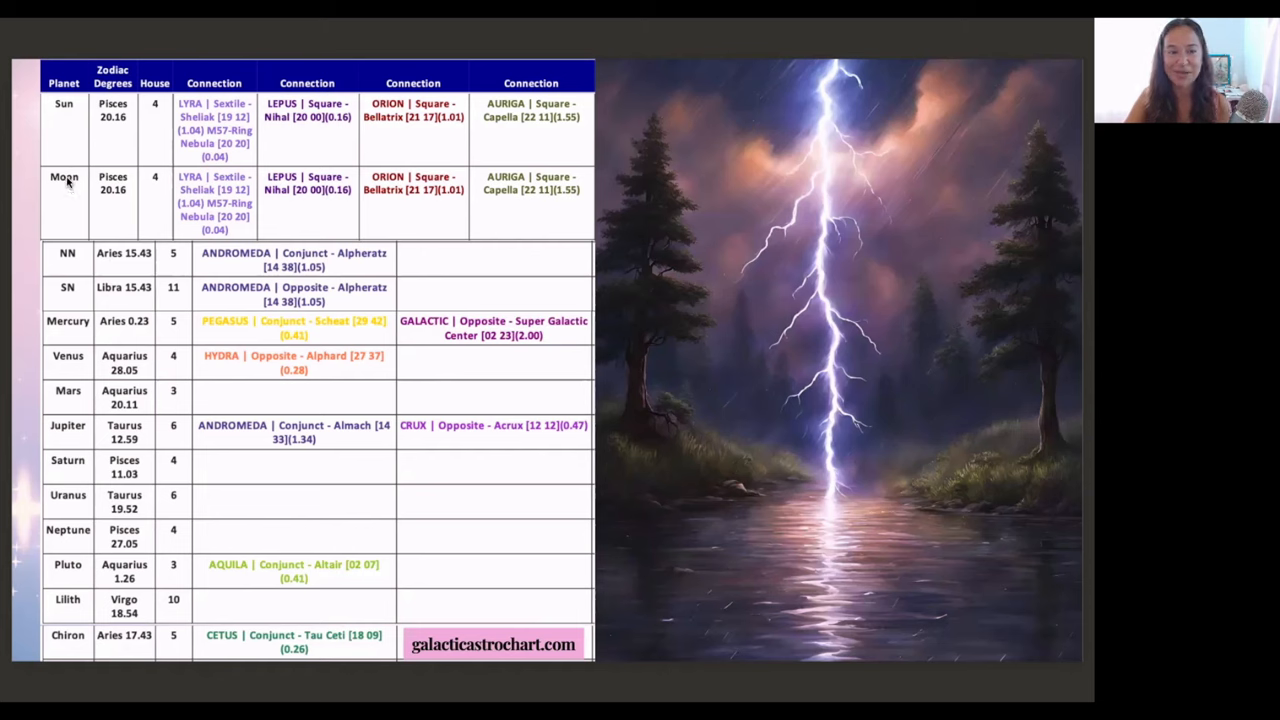
mouse_move(36, 204)
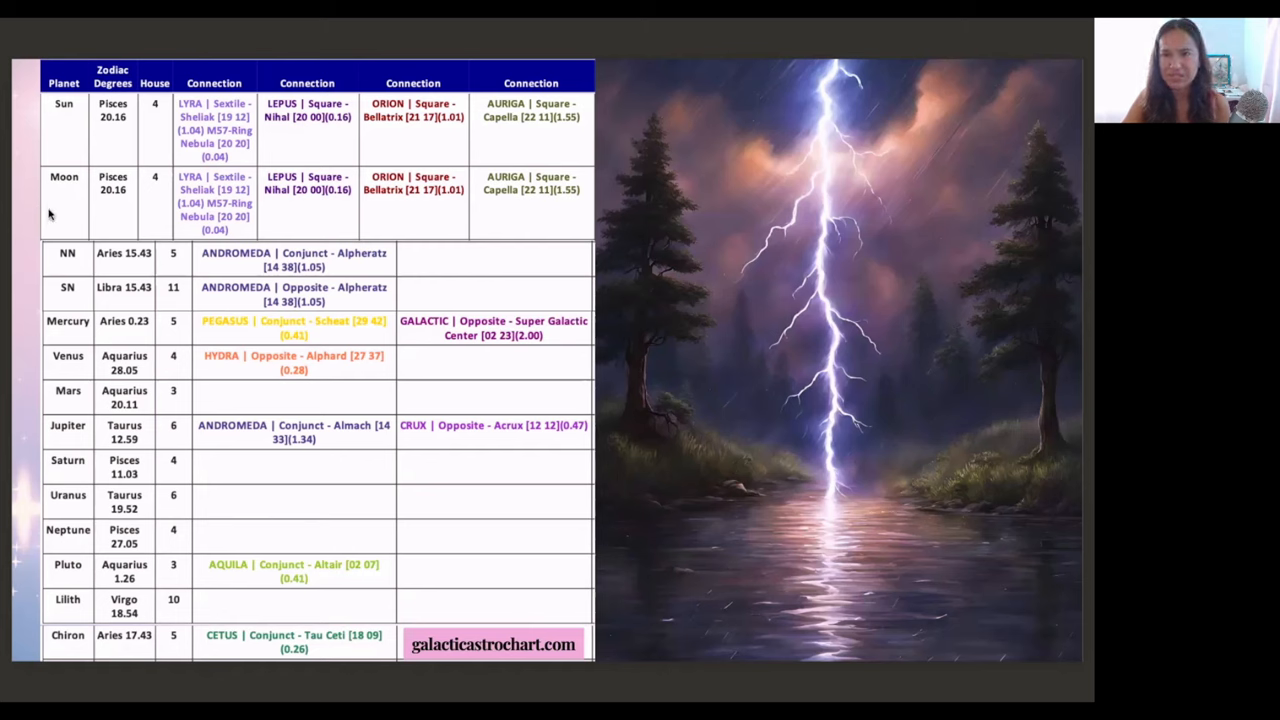
mouse_move(40, 180)
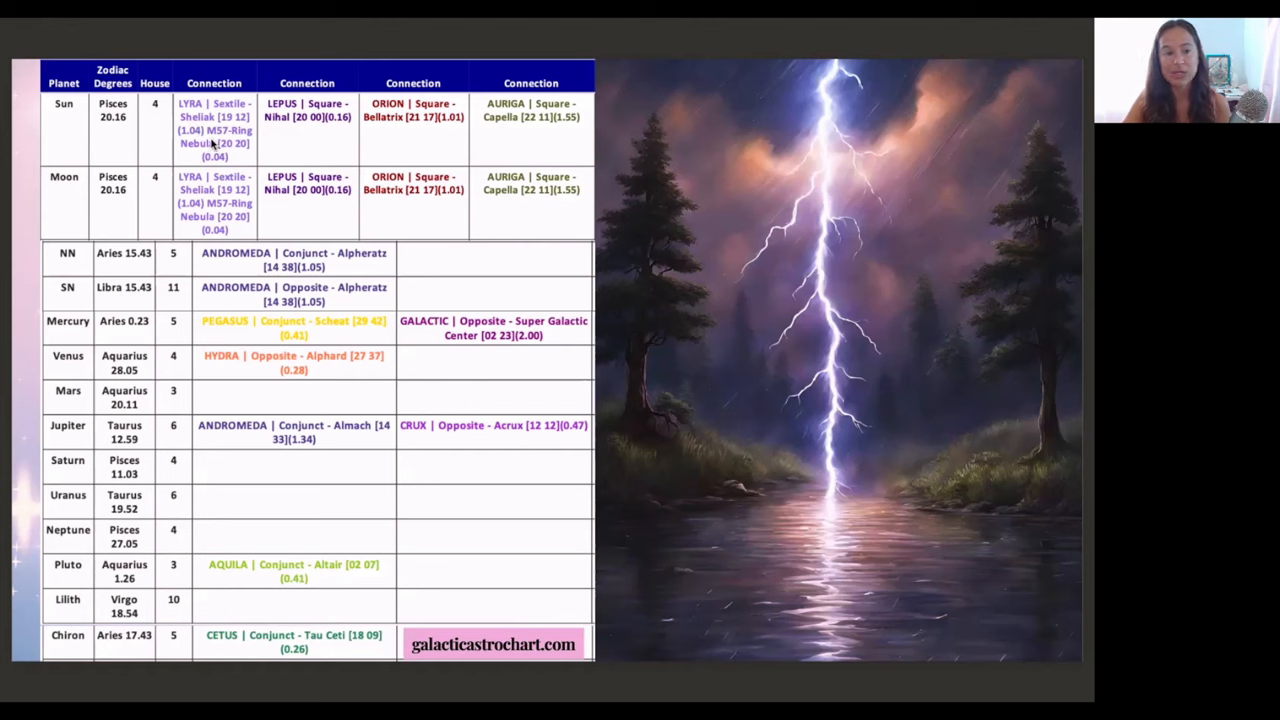
mouse_move(252, 130)
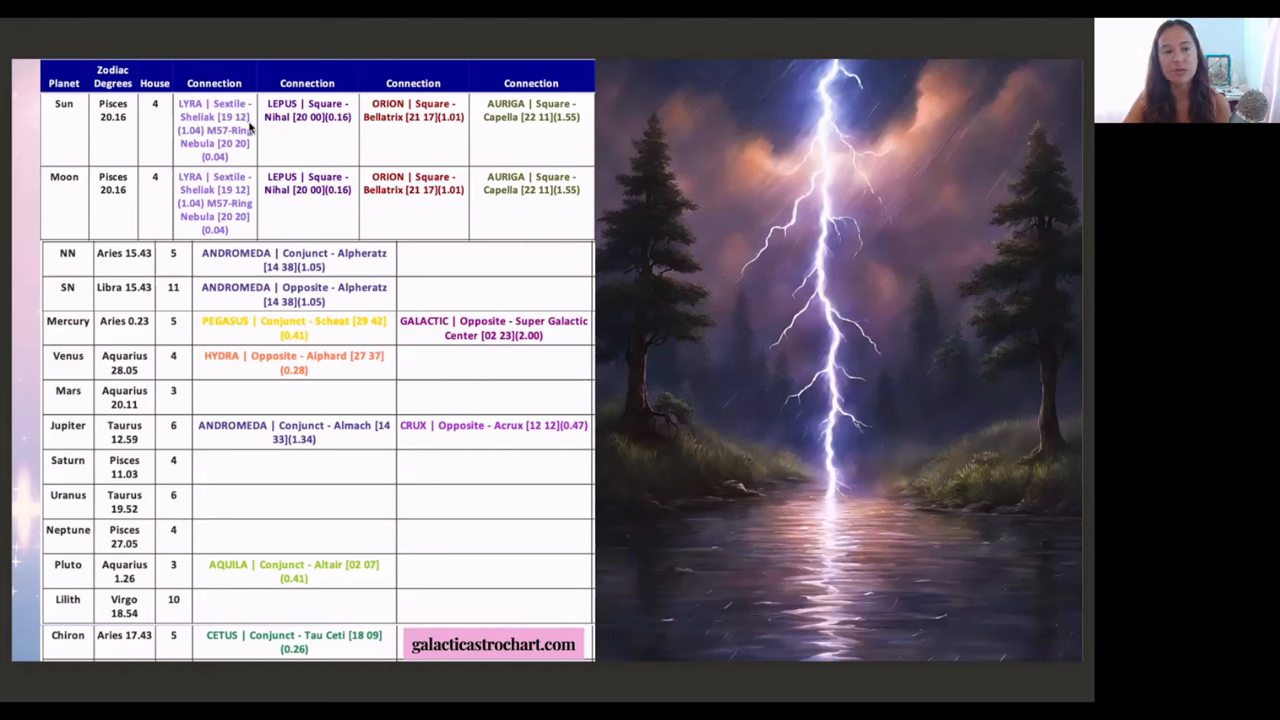
mouse_move(204, 222)
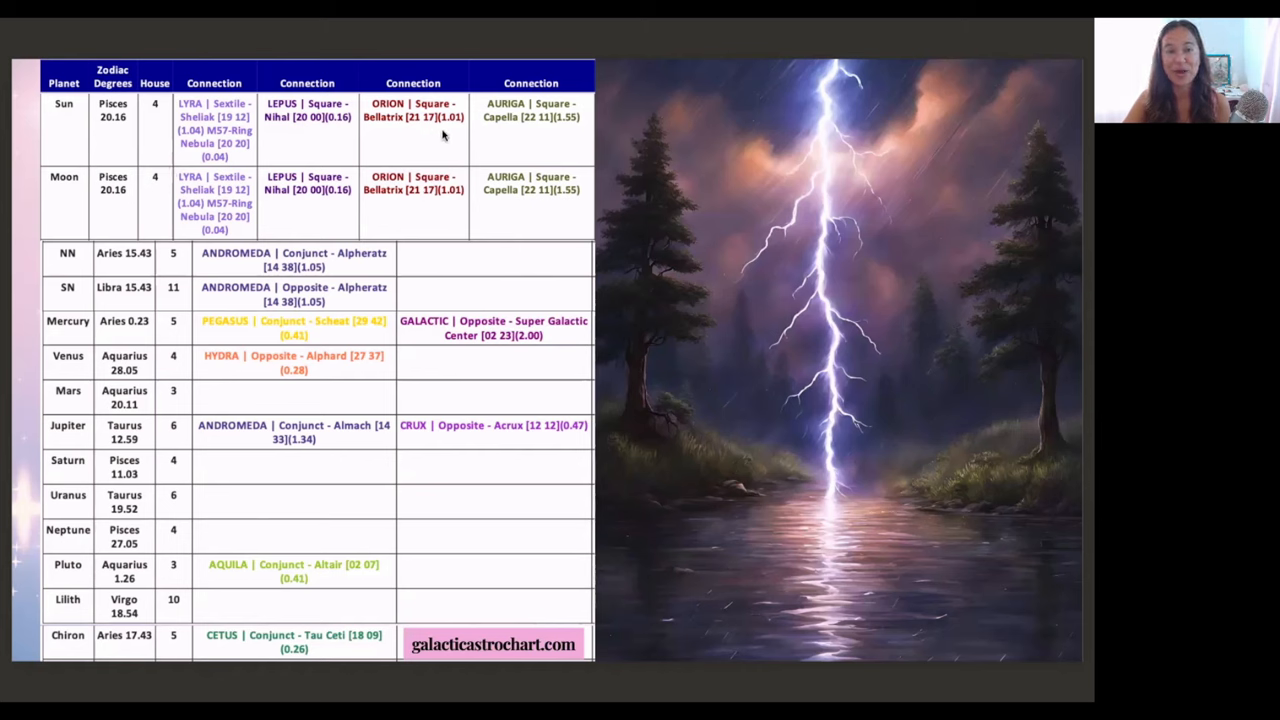
mouse_move(408, 140)
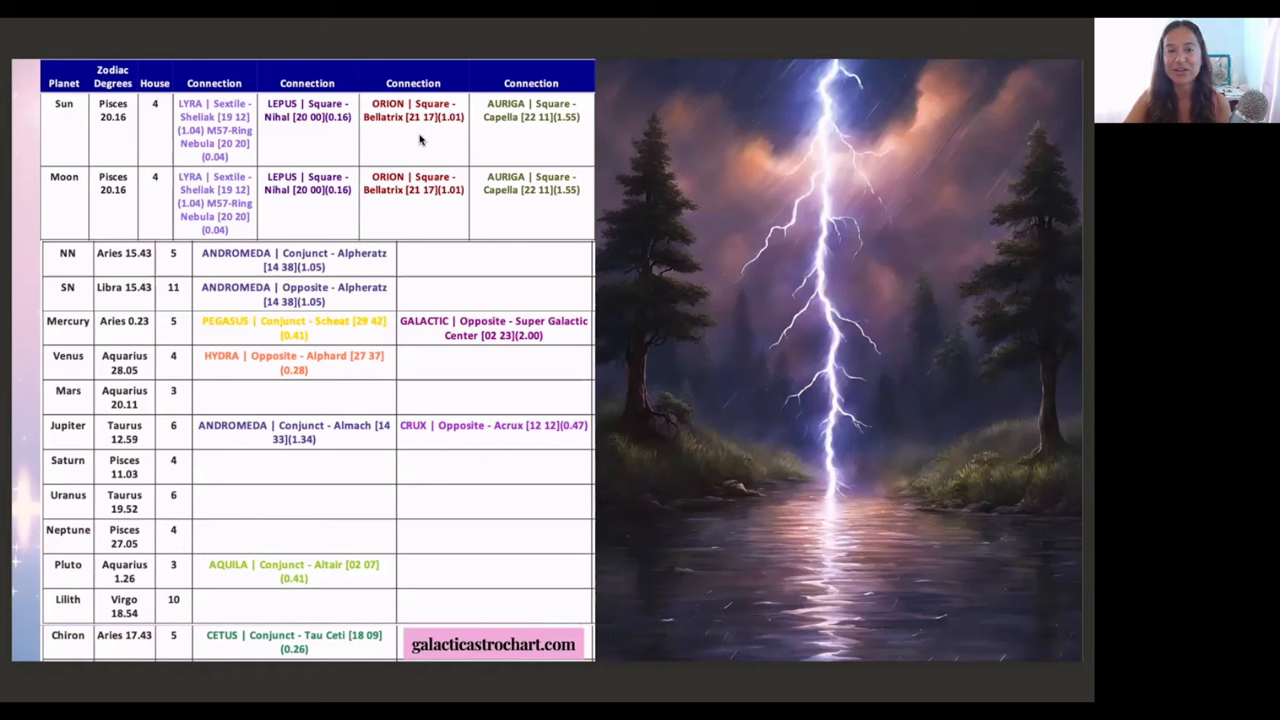
mouse_move(540, 118)
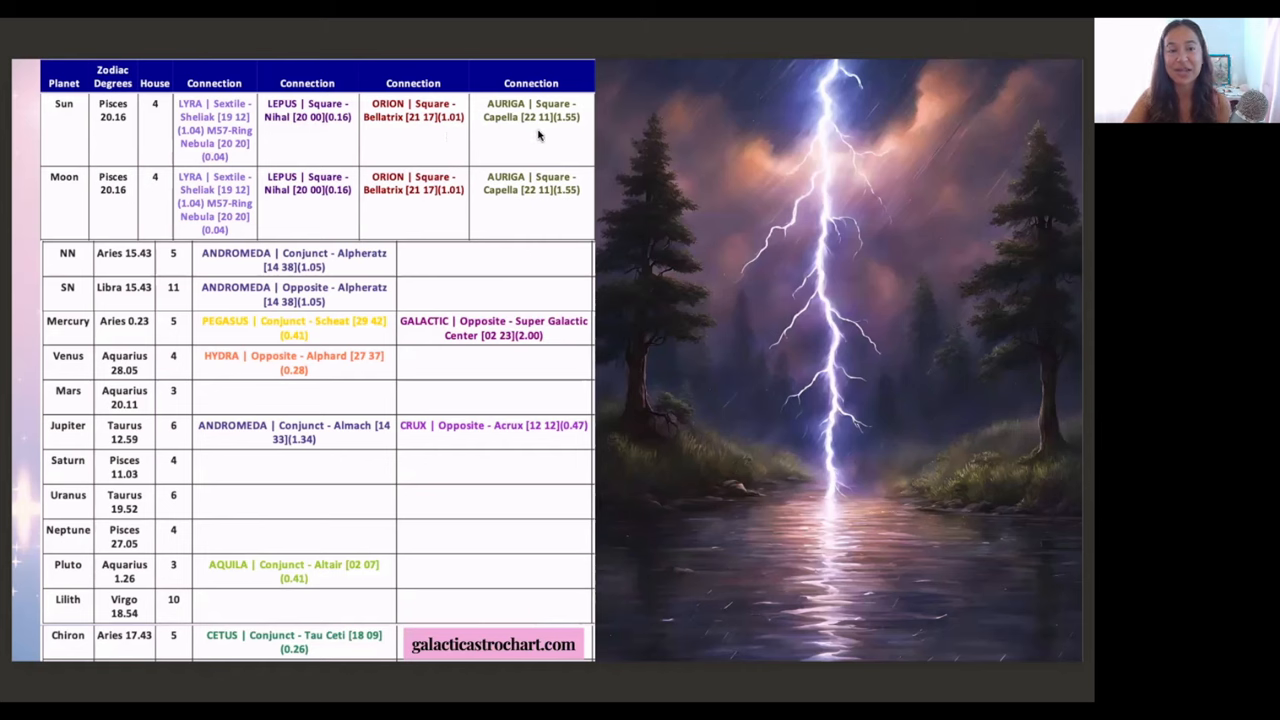
mouse_move(516, 200)
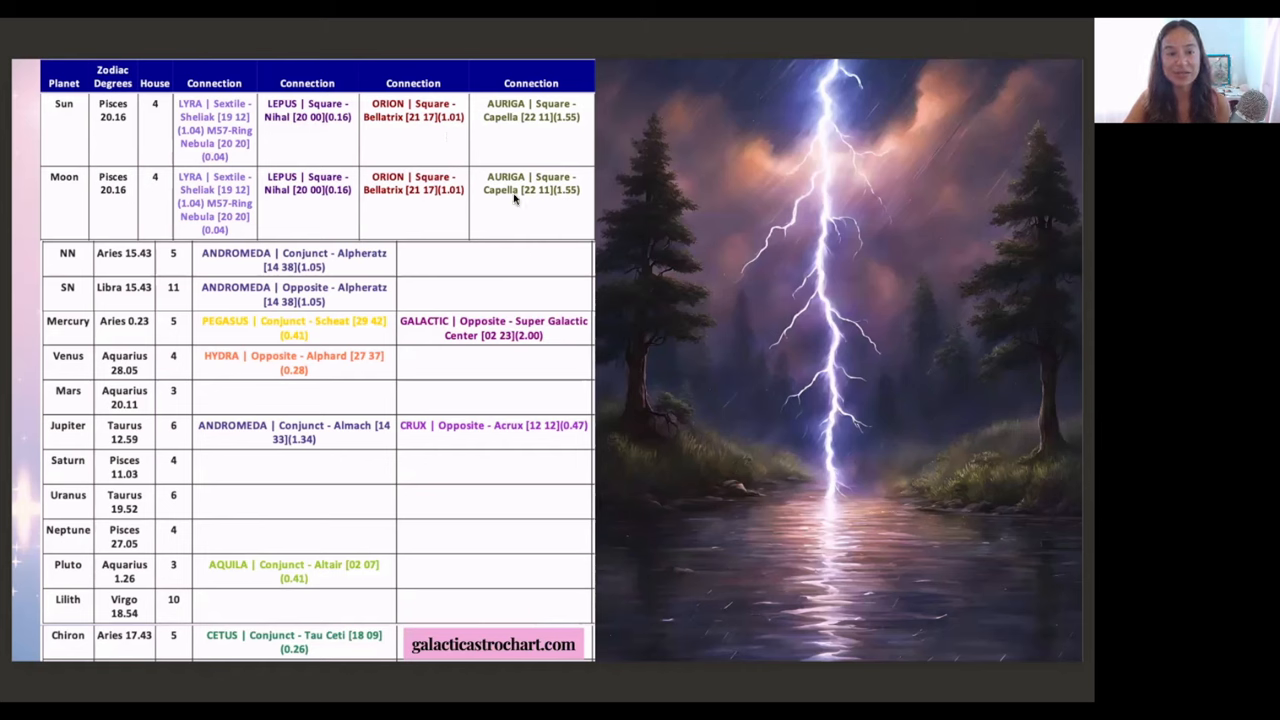
mouse_move(376, 234)
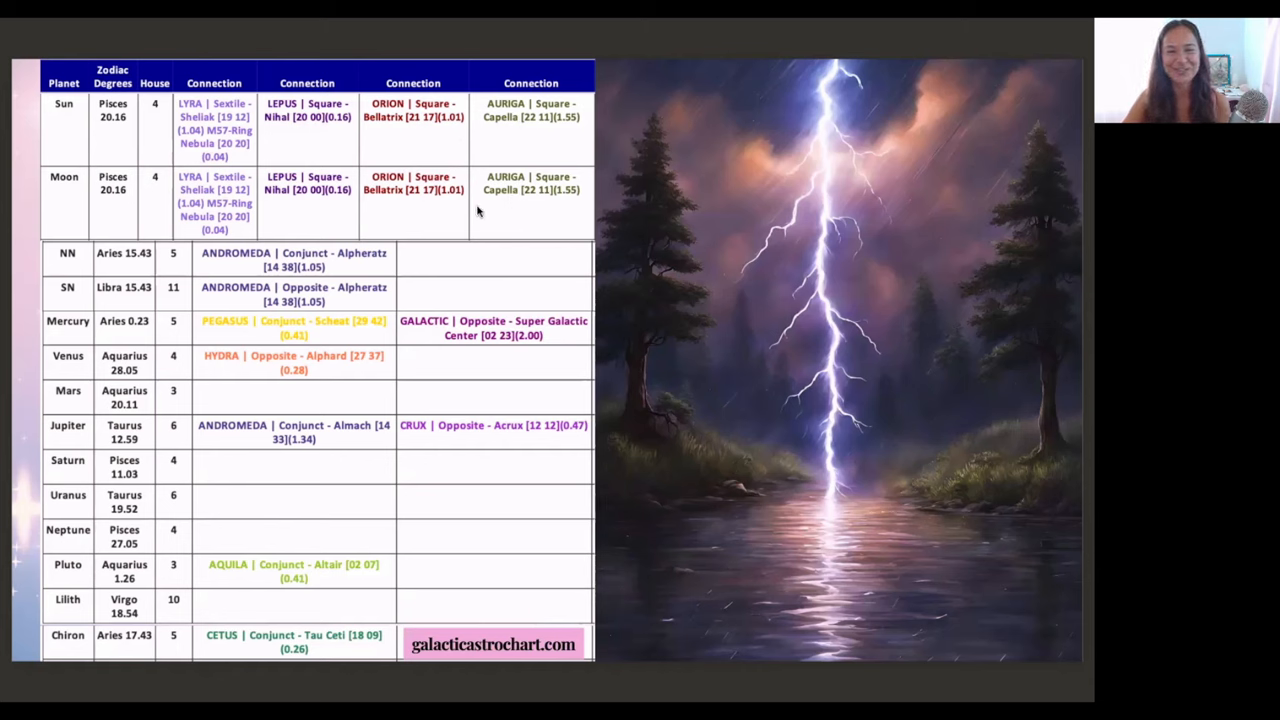
mouse_move(412, 224)
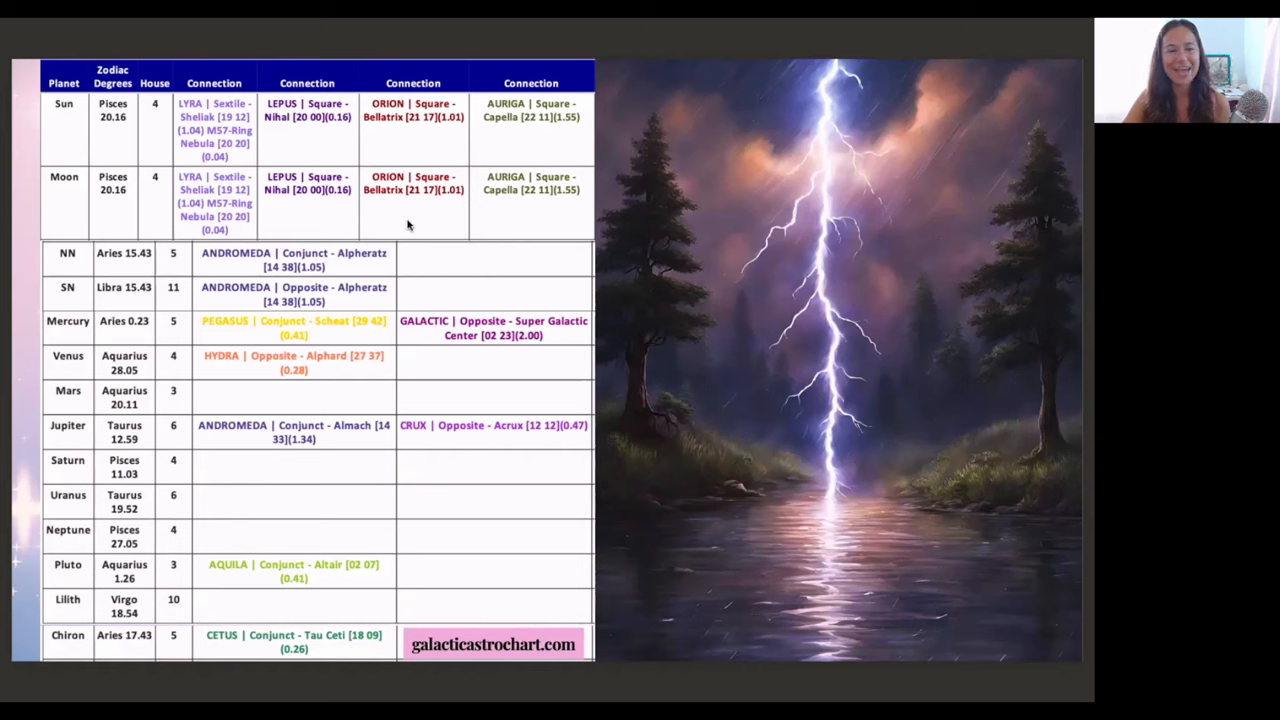
mouse_move(372, 180)
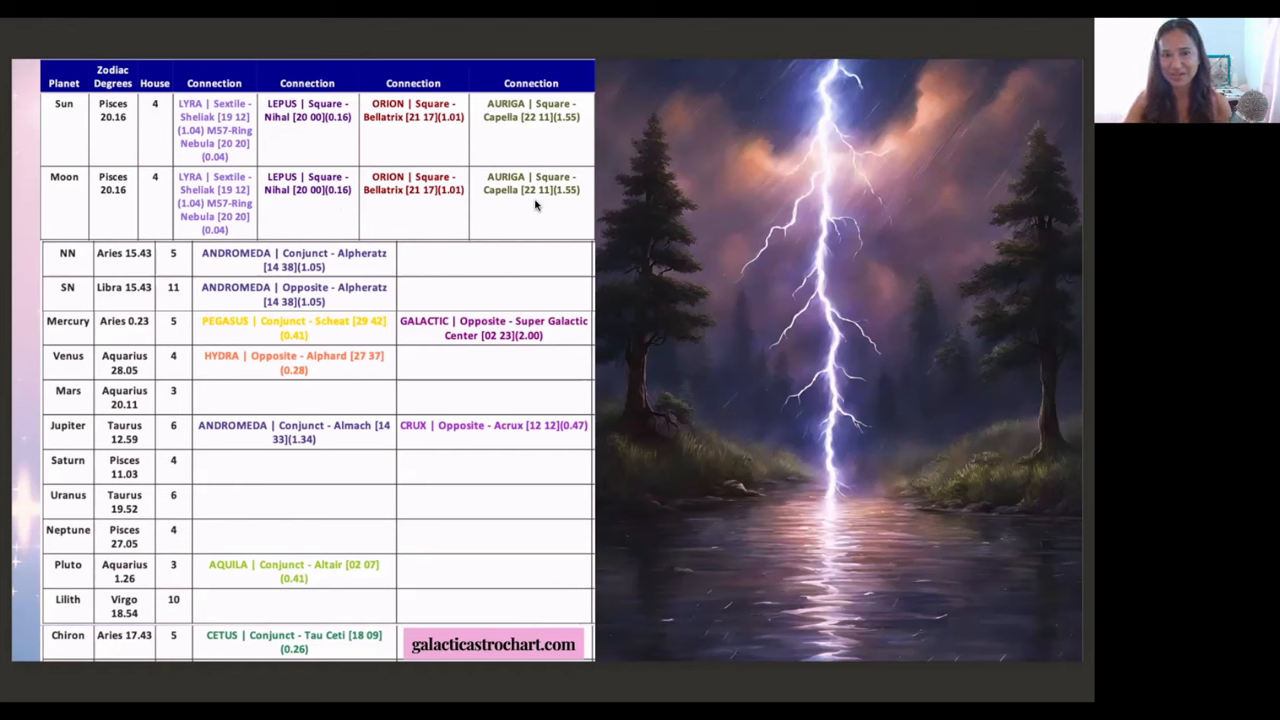
mouse_move(426, 224)
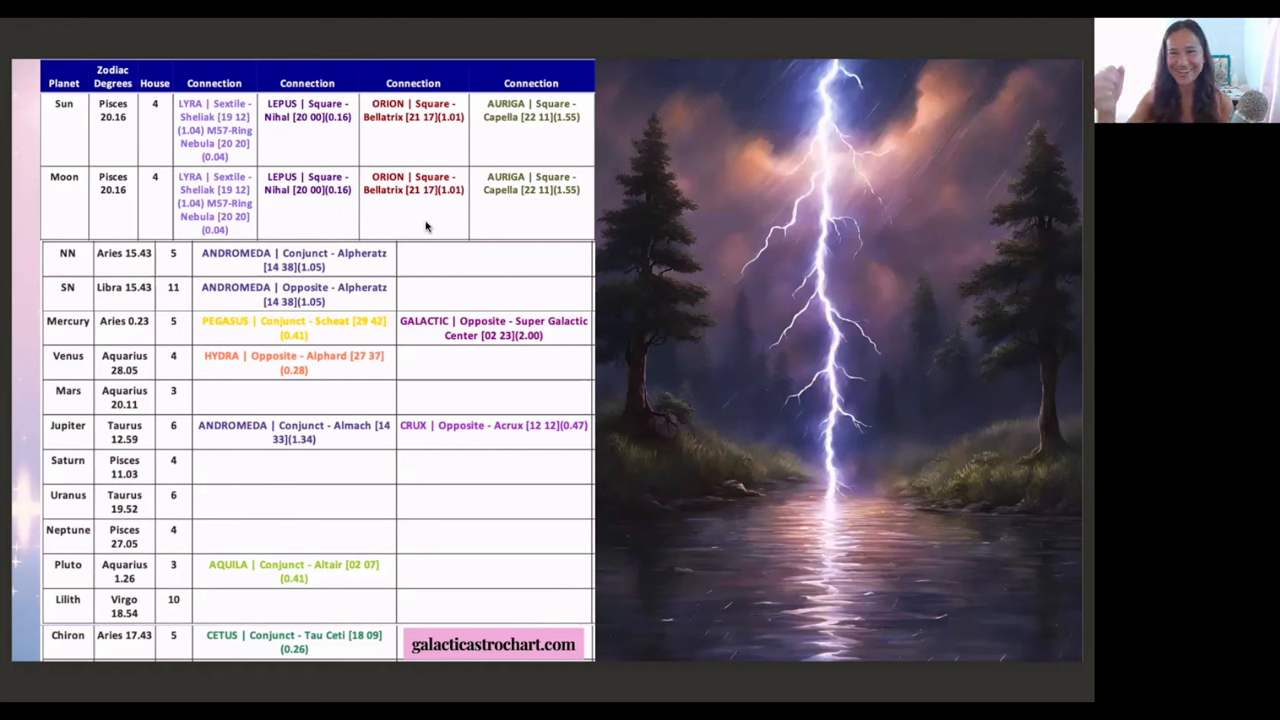
mouse_move(400, 206)
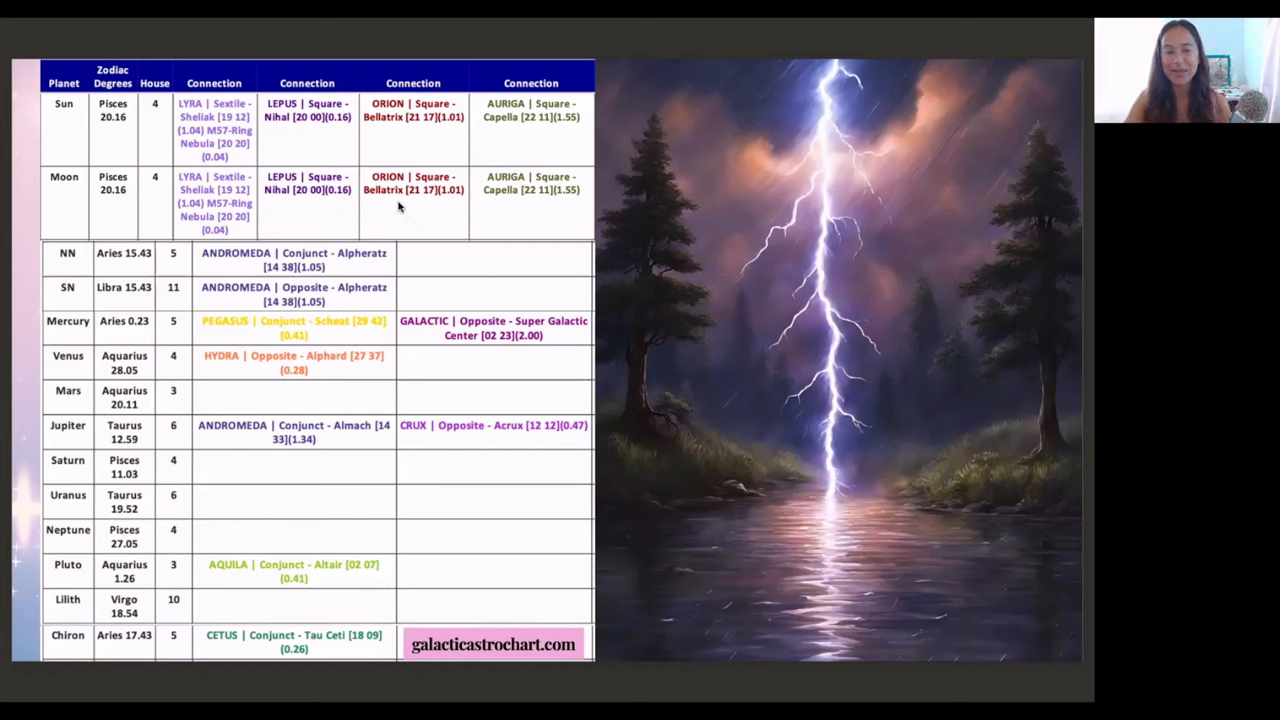
mouse_move(436, 144)
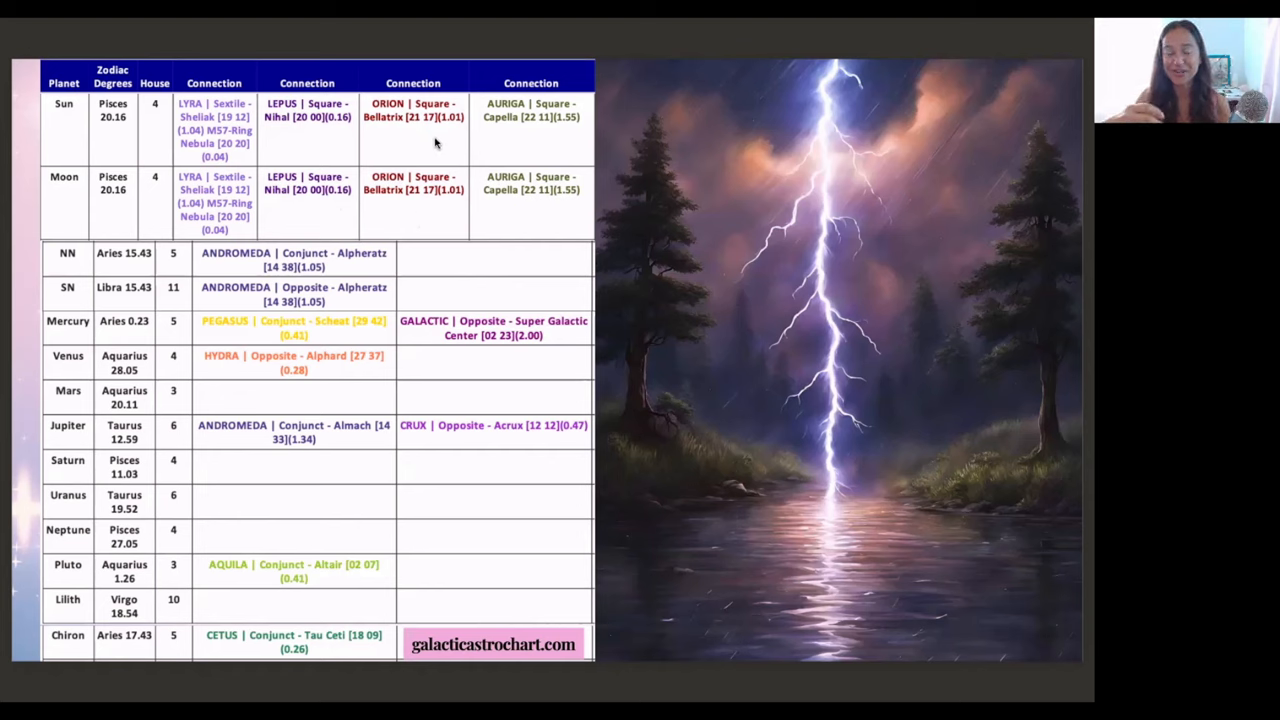
mouse_move(544, 214)
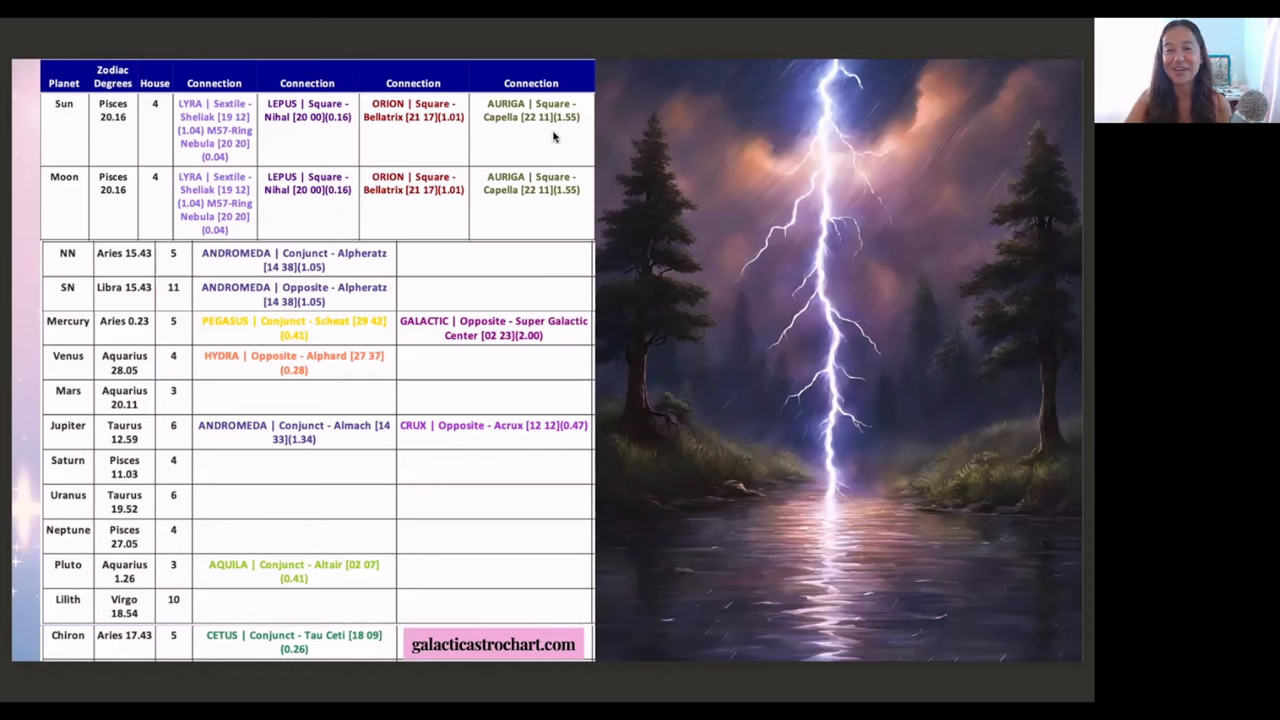
mouse_move(512, 204)
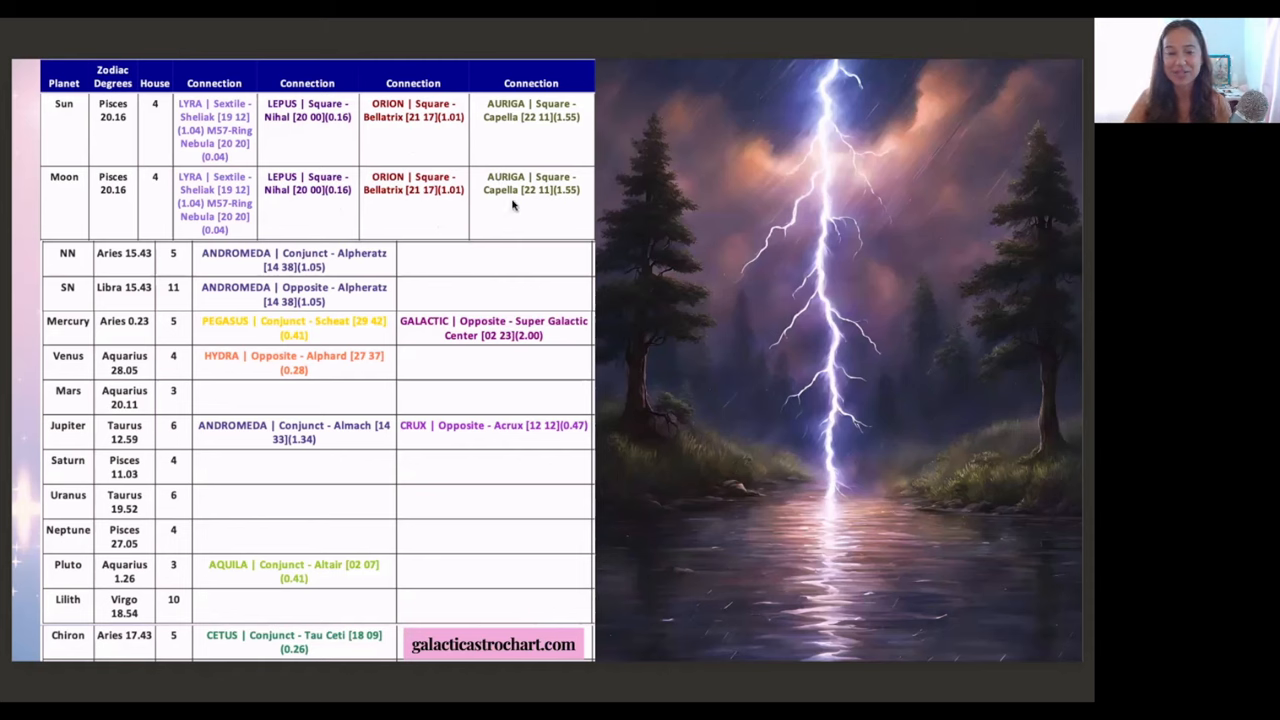
mouse_move(530, 114)
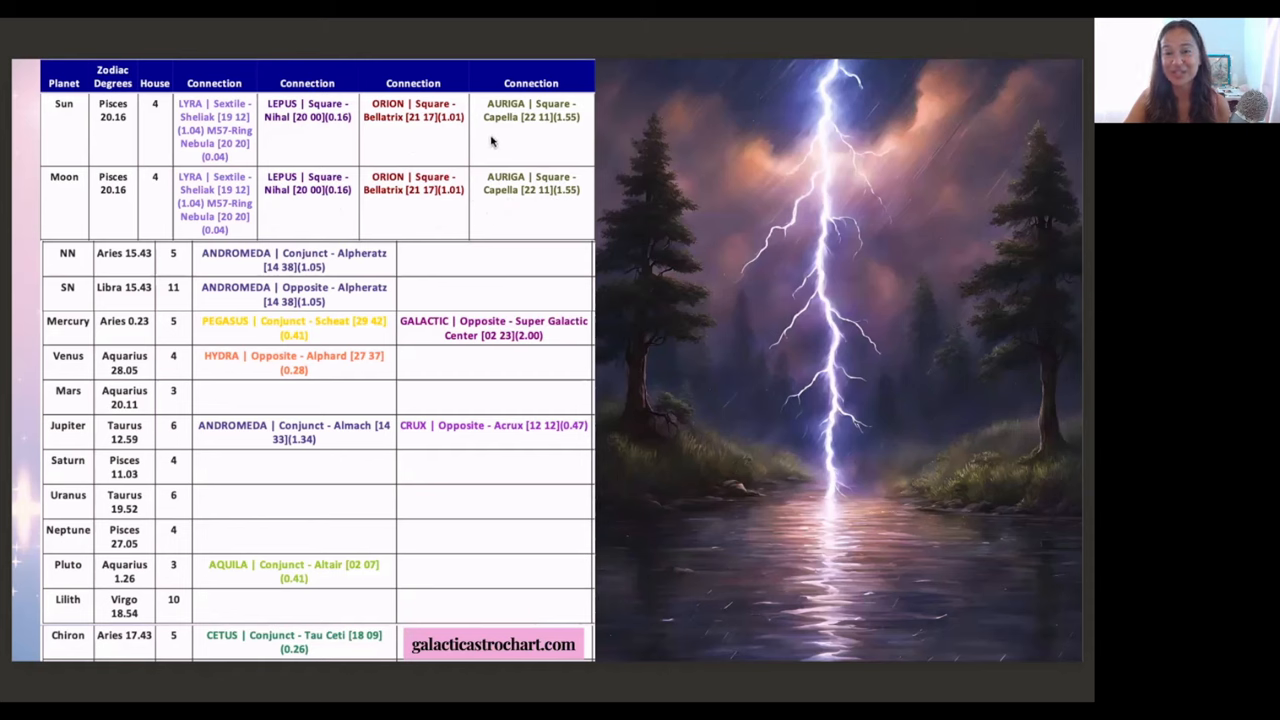
mouse_move(472, 148)
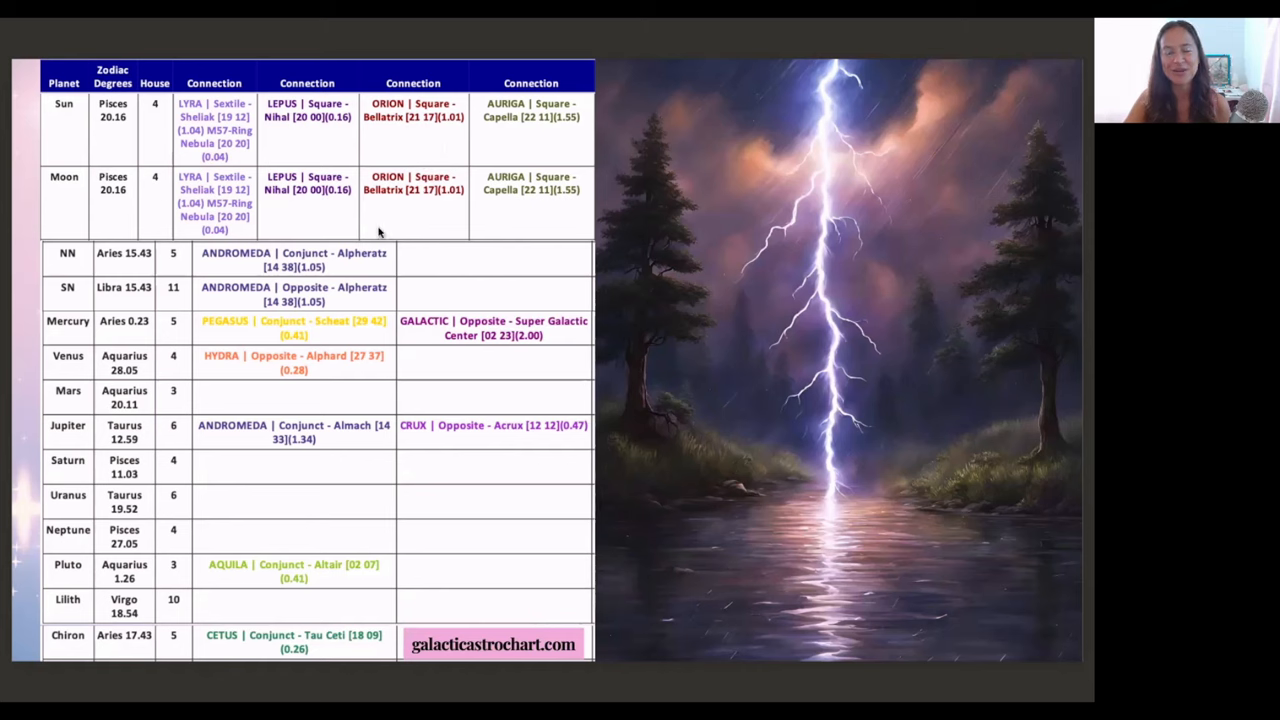
mouse_move(372, 148)
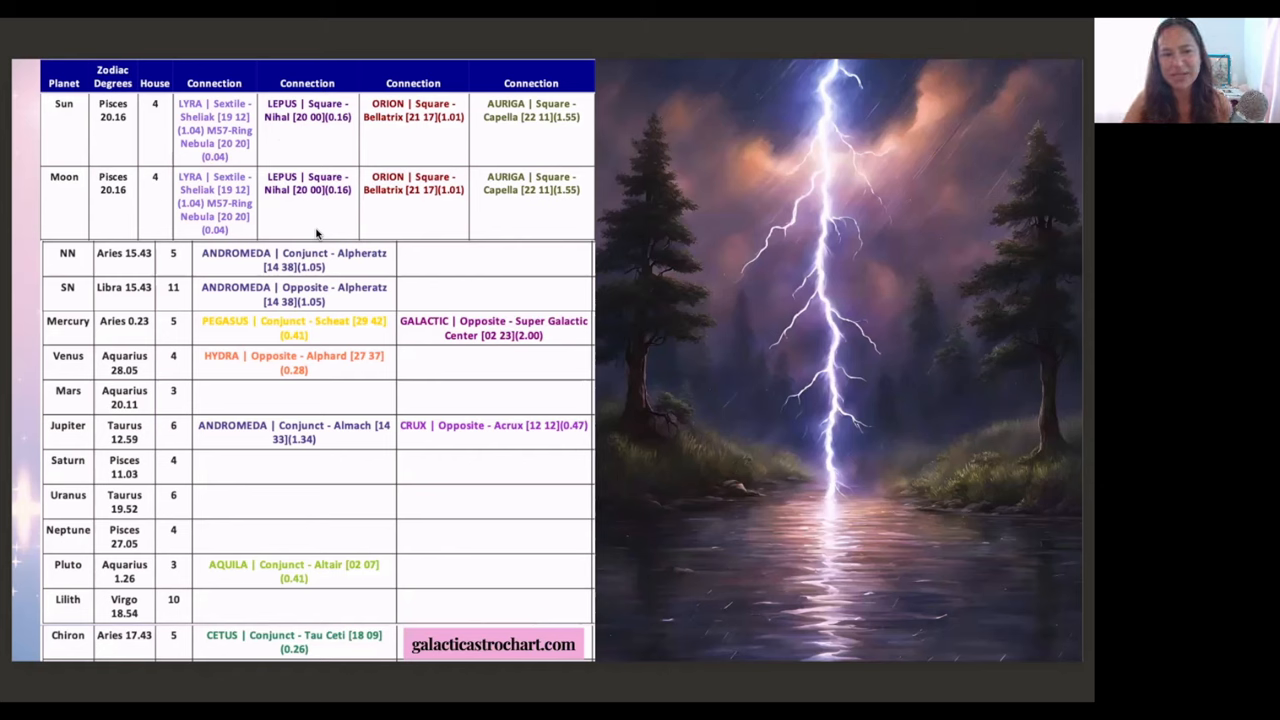
mouse_move(364, 212)
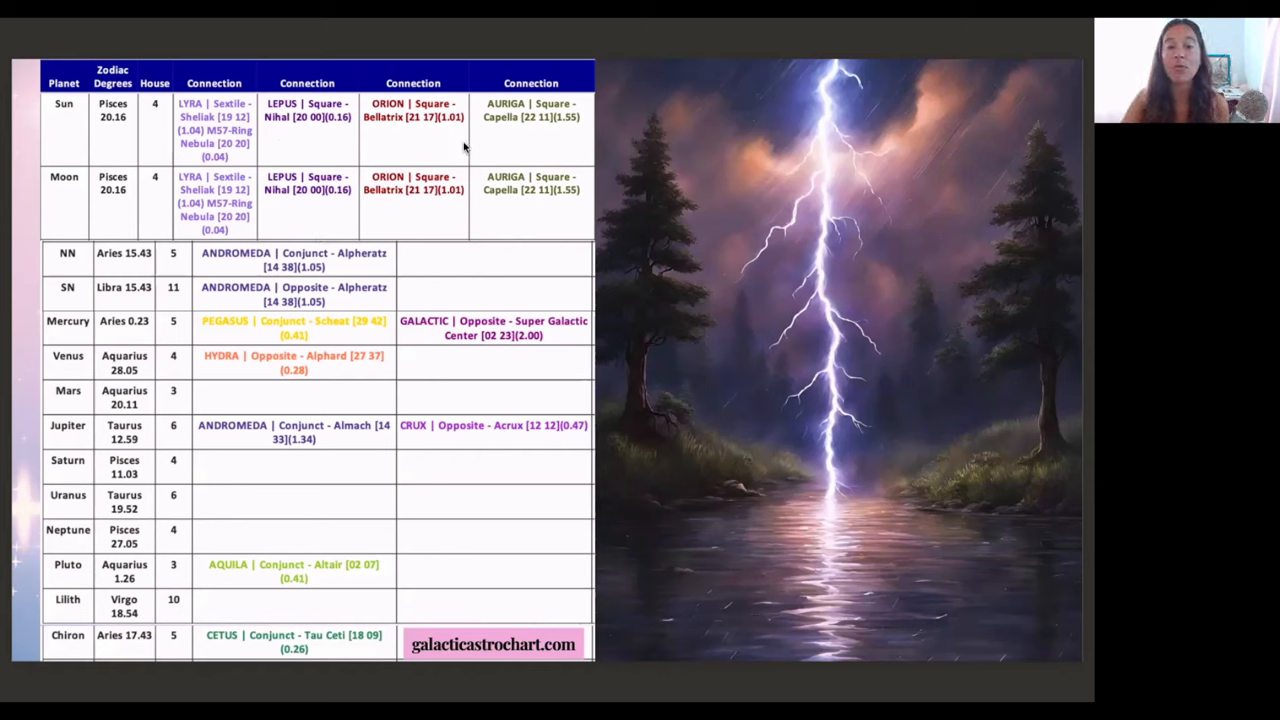
mouse_move(432, 206)
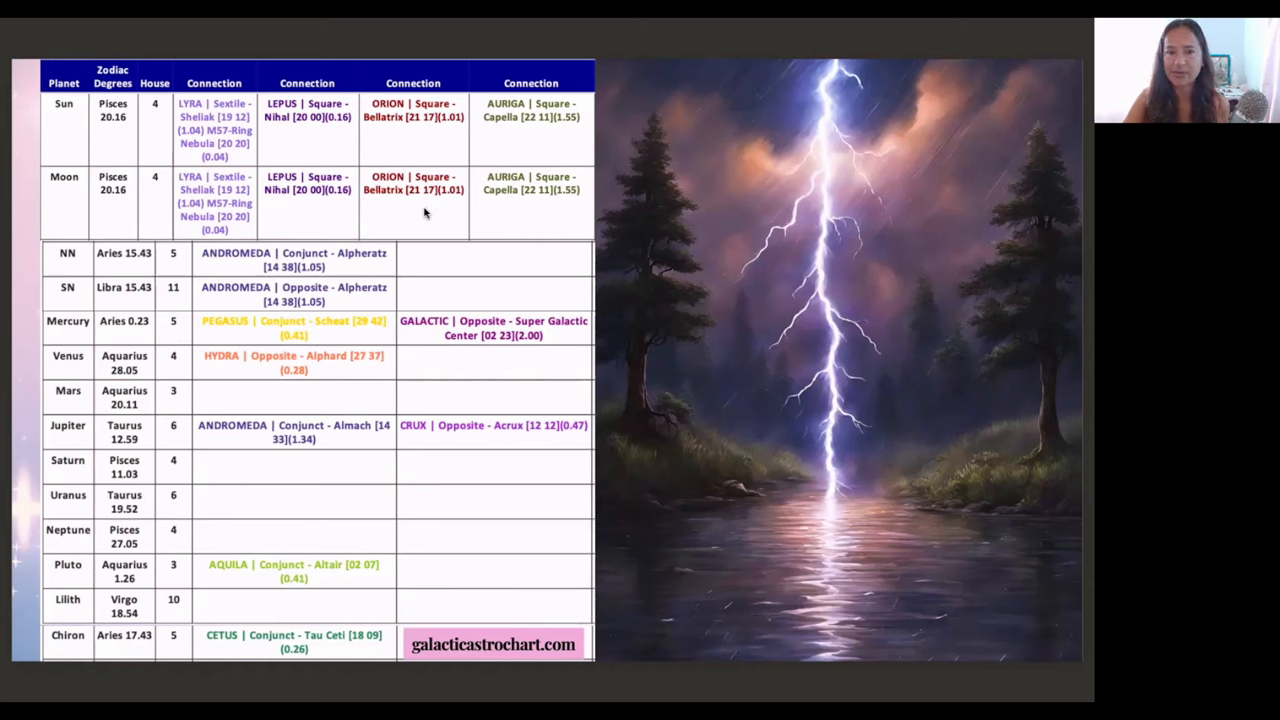
mouse_move(416, 210)
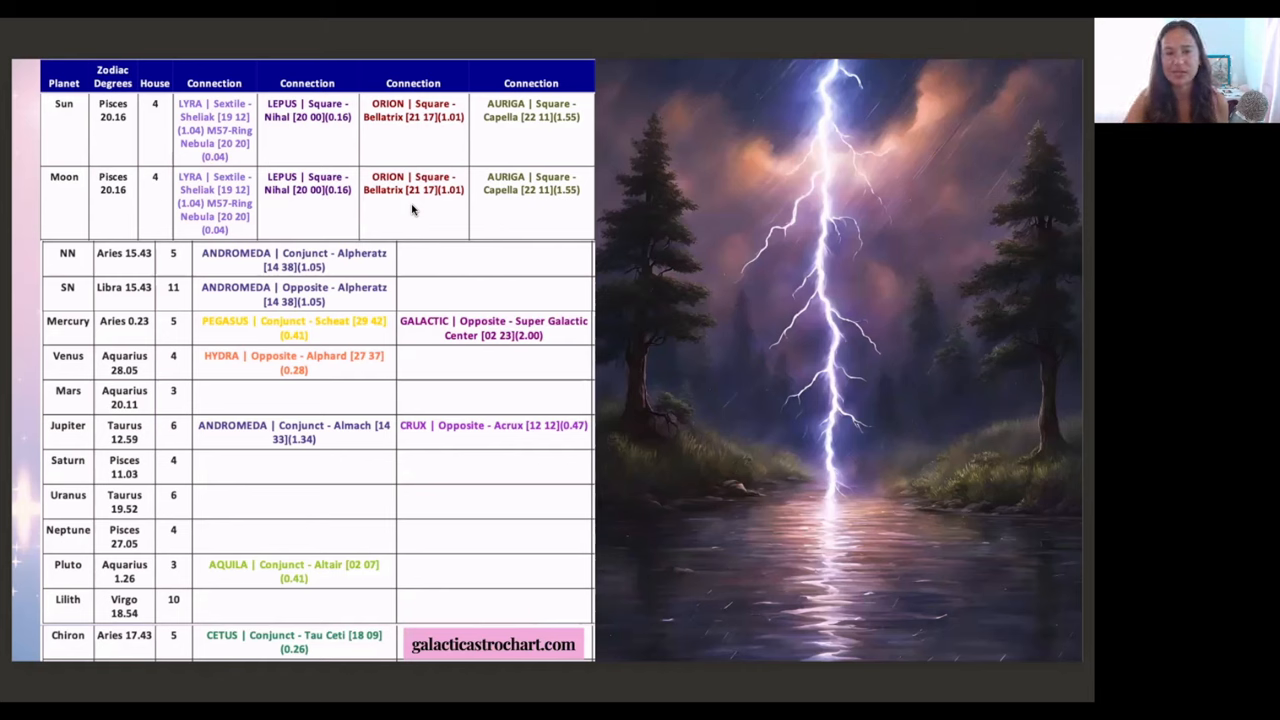
mouse_move(324, 216)
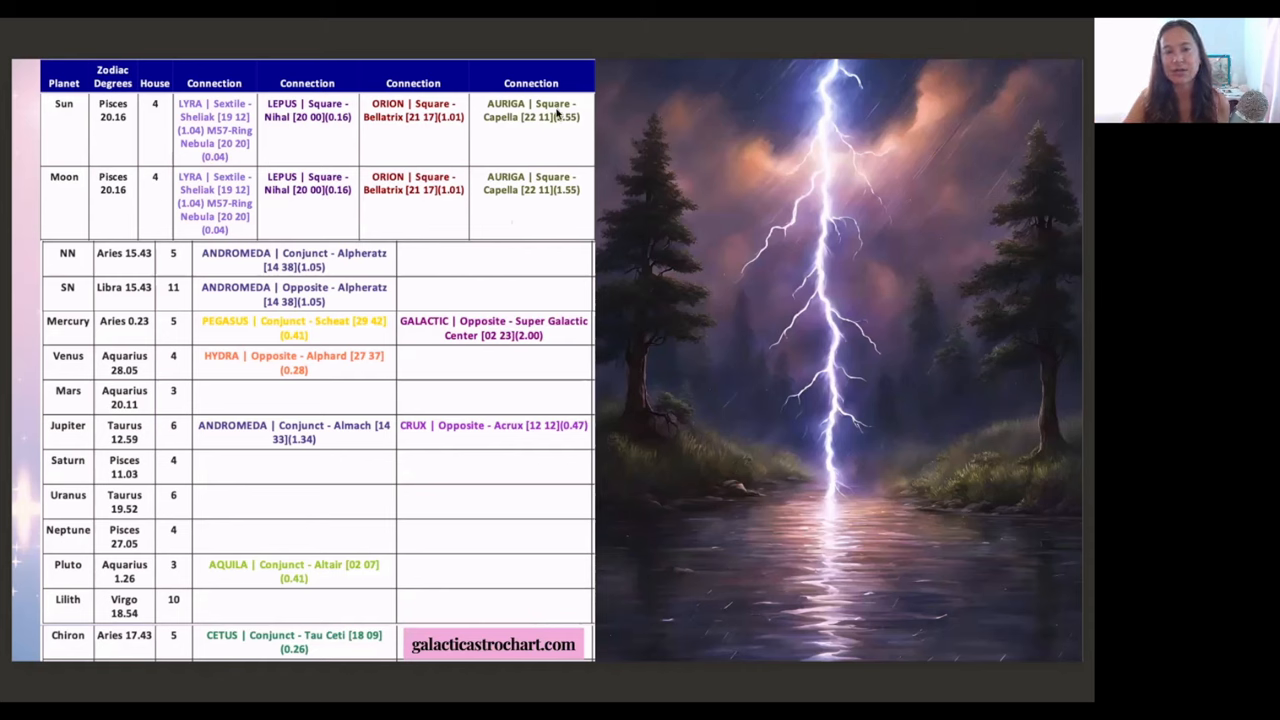
mouse_move(522, 136)
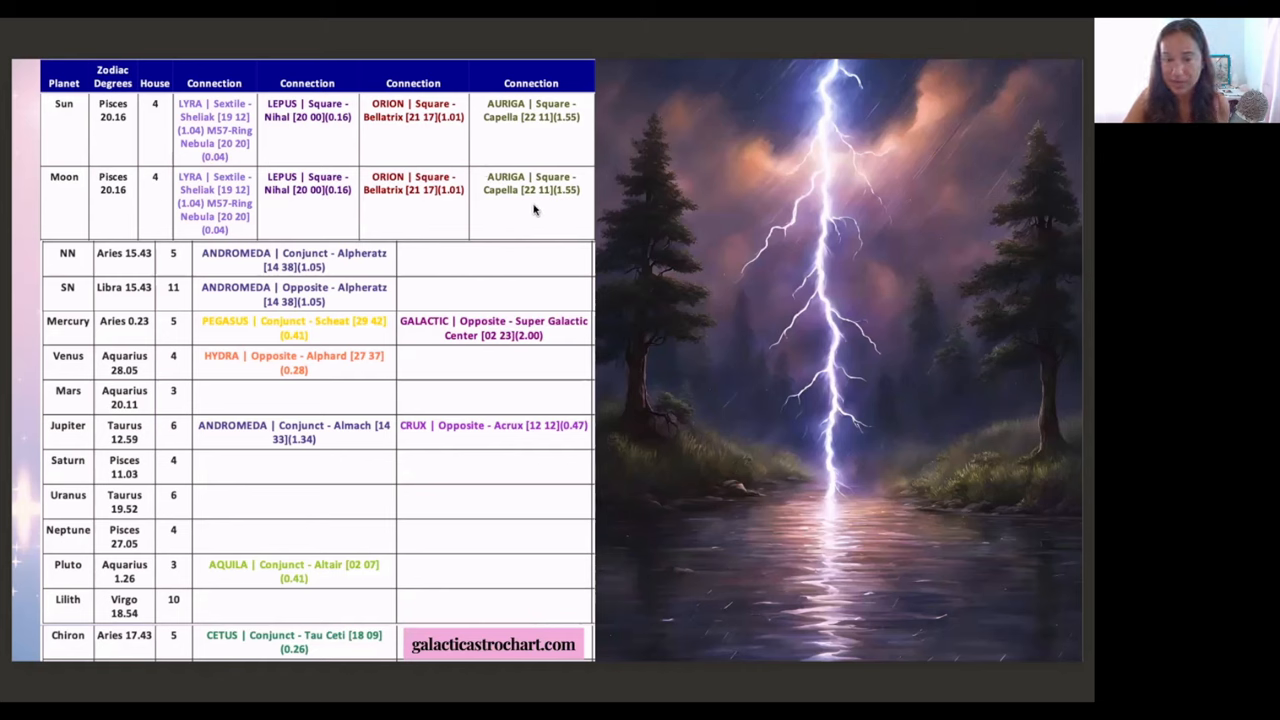
mouse_move(502, 210)
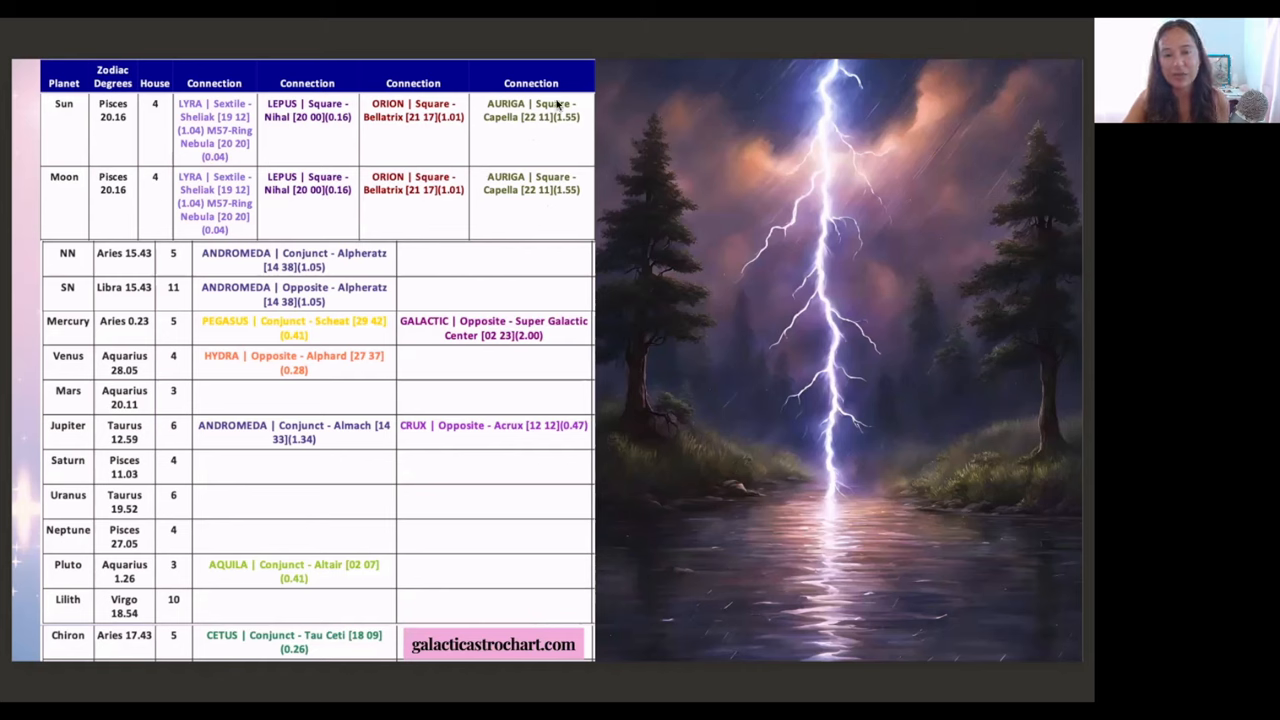
mouse_move(546, 148)
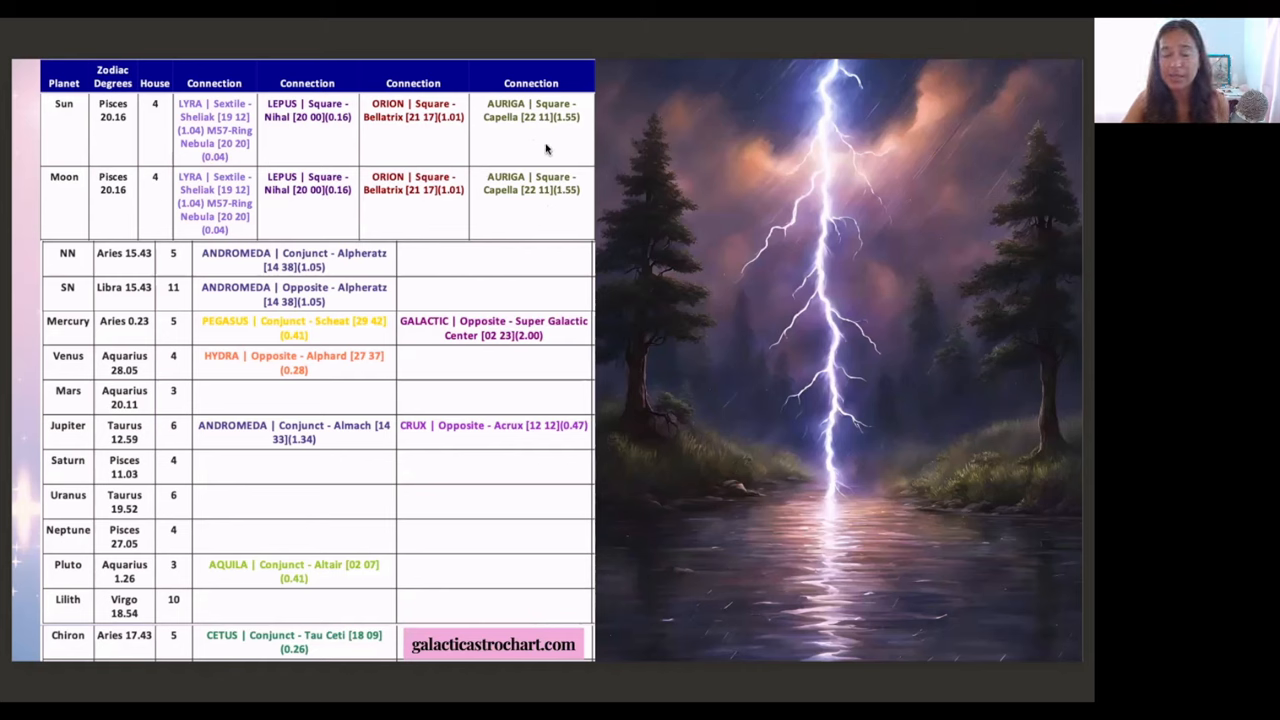
mouse_move(558, 150)
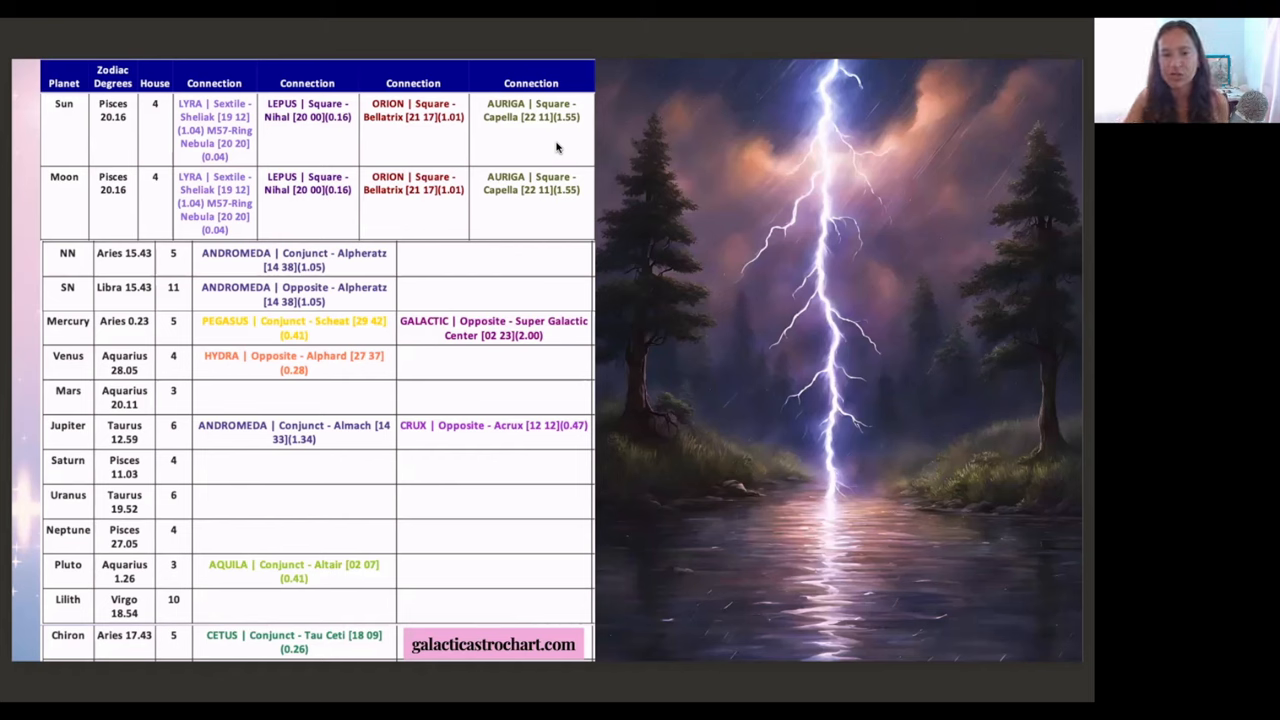
mouse_move(374, 242)
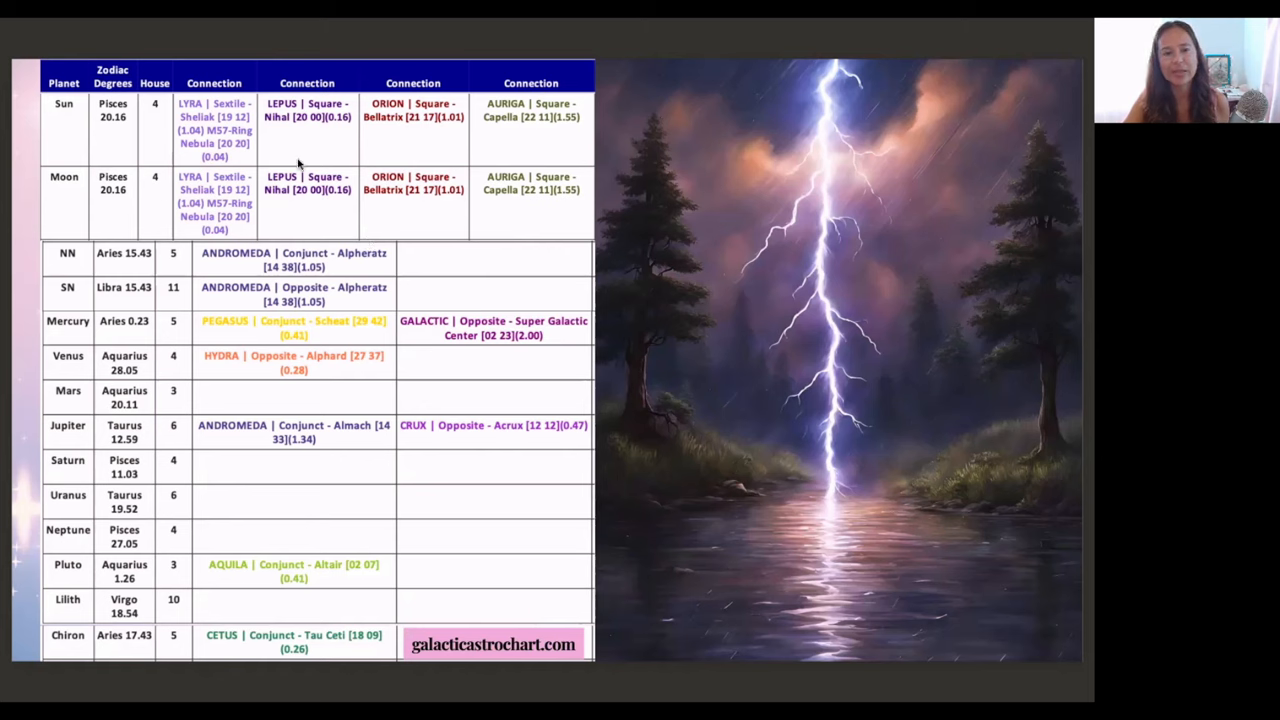
mouse_move(292, 220)
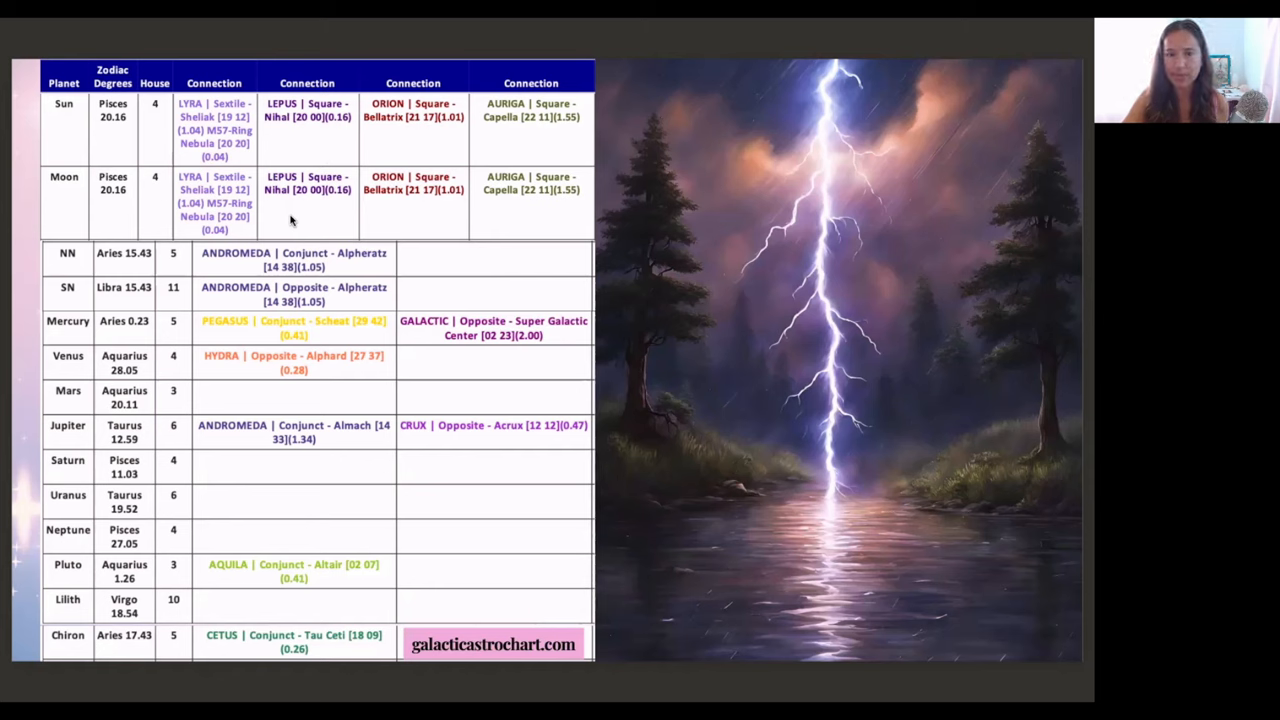
mouse_move(284, 212)
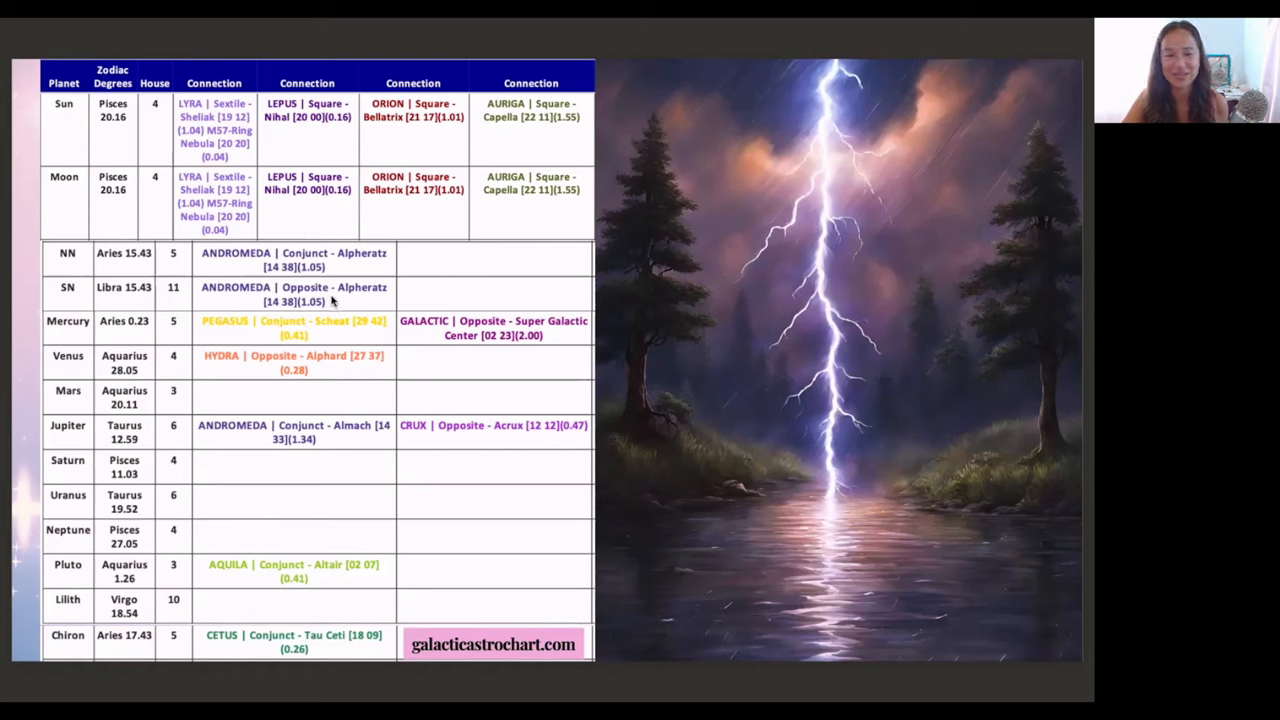
mouse_move(394, 298)
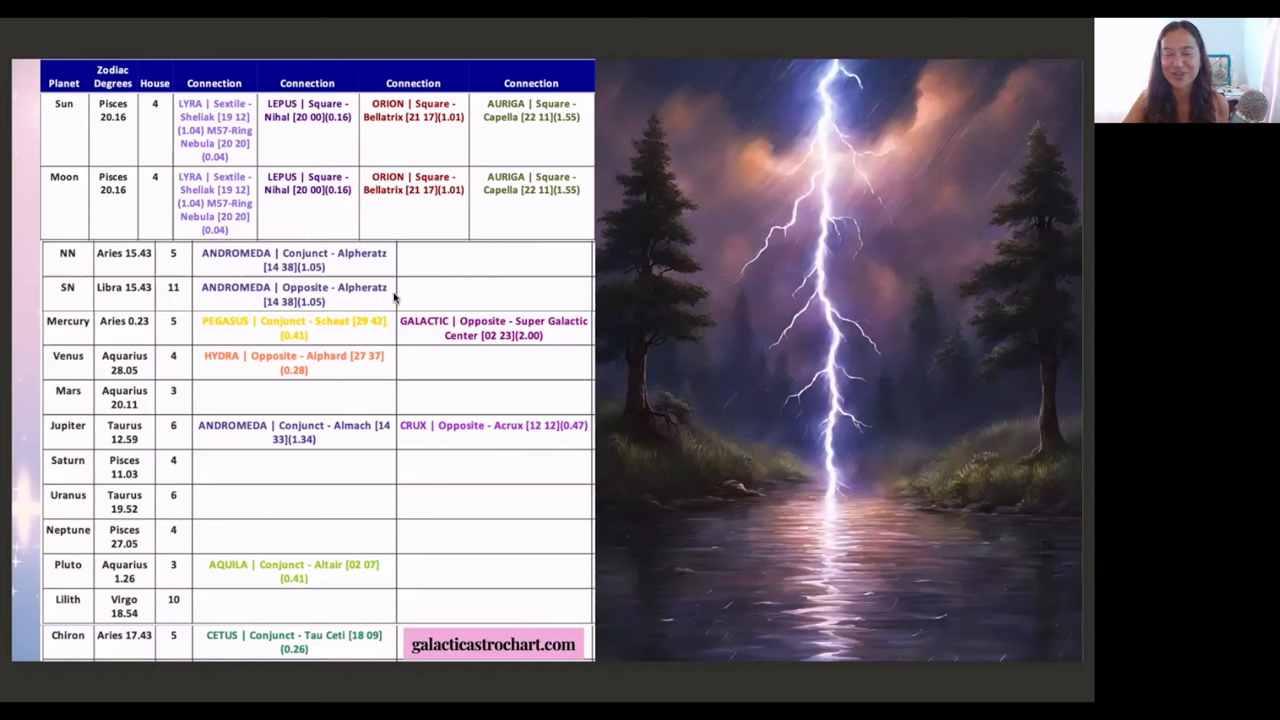
mouse_move(216, 232)
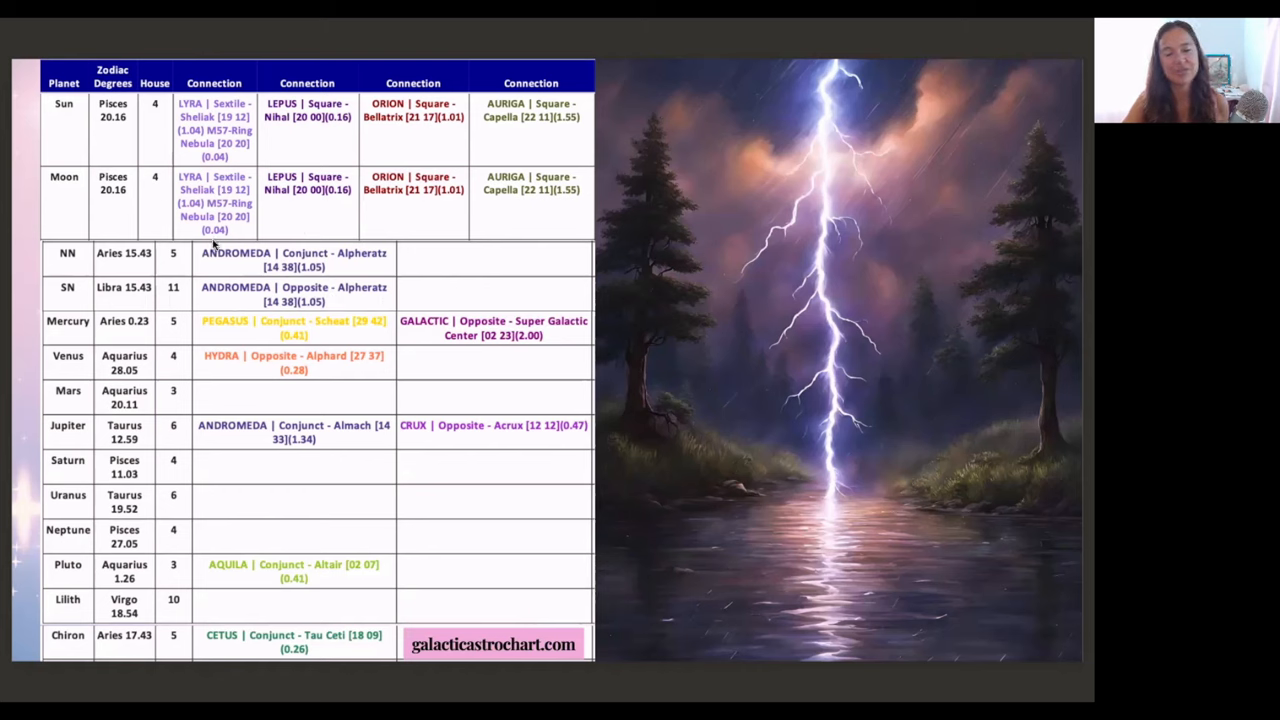
mouse_move(180, 300)
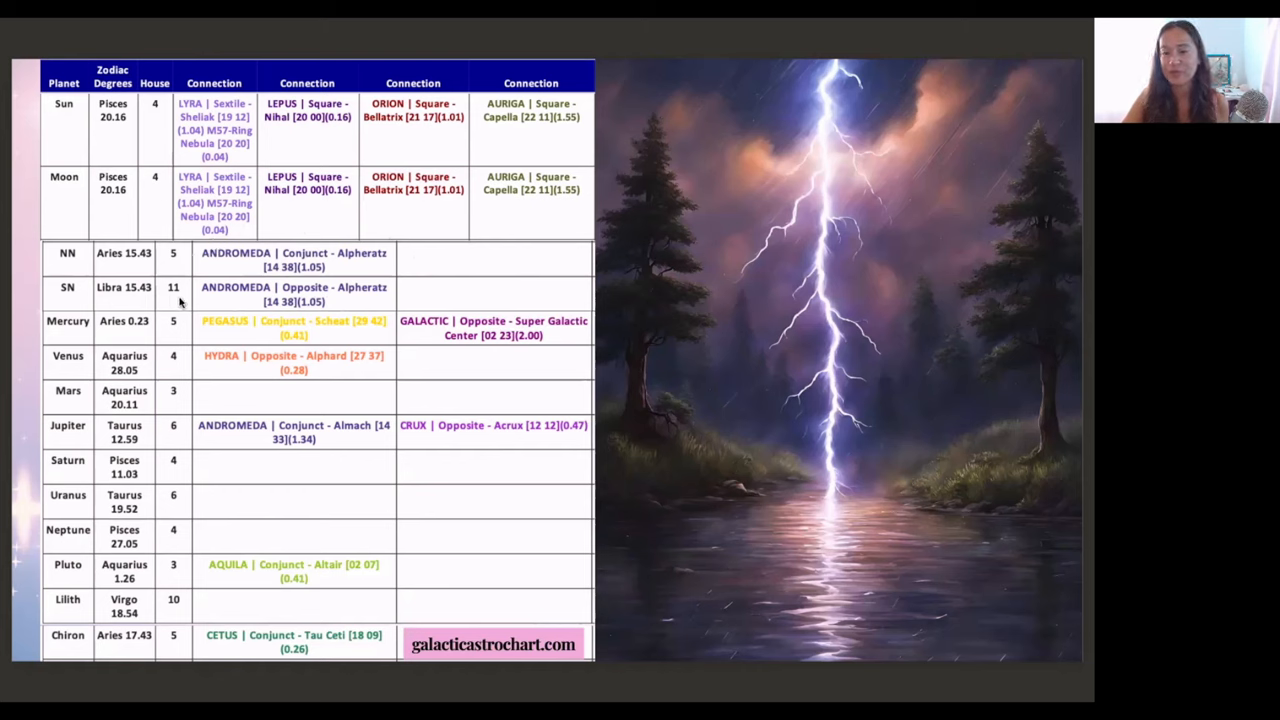
mouse_move(204, 302)
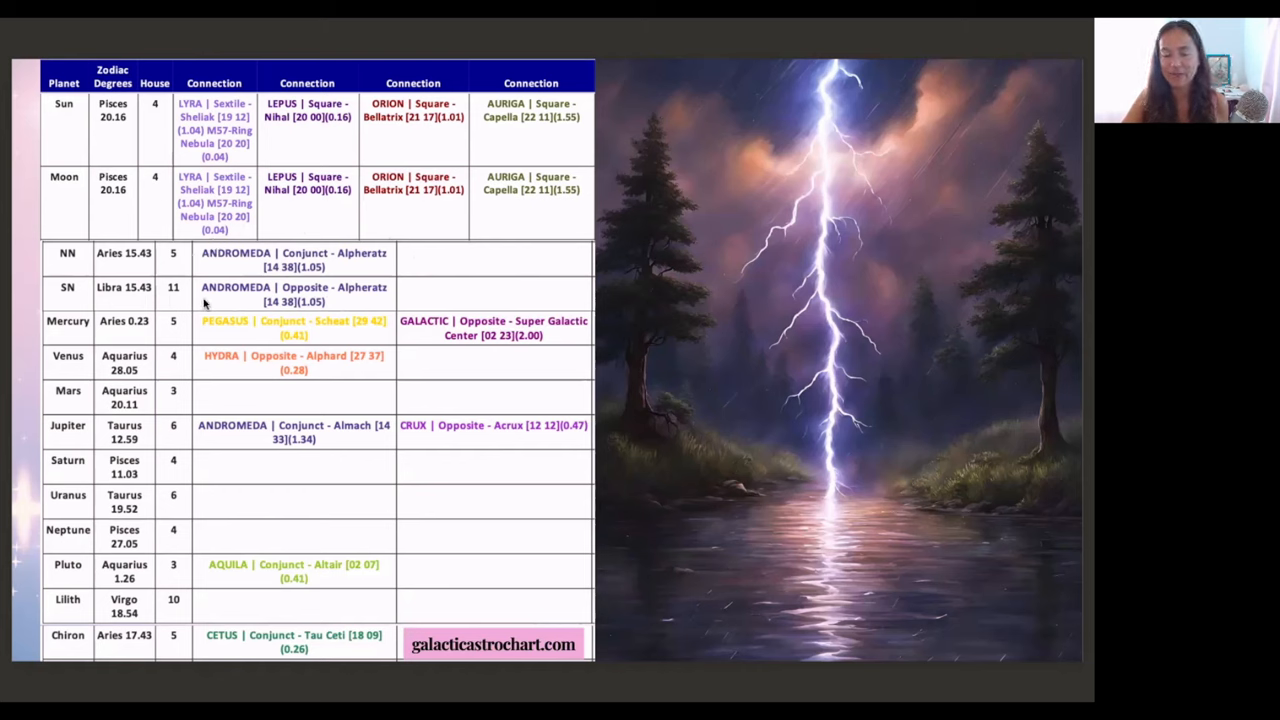
mouse_move(378, 284)
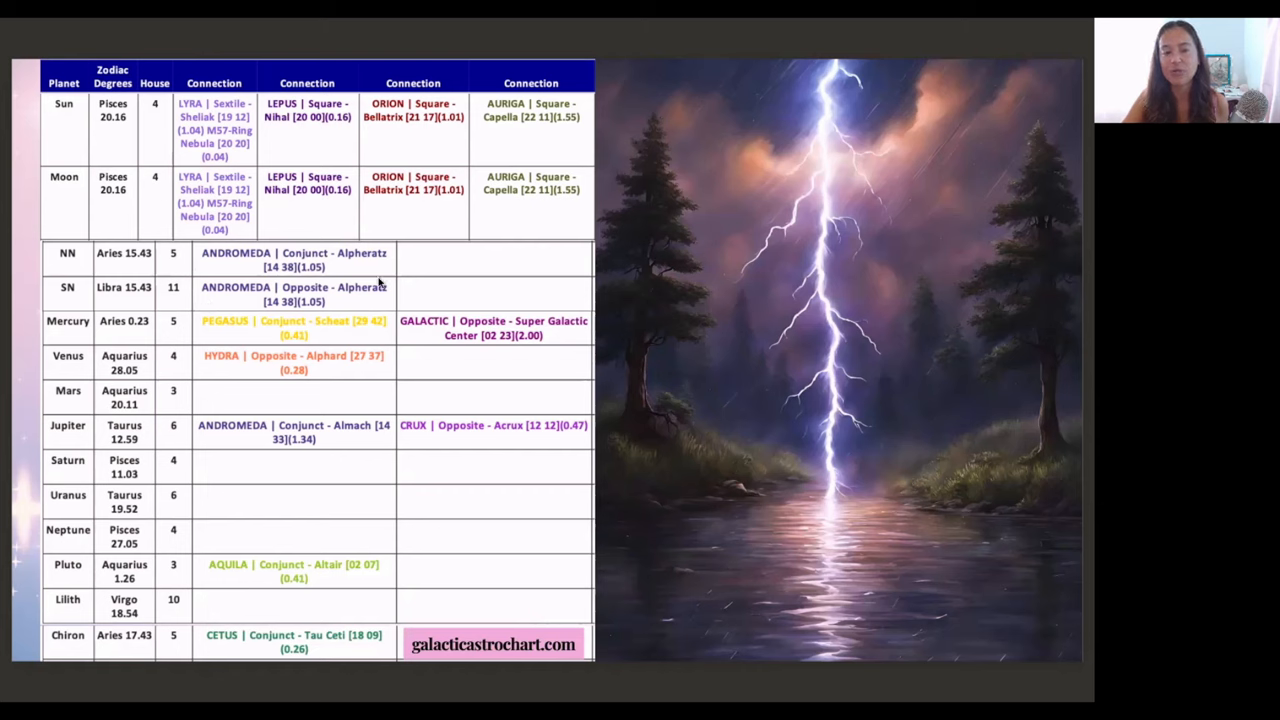
mouse_move(392, 296)
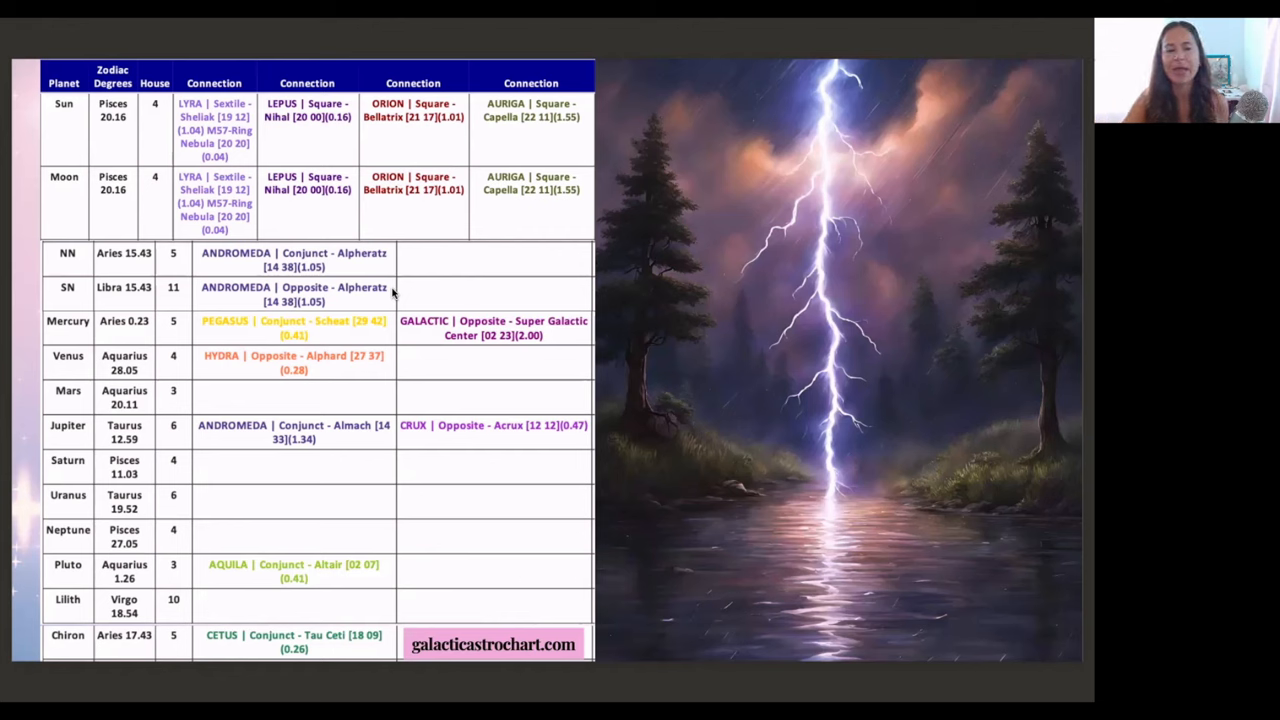
mouse_move(232, 304)
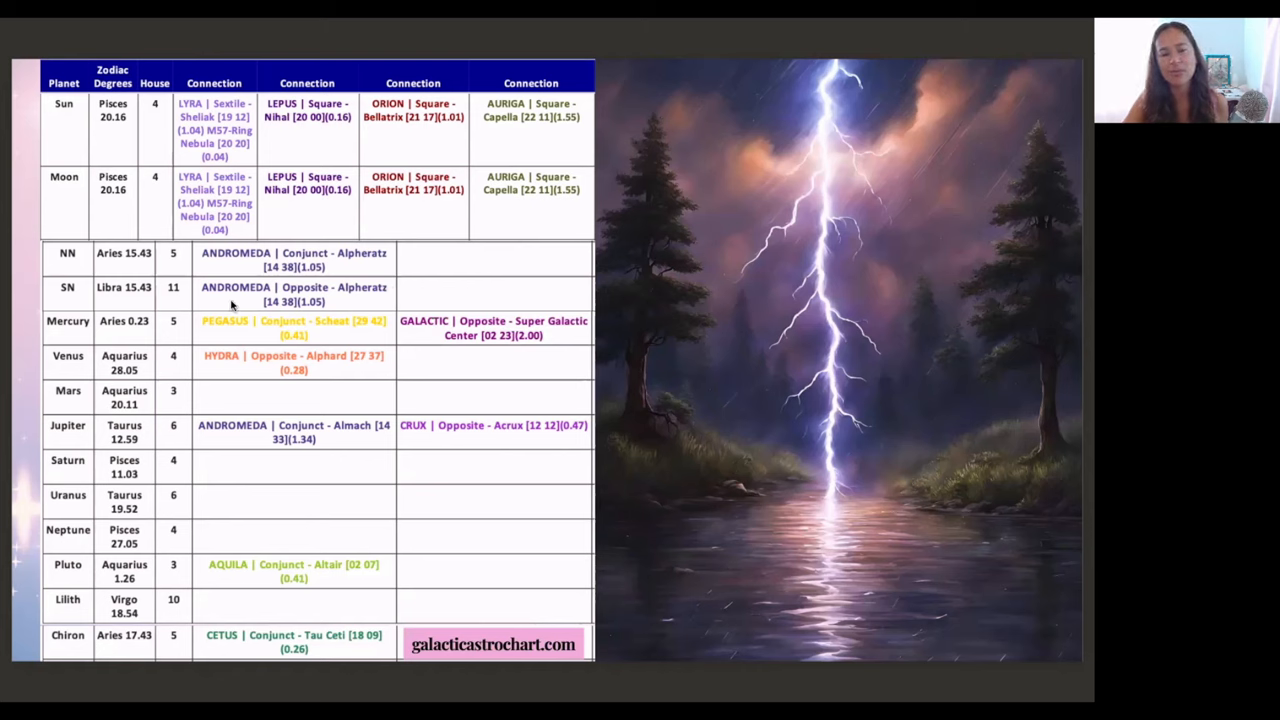
mouse_move(104, 300)
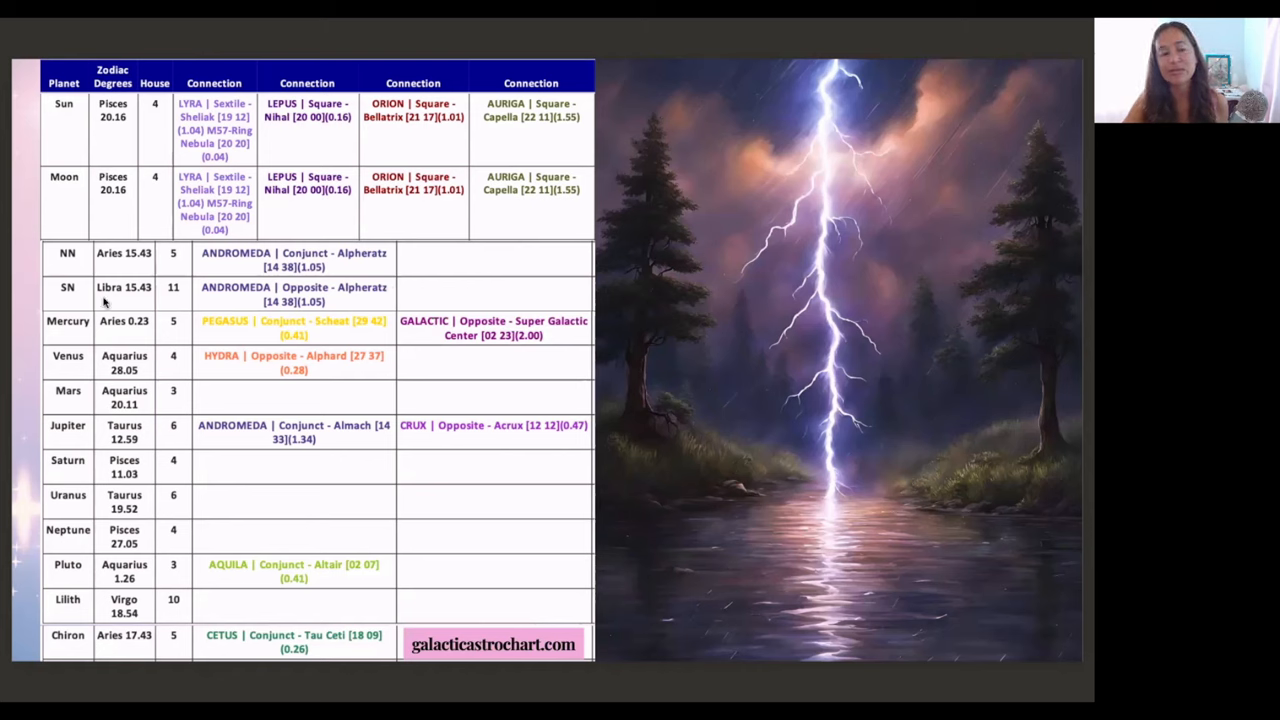
mouse_move(140, 298)
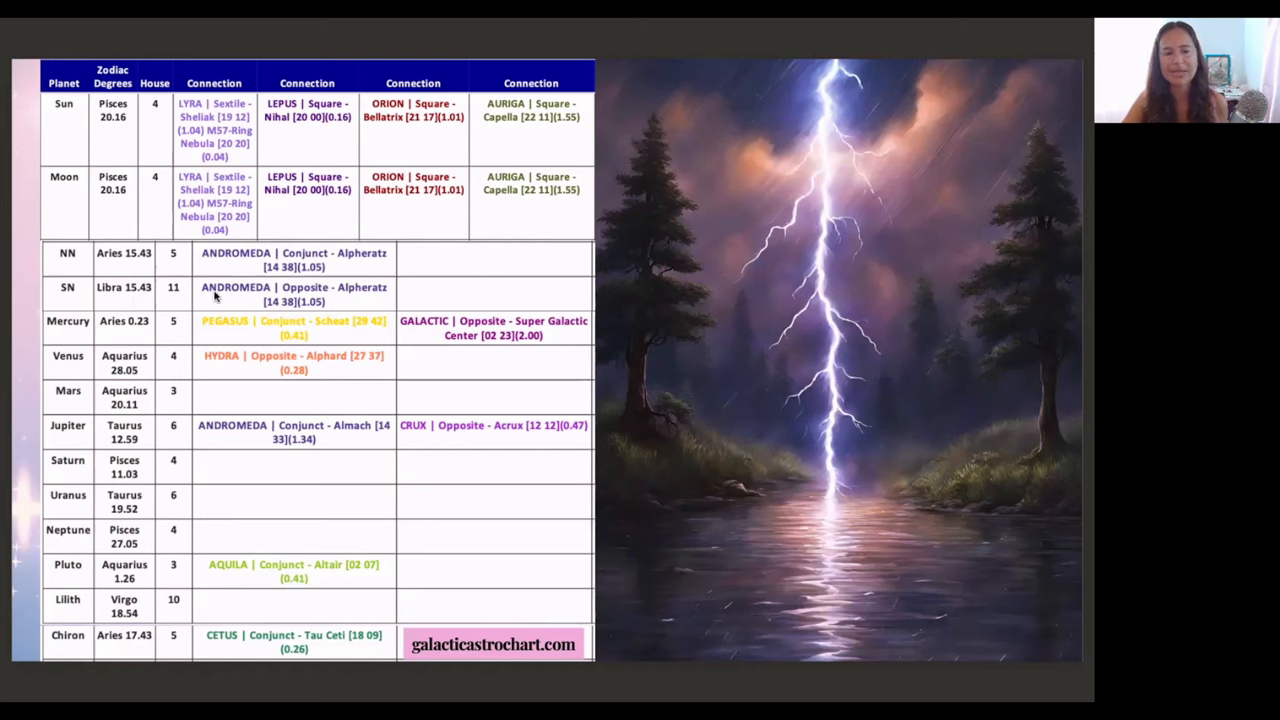
mouse_move(180, 268)
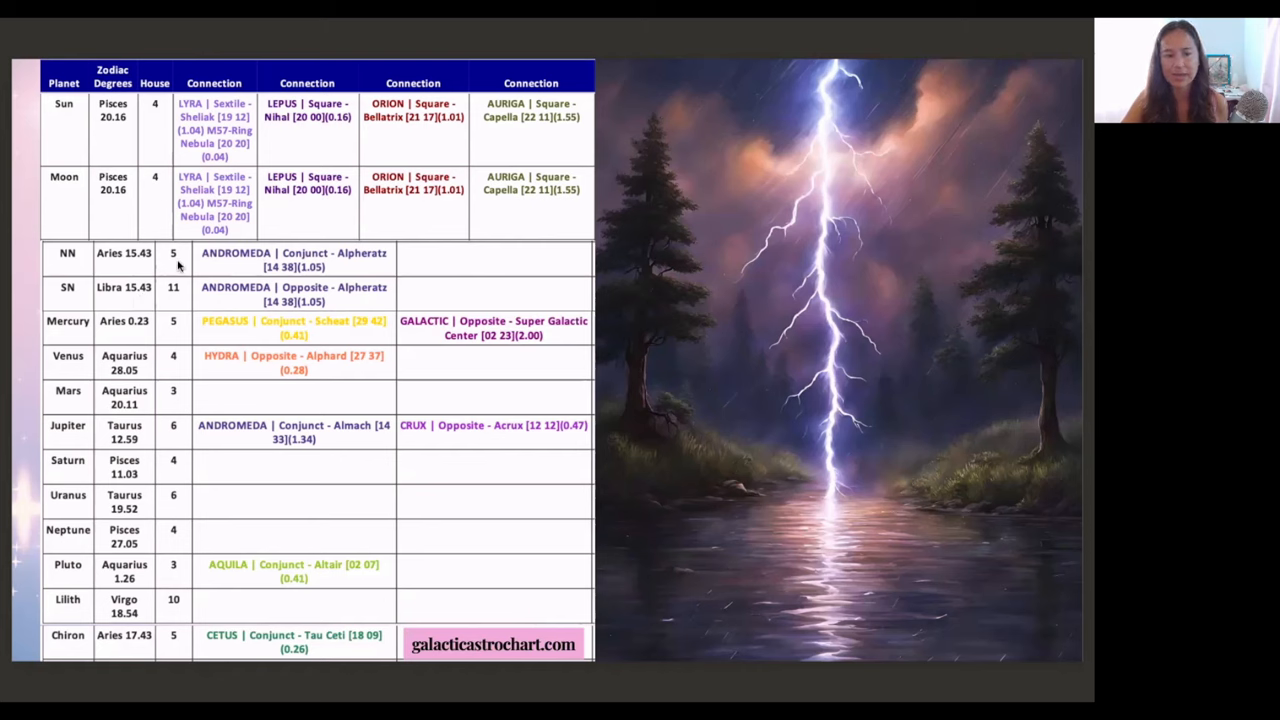
mouse_move(236, 326)
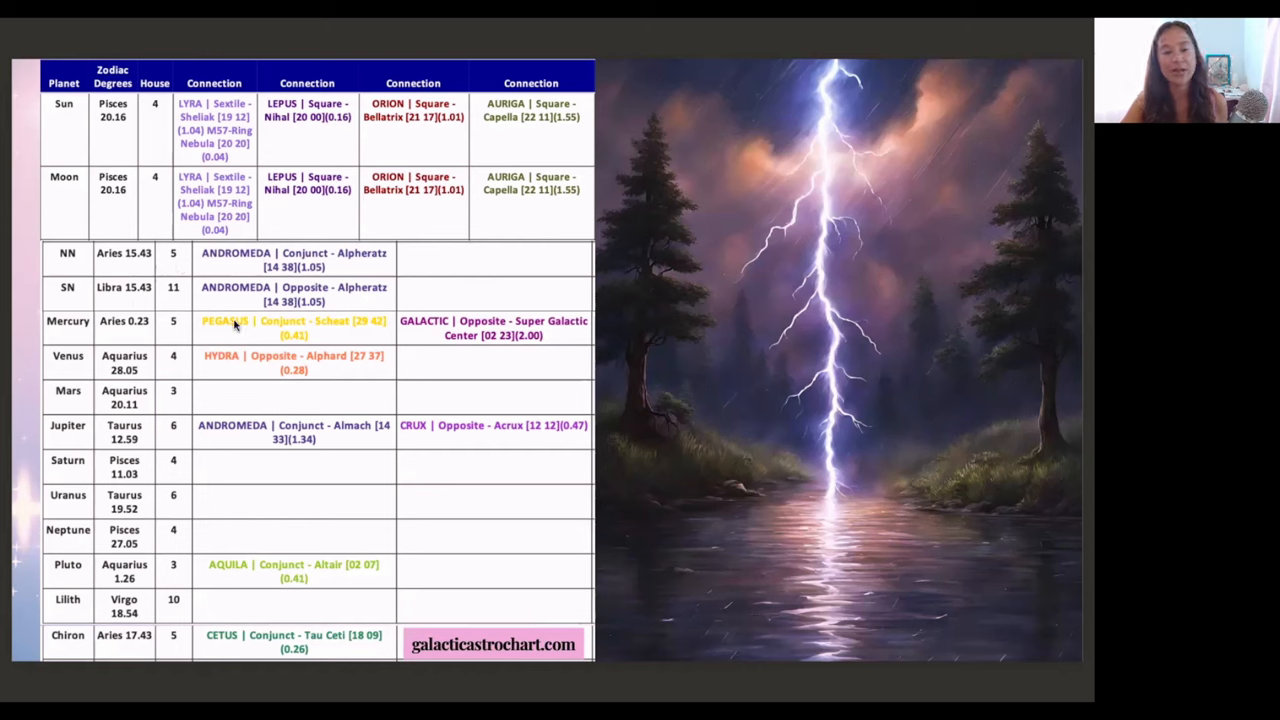
mouse_move(250, 330)
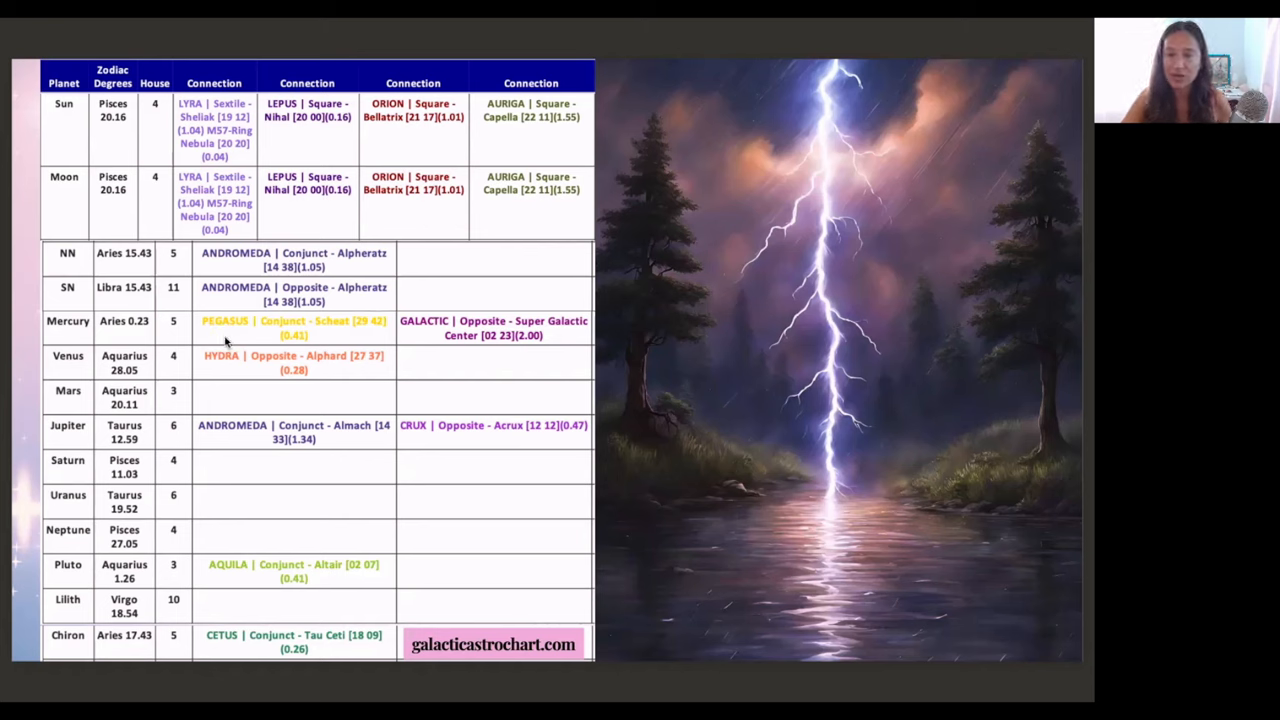
mouse_move(230, 334)
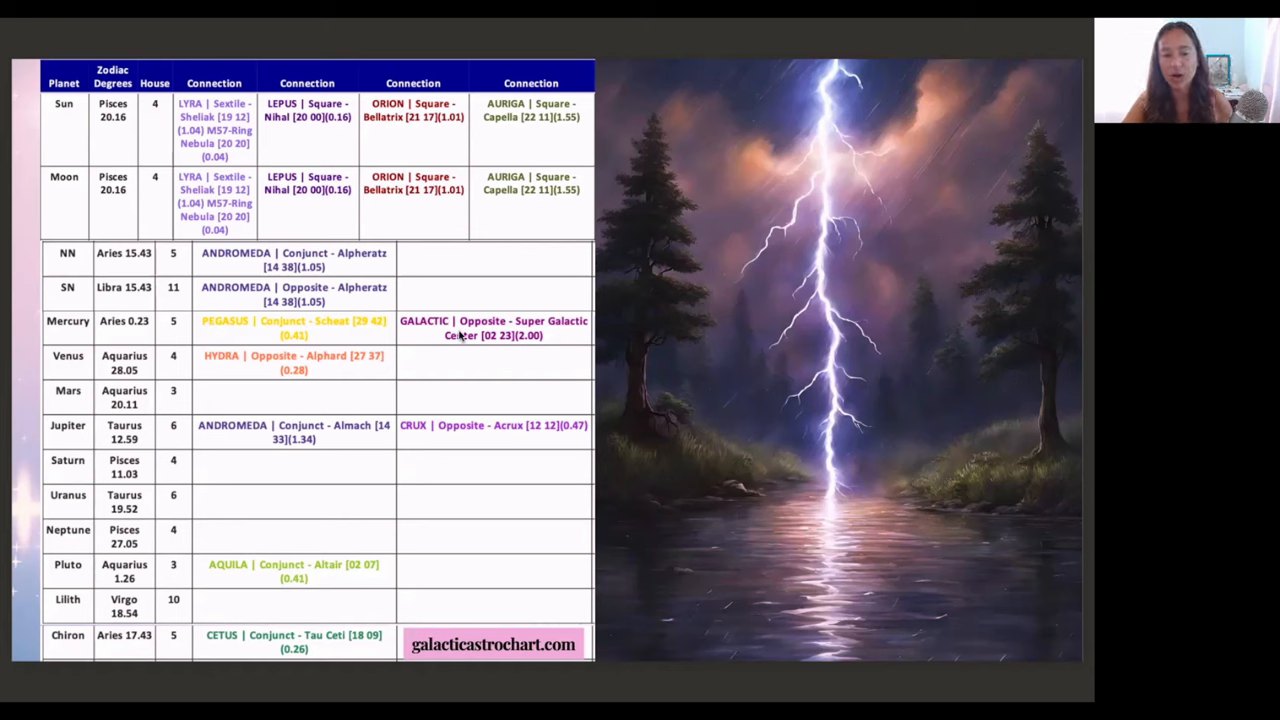
mouse_move(424, 338)
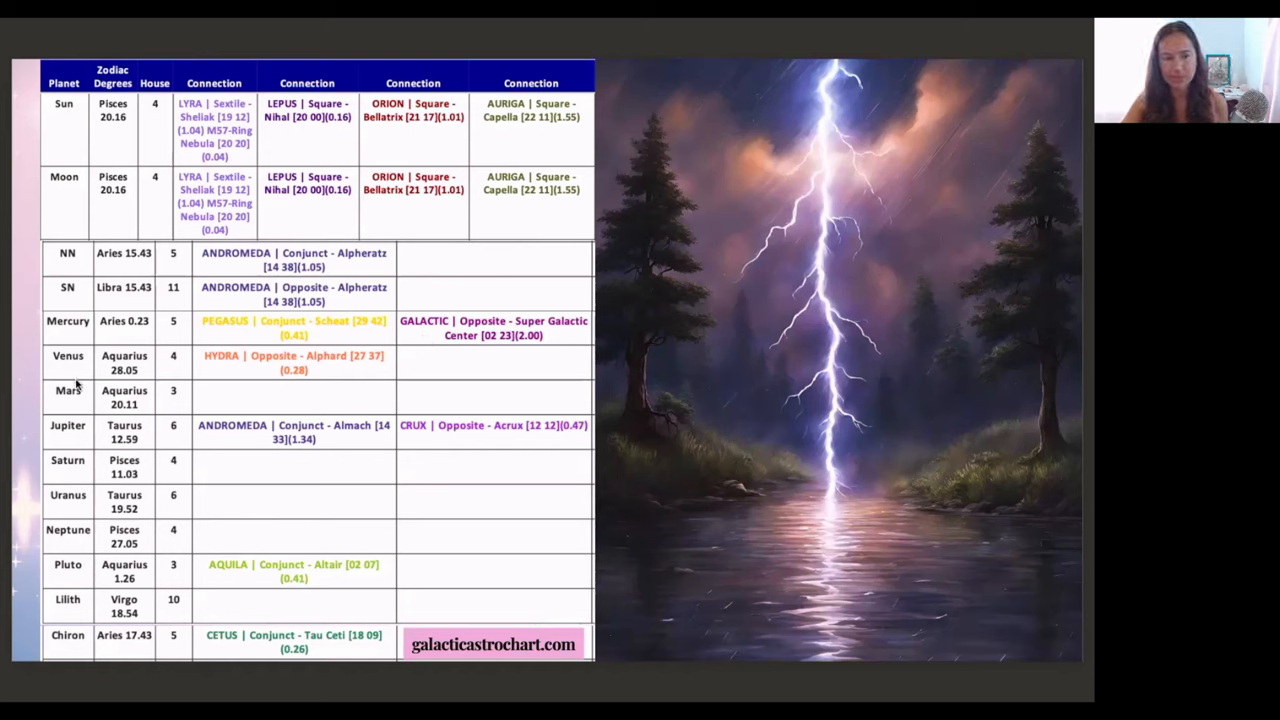
mouse_move(228, 380)
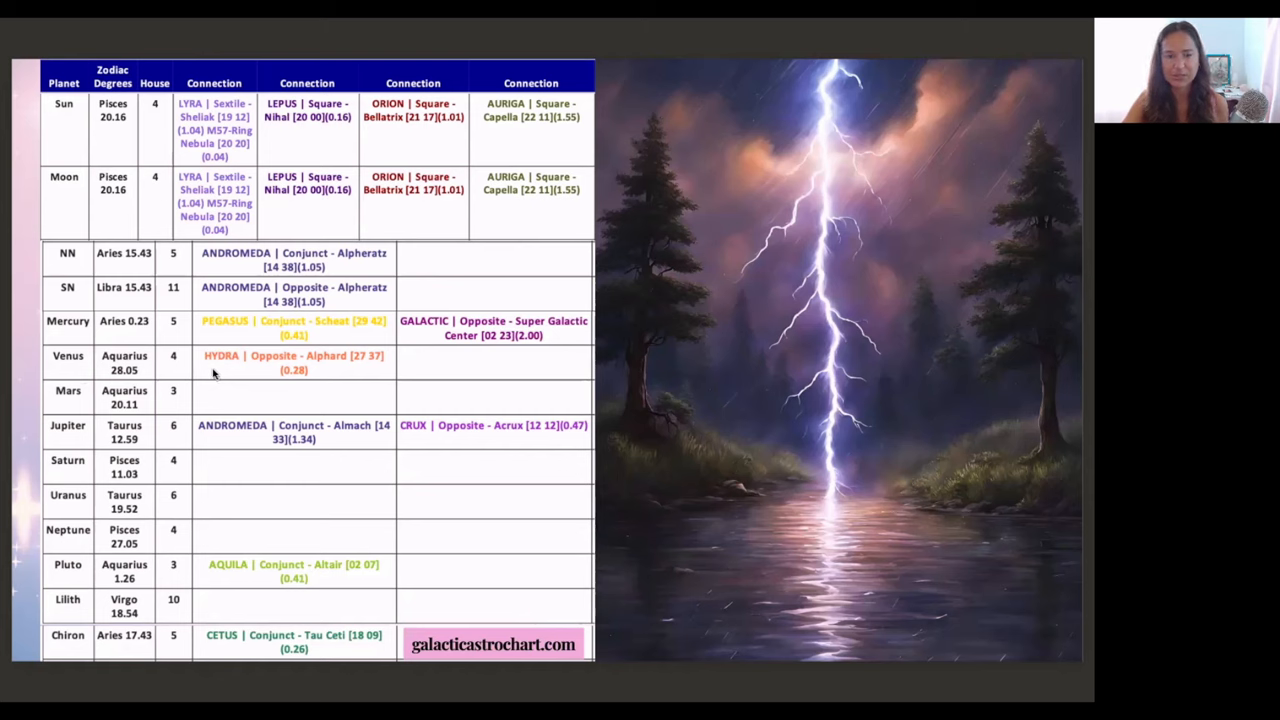
mouse_move(214, 440)
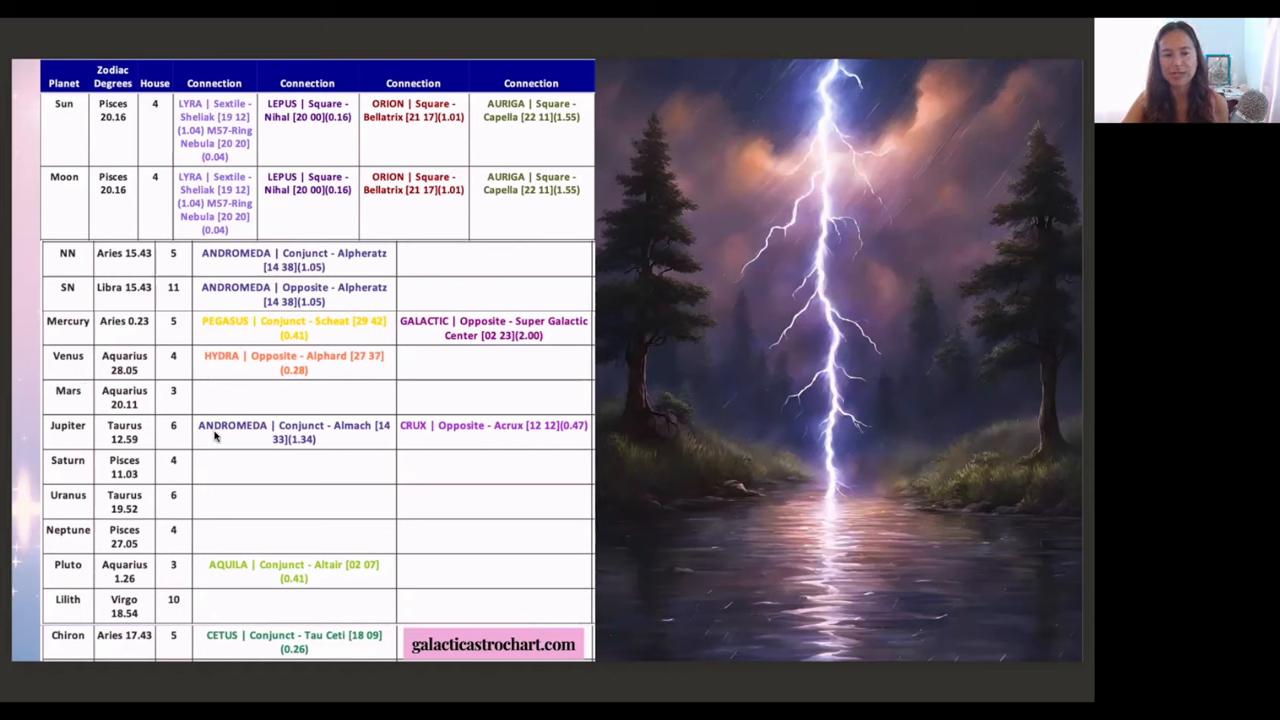
mouse_move(440, 432)
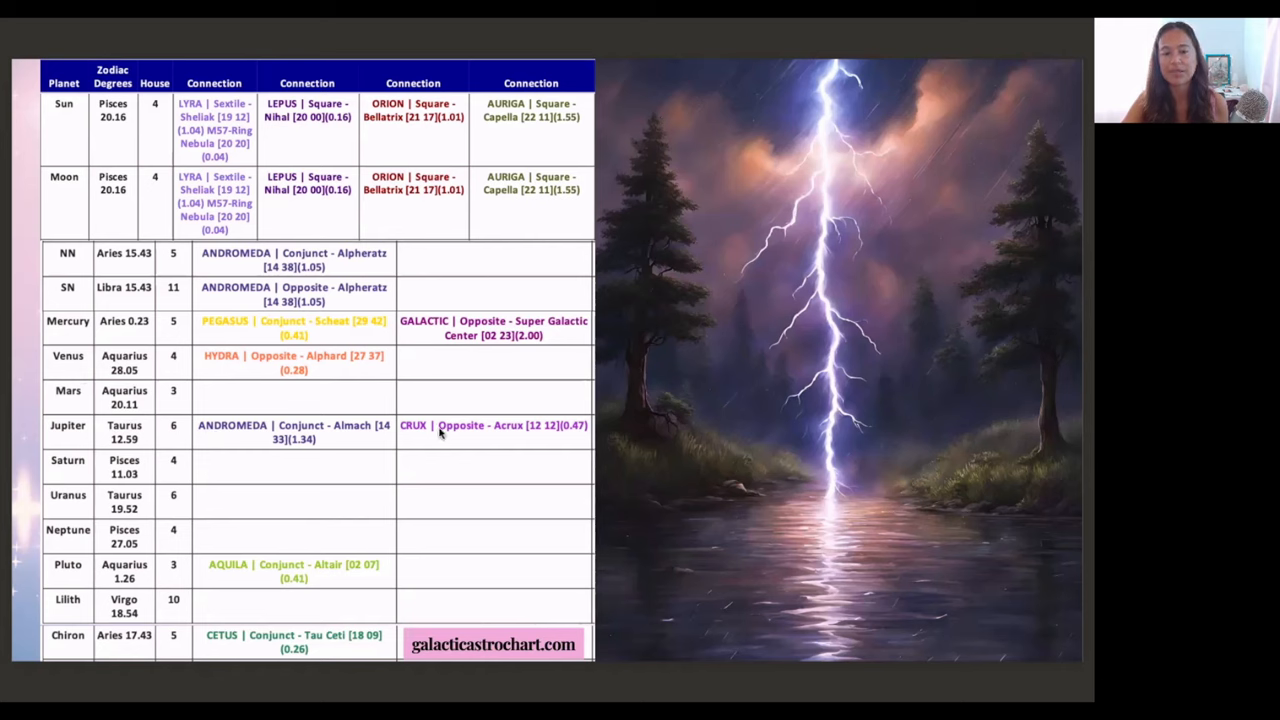
mouse_move(380, 452)
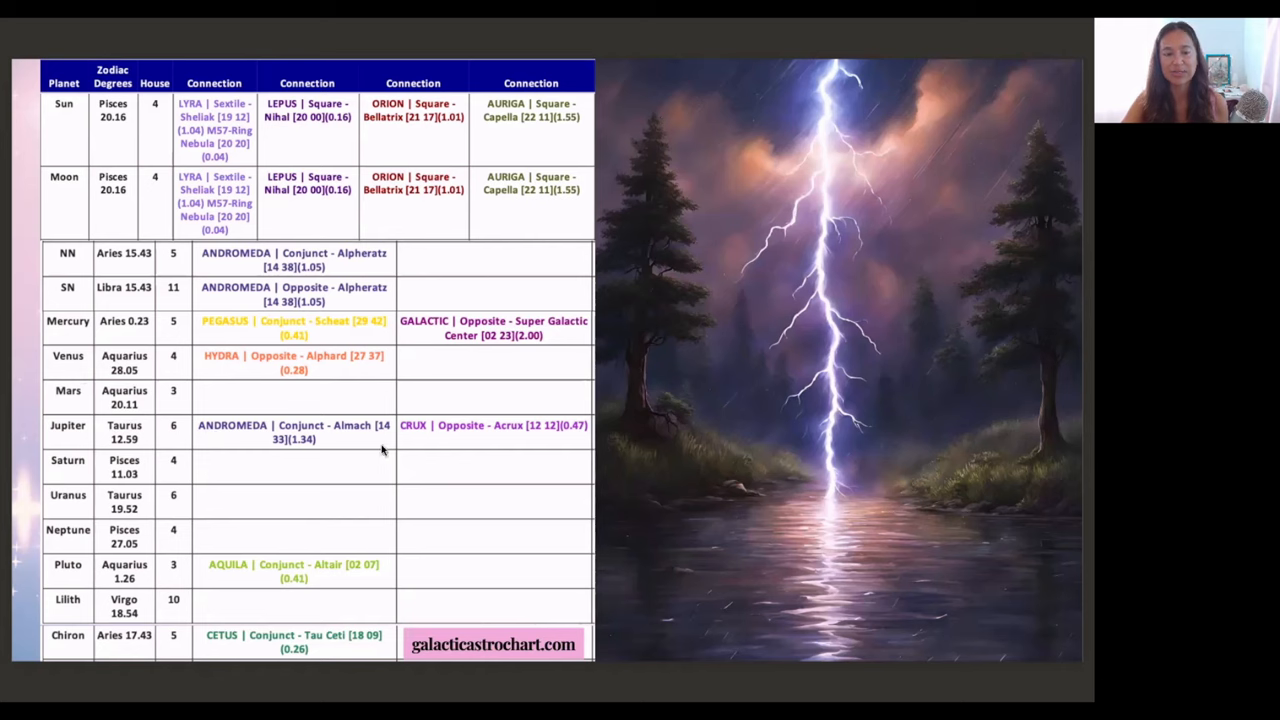
mouse_move(380, 422)
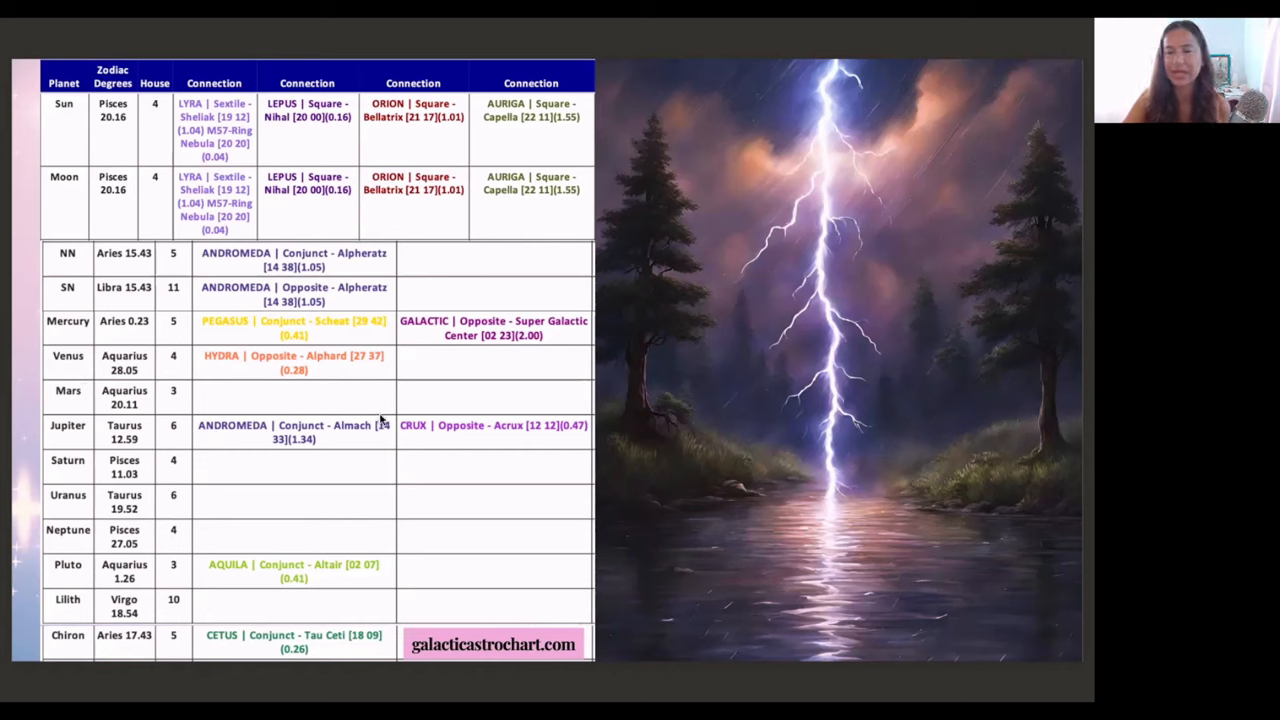
mouse_move(384, 412)
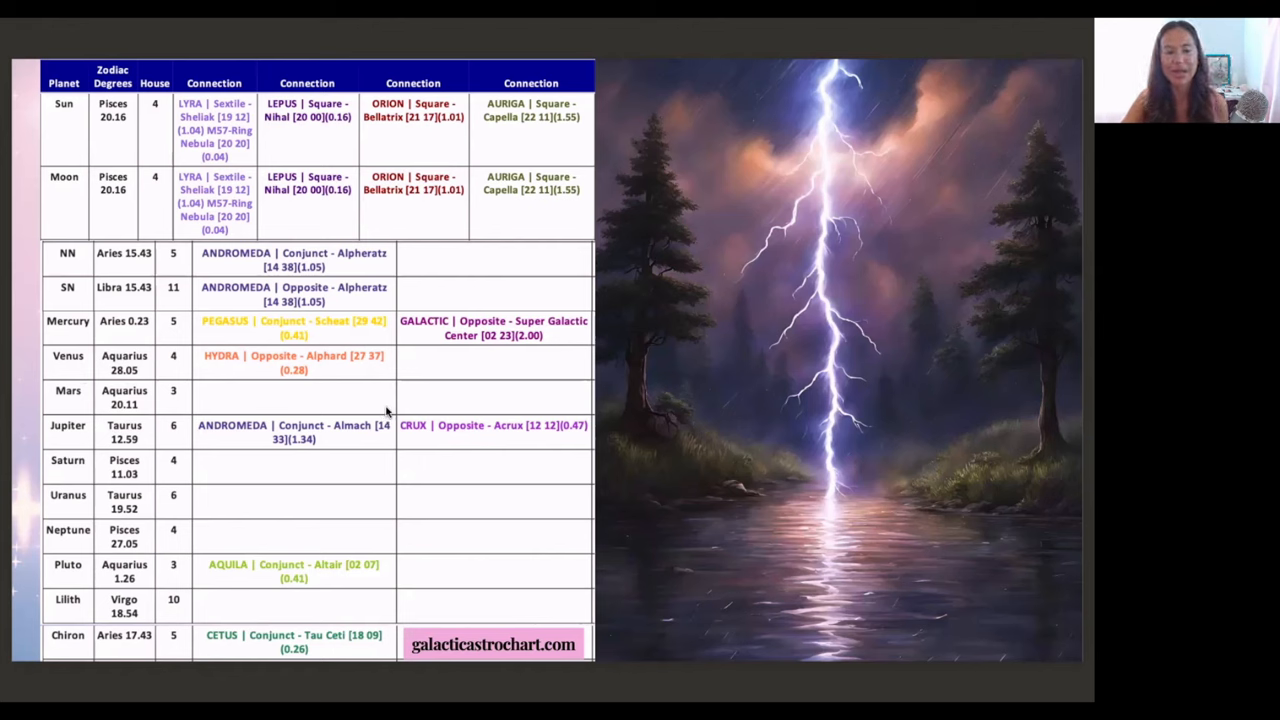
mouse_move(292, 468)
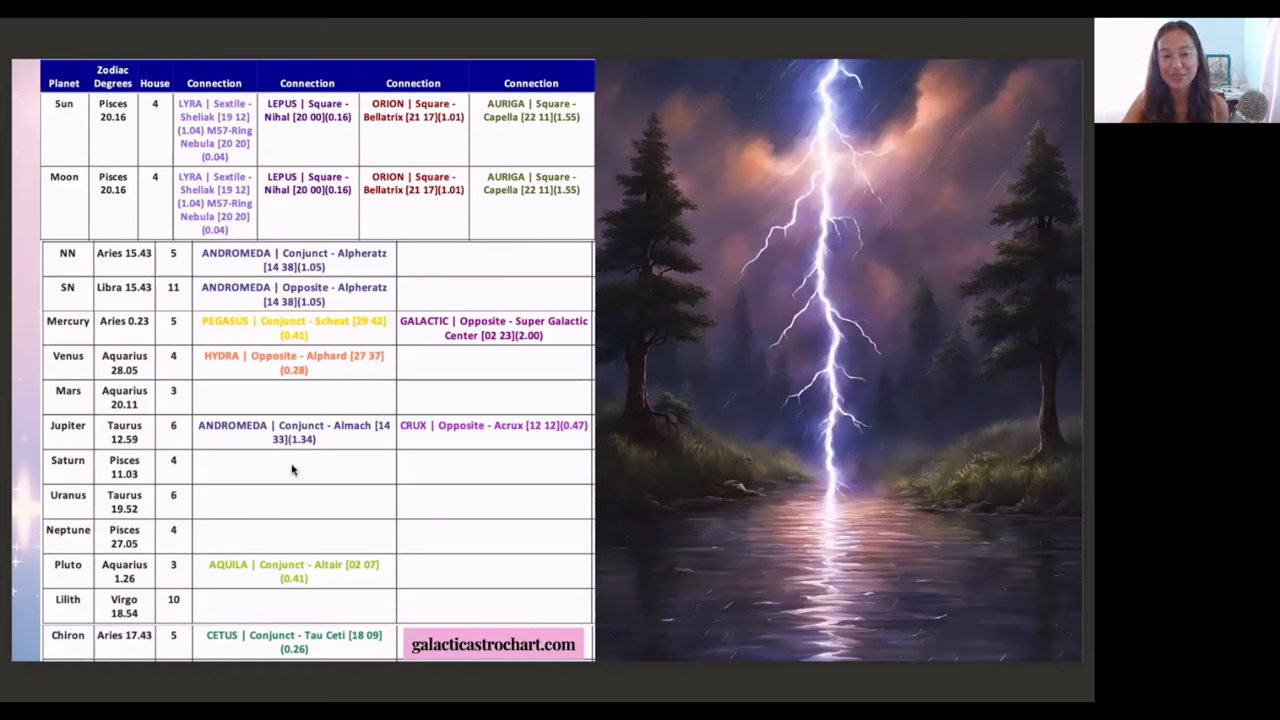
mouse_move(338, 456)
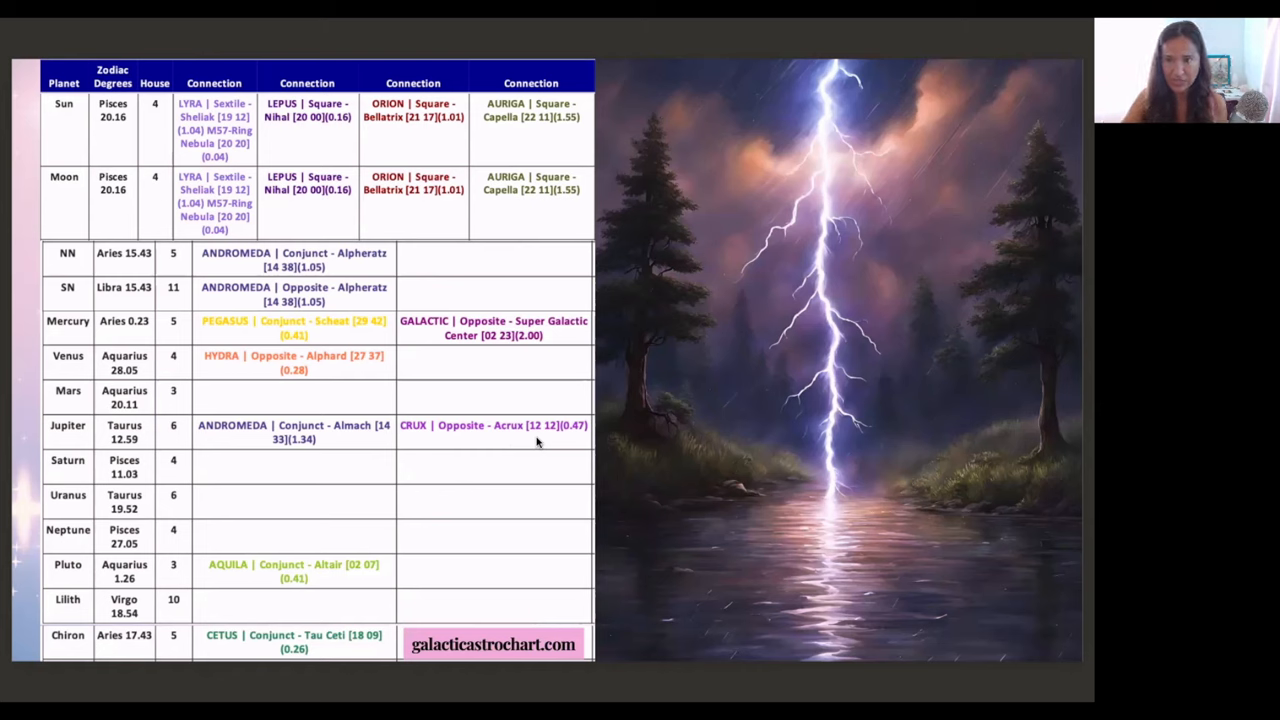
mouse_move(504, 468)
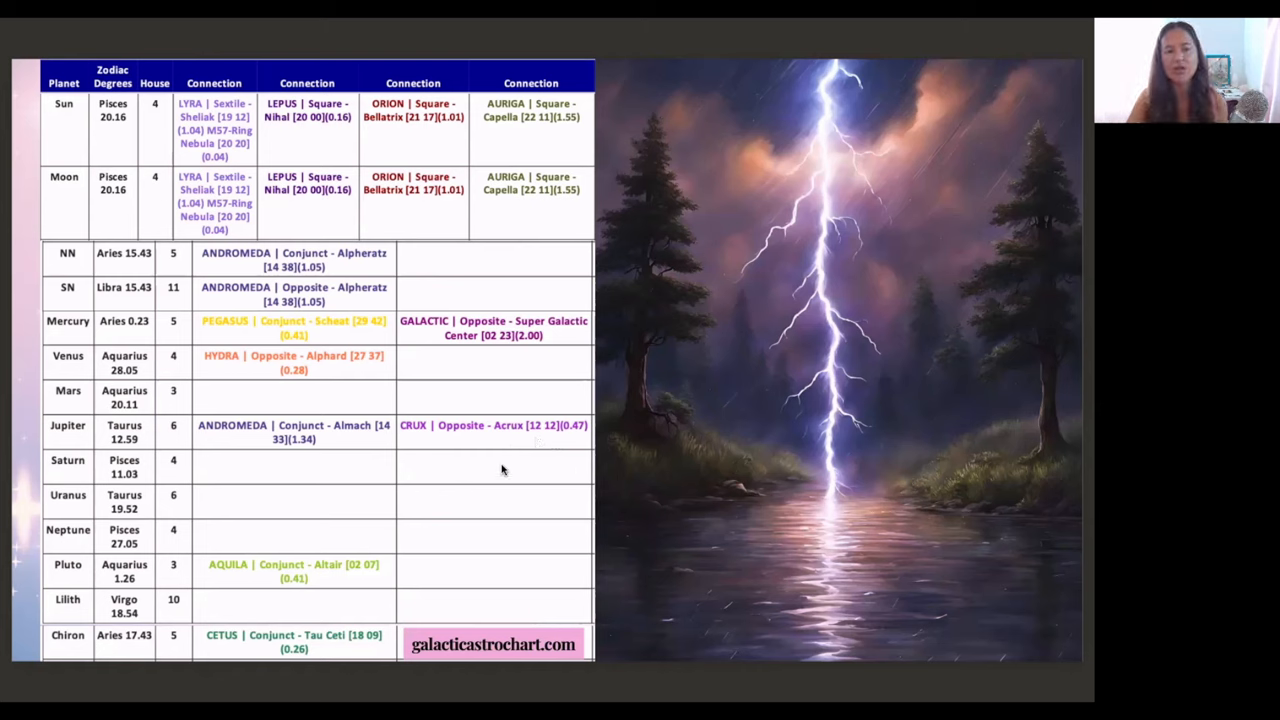
mouse_move(286, 460)
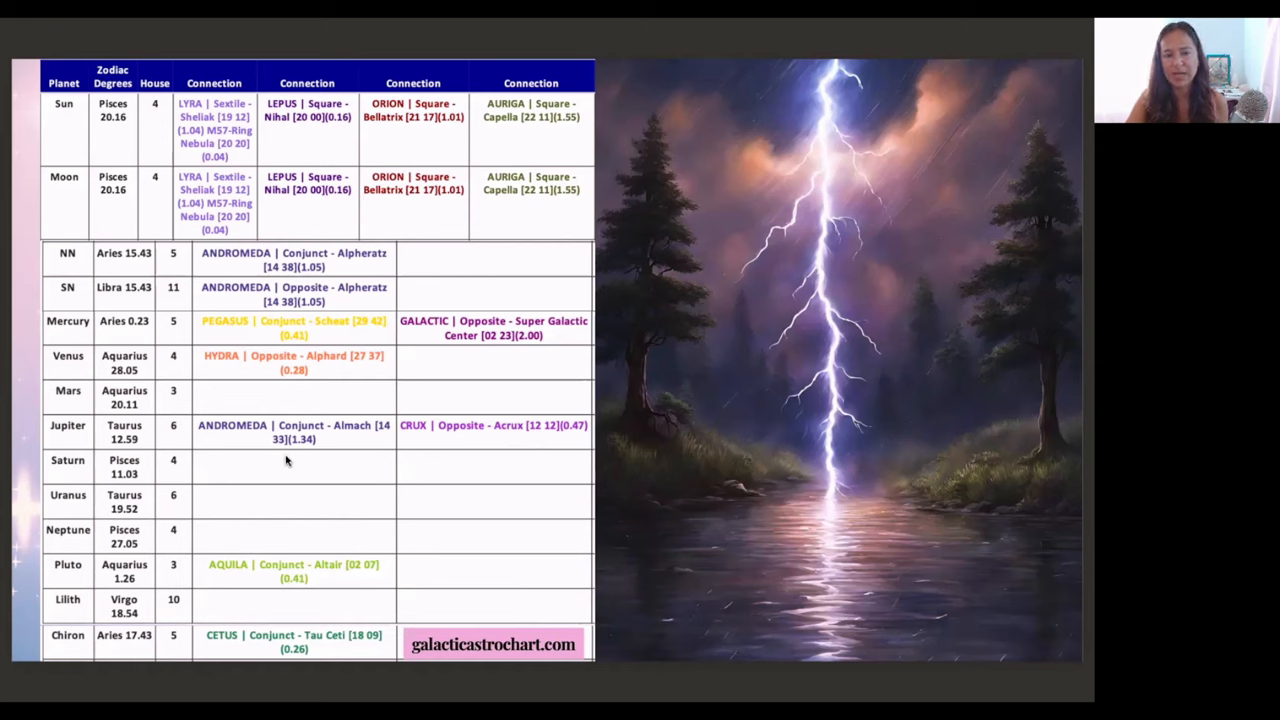
mouse_move(284, 464)
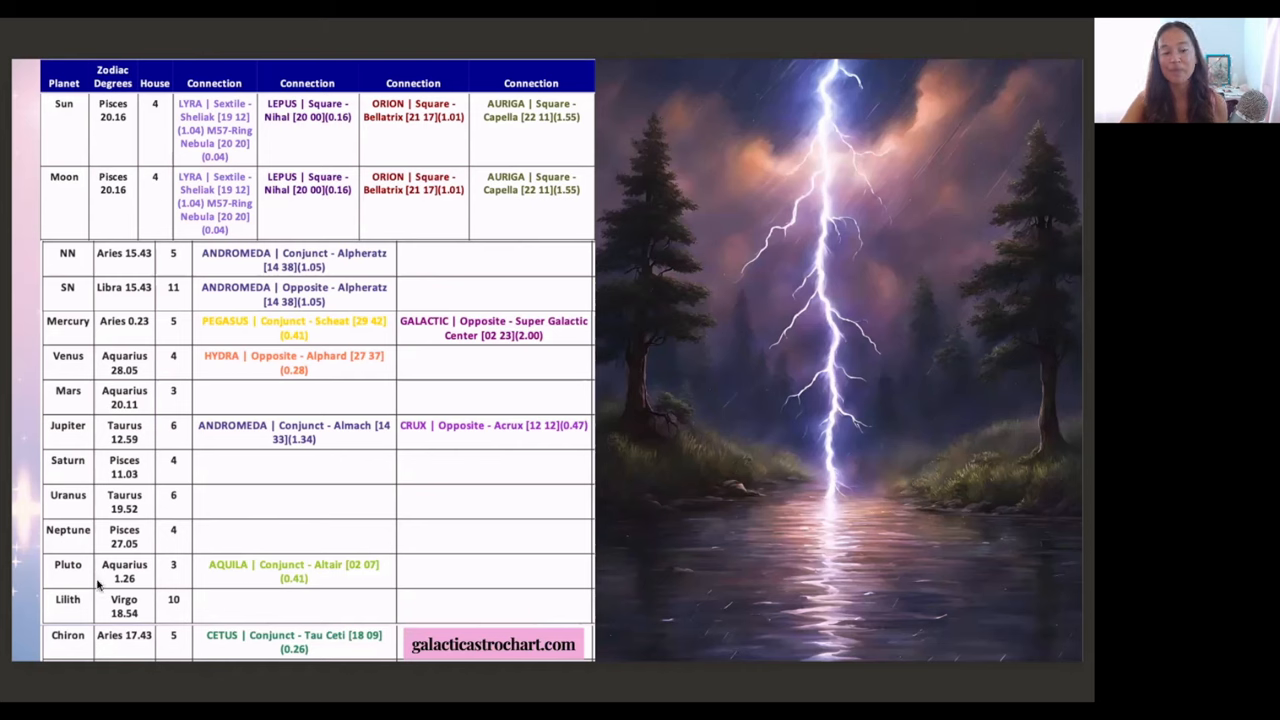
mouse_move(248, 584)
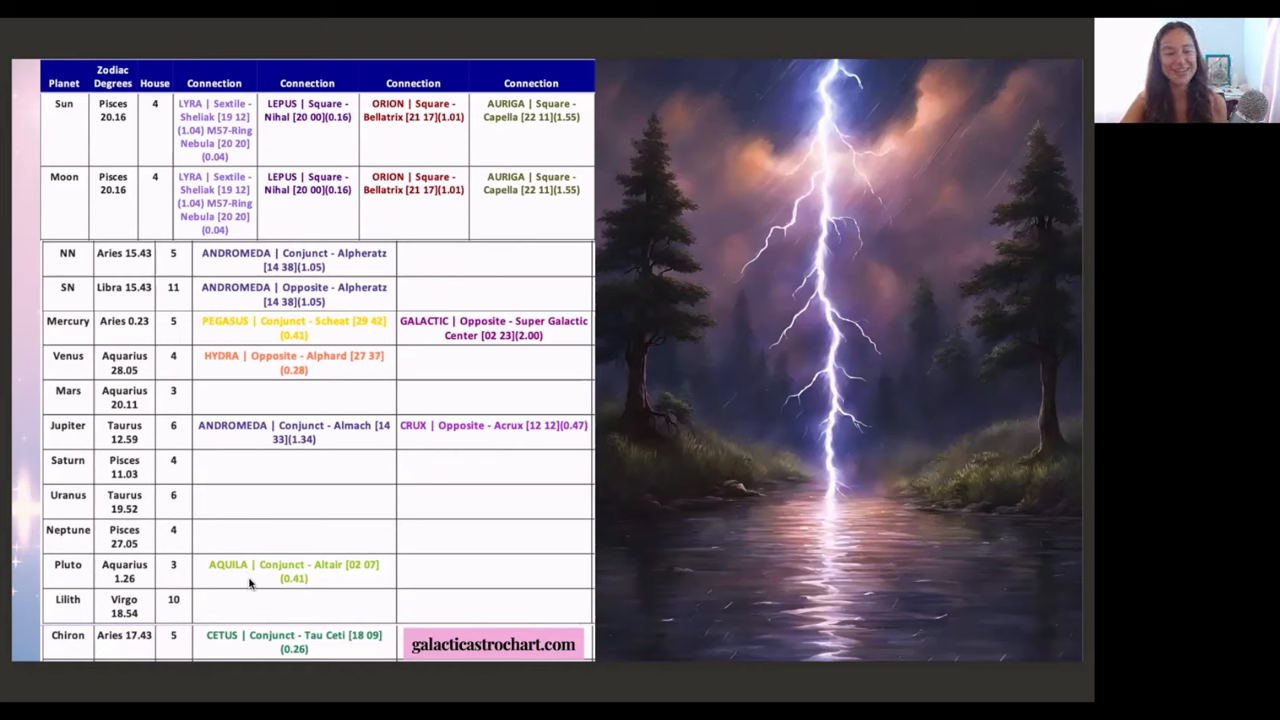
mouse_move(60, 578)
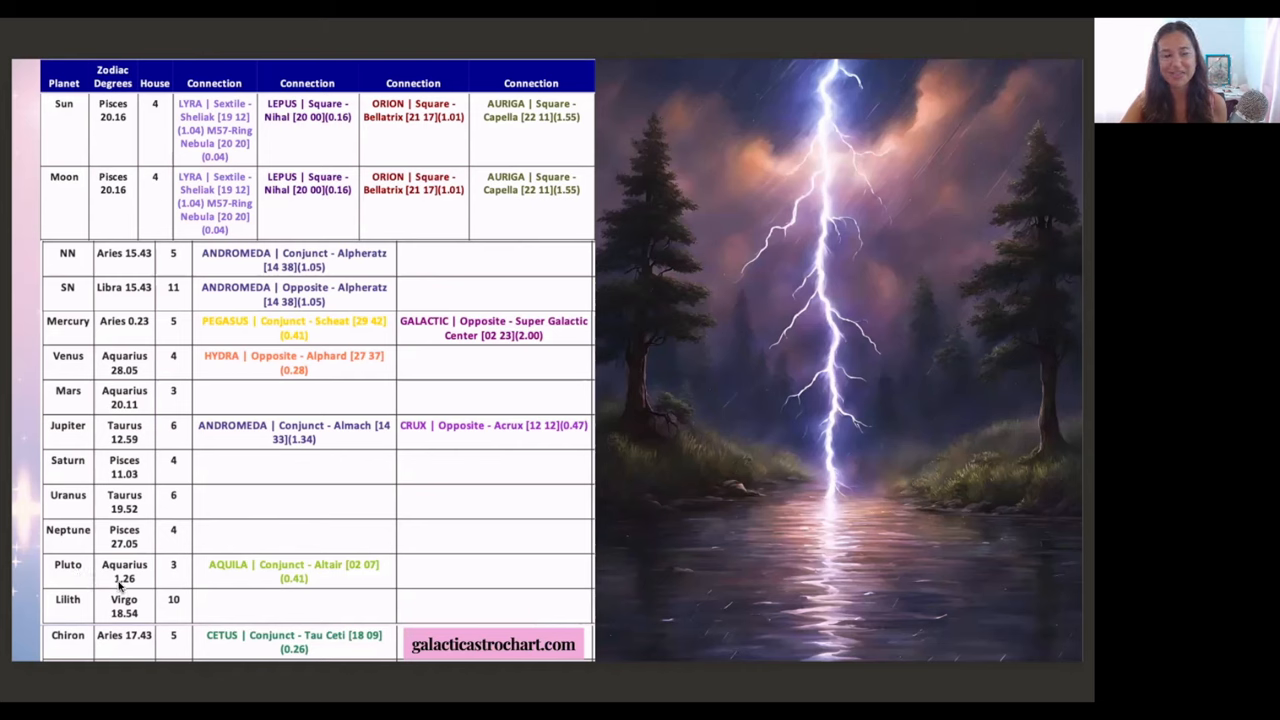
mouse_move(144, 584)
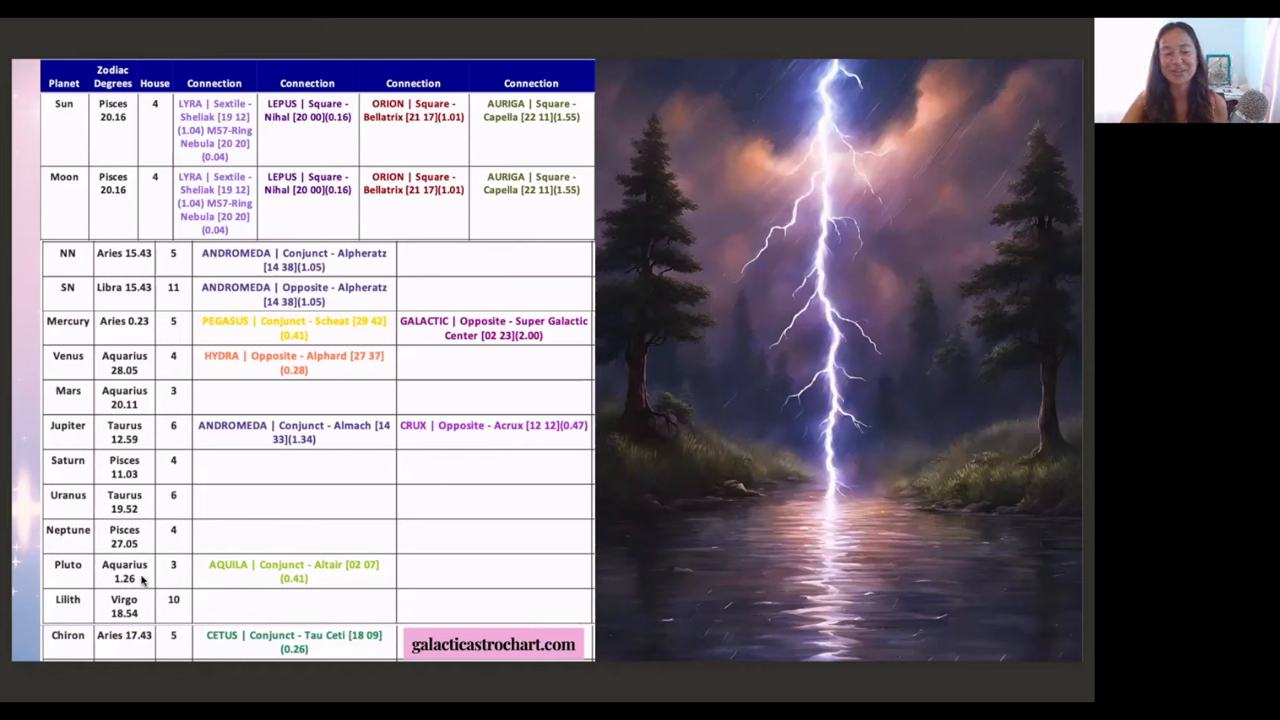
mouse_move(288, 566)
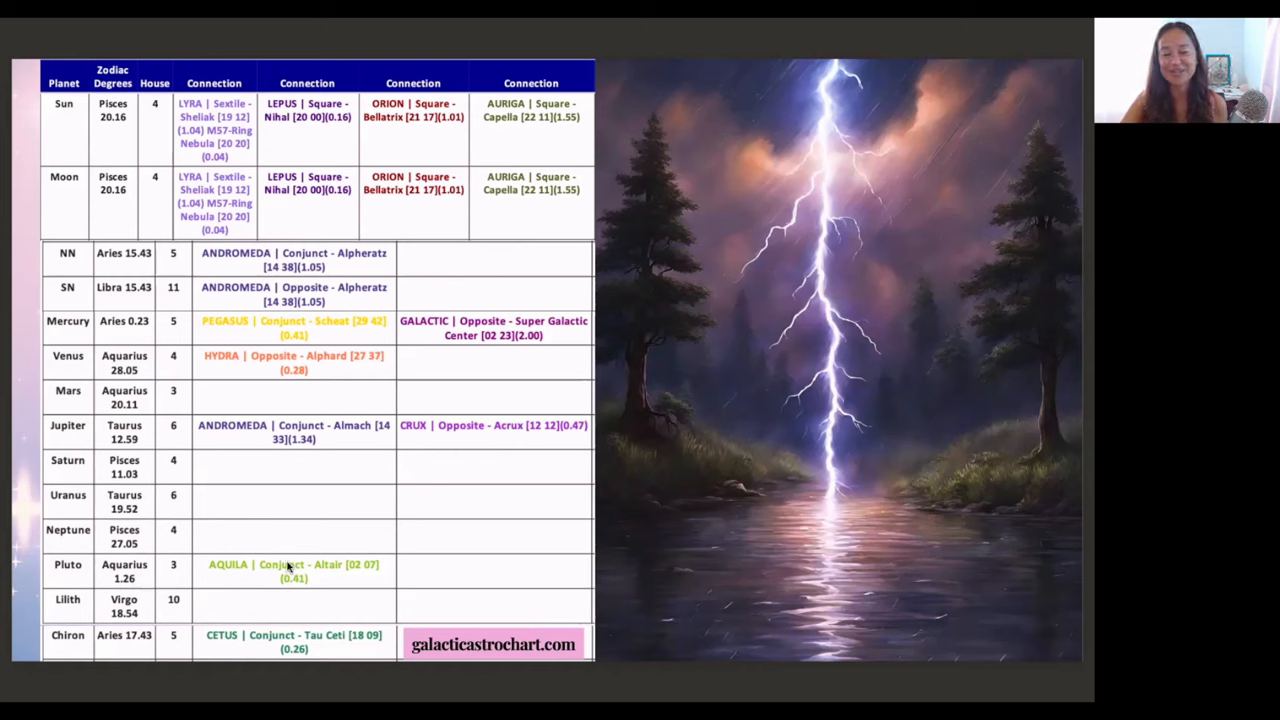
mouse_move(224, 578)
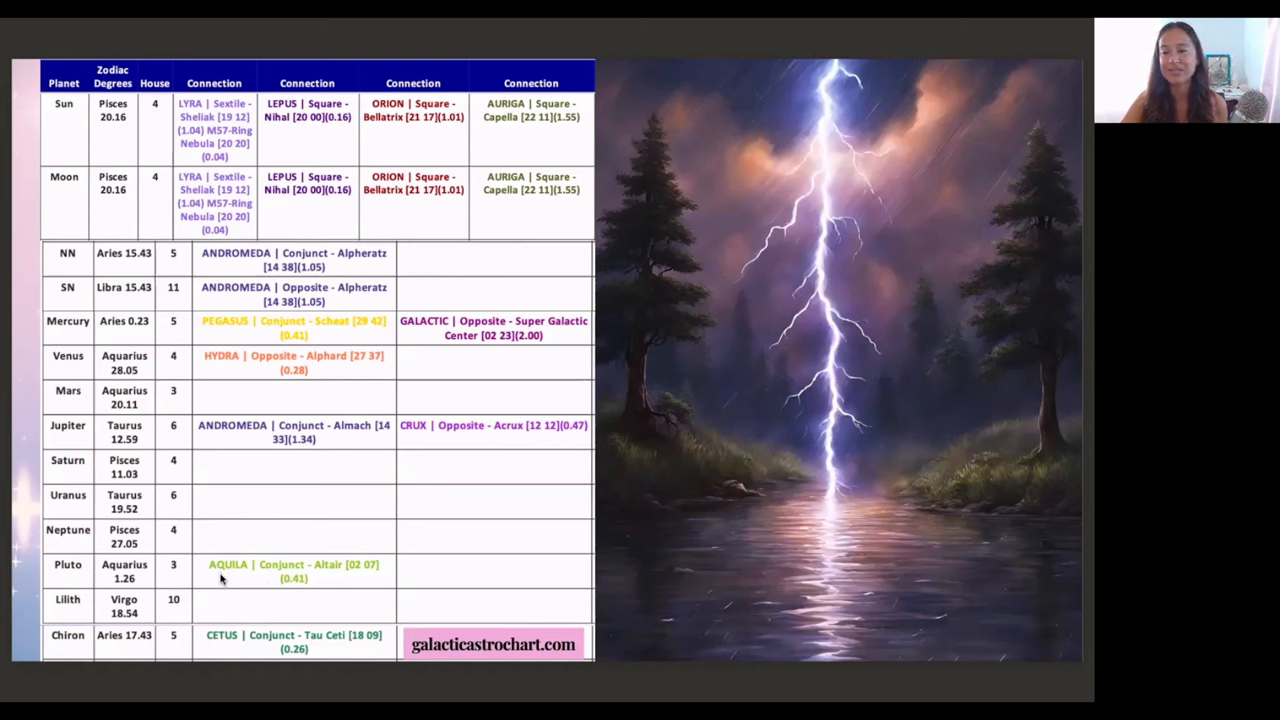
mouse_move(228, 580)
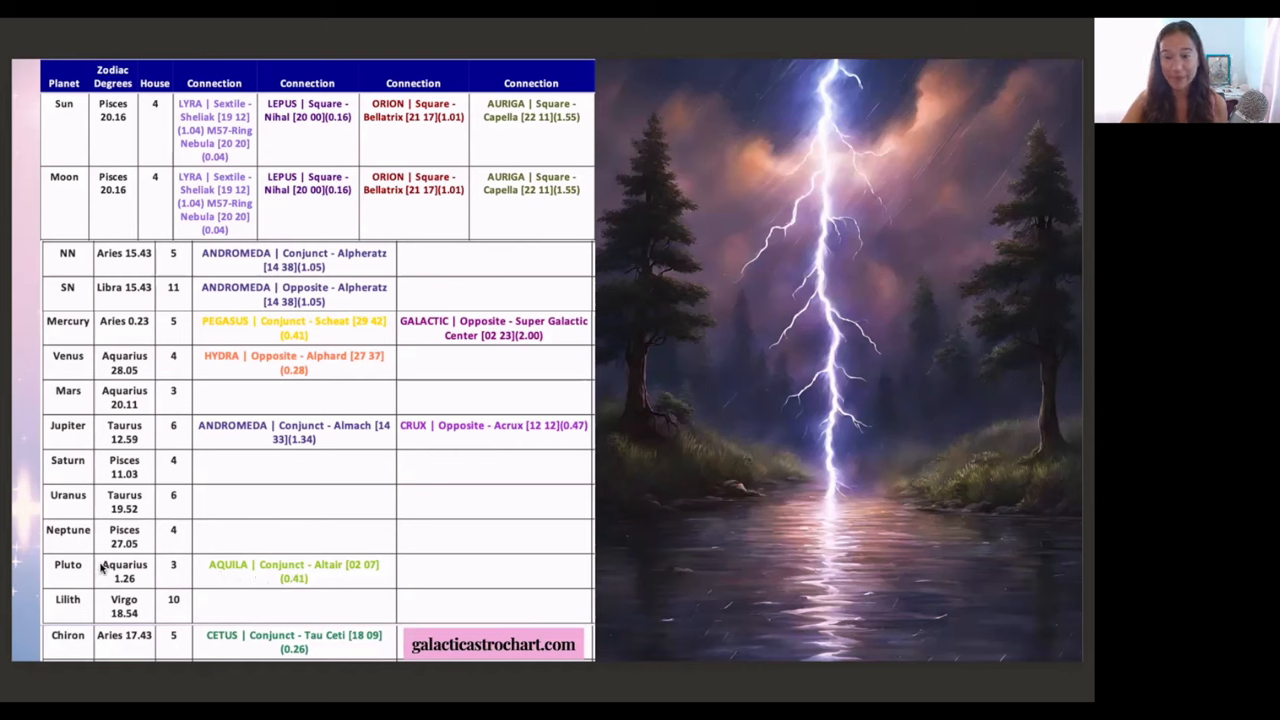
mouse_move(252, 592)
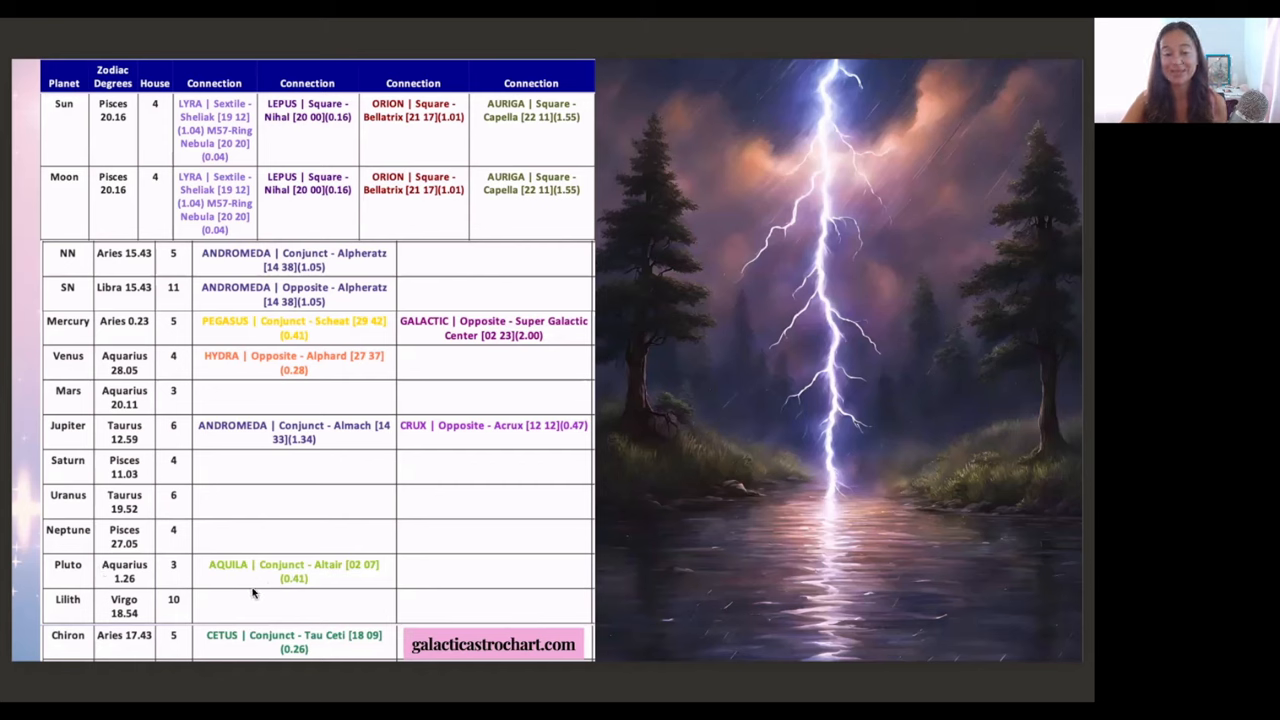
mouse_move(288, 592)
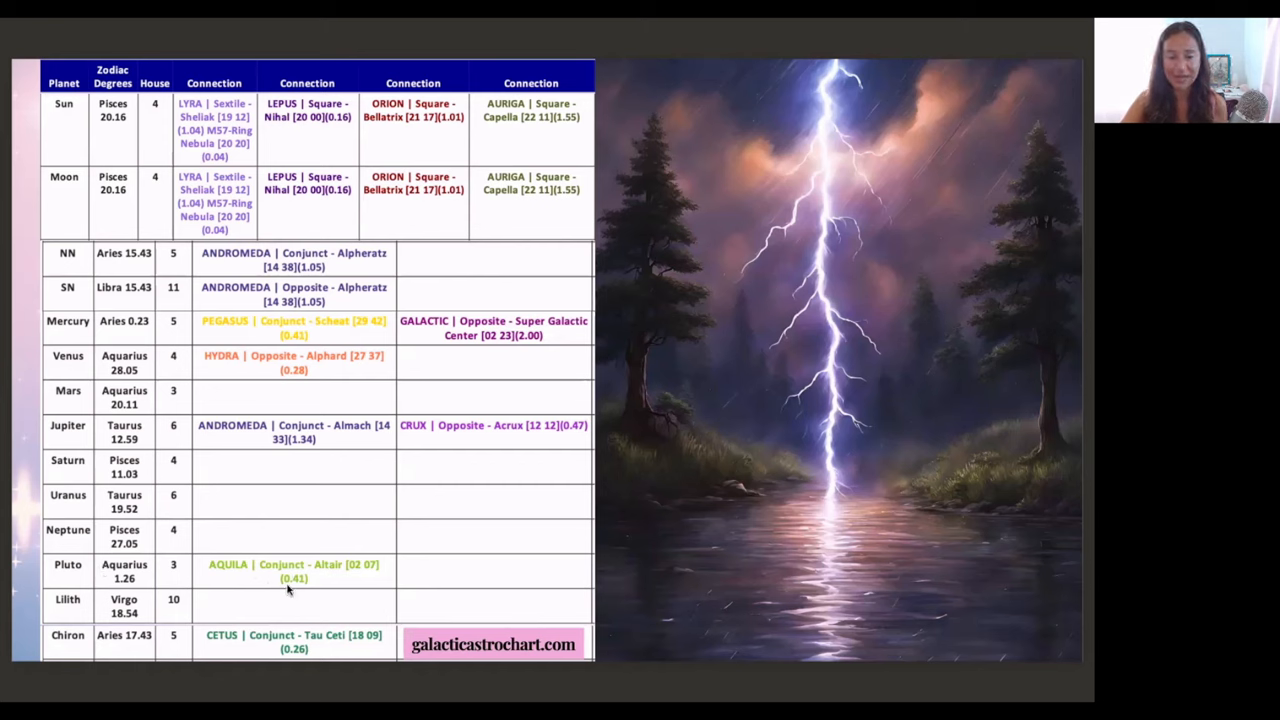
mouse_move(322, 584)
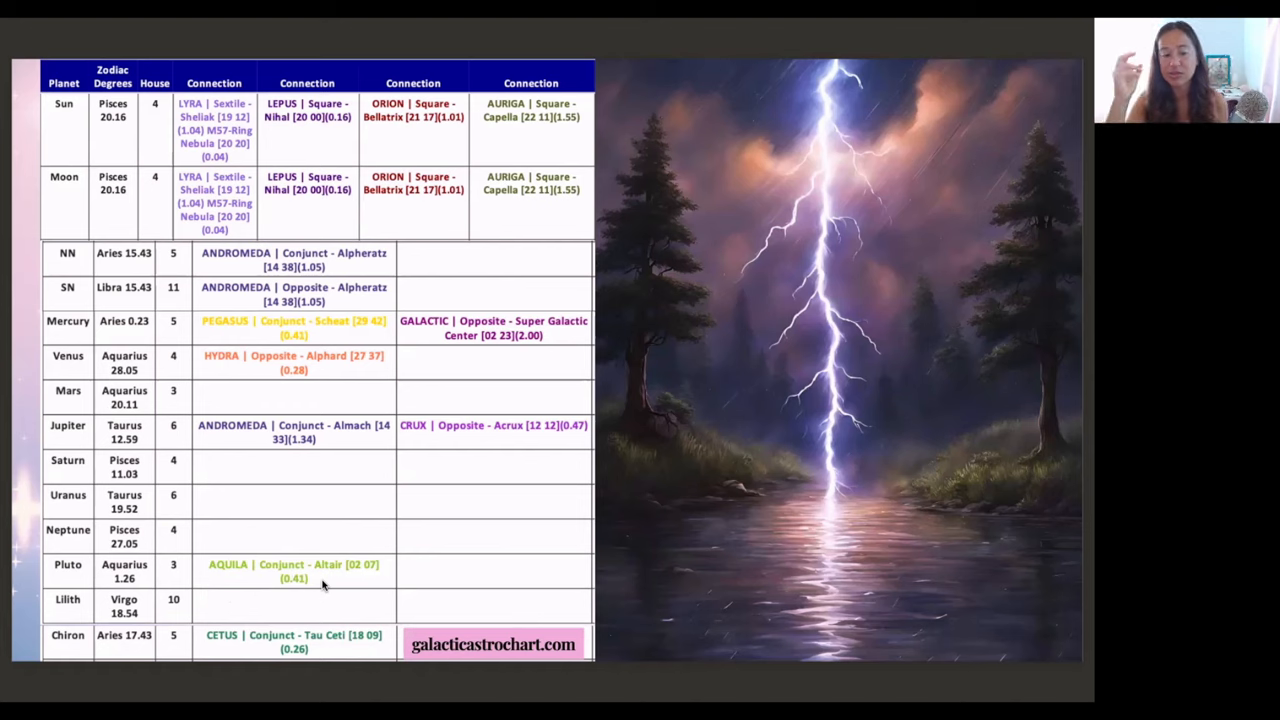
mouse_move(164, 584)
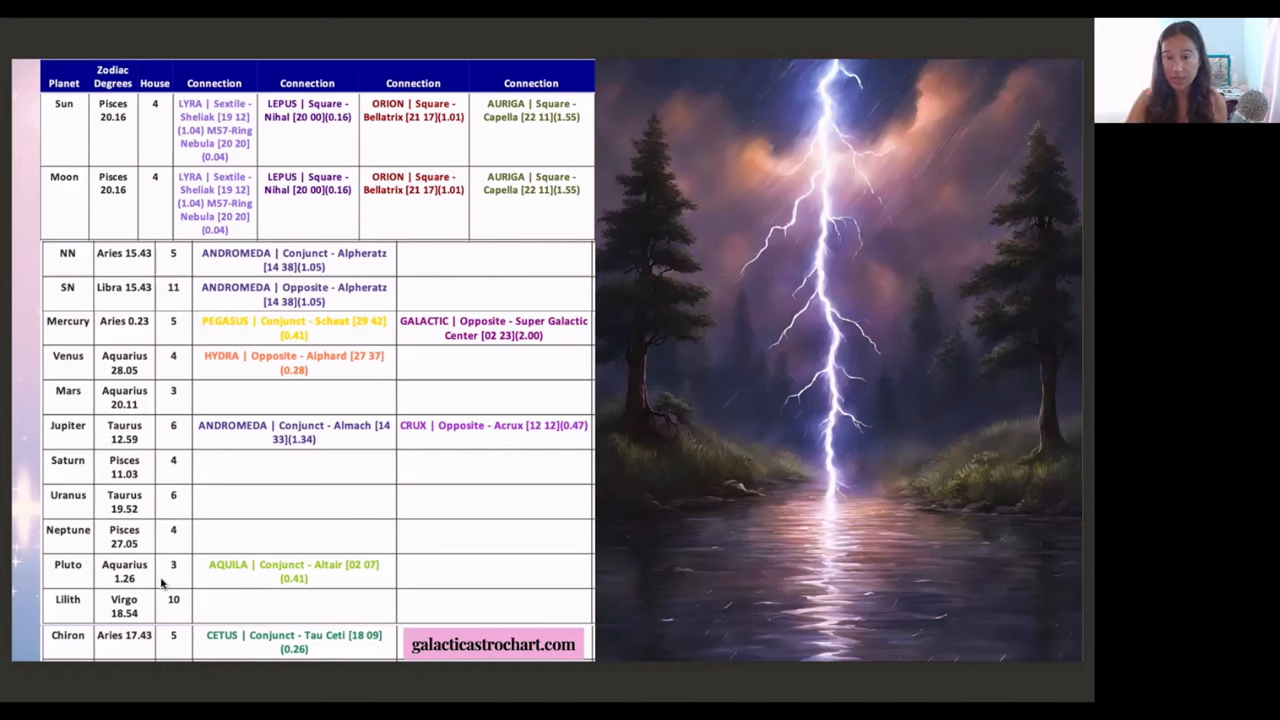
mouse_move(146, 600)
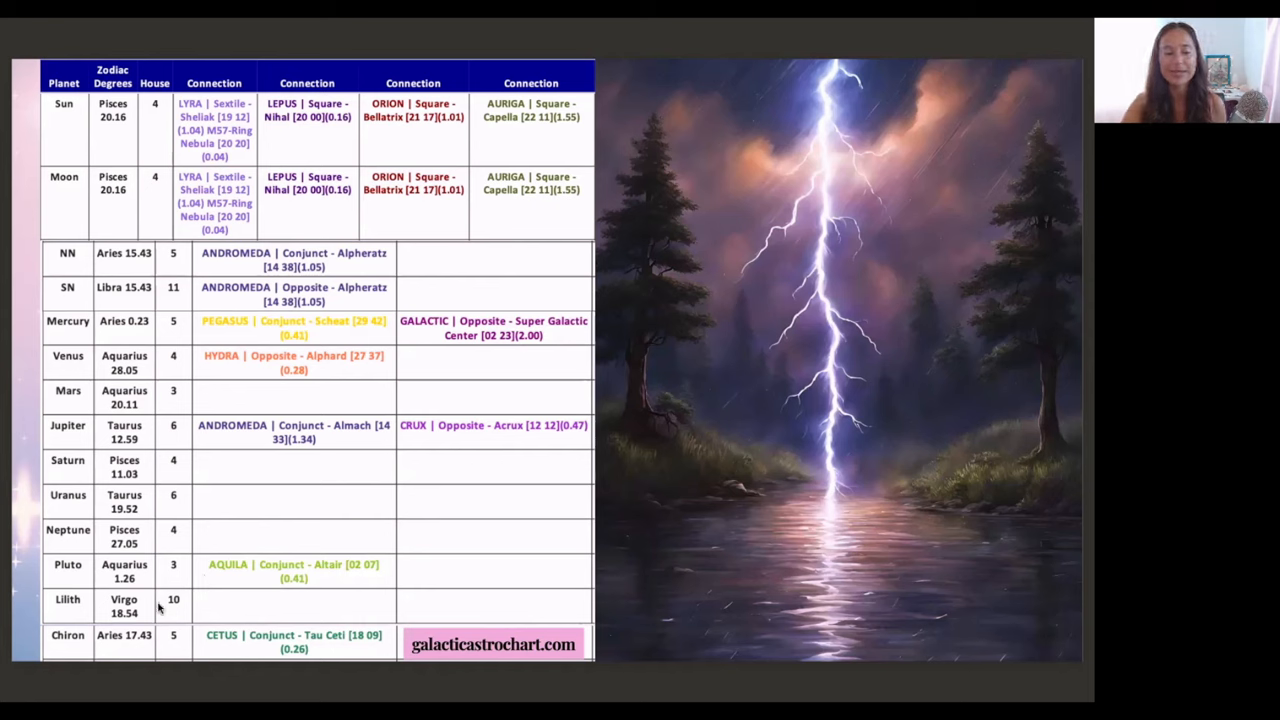
mouse_move(350, 654)
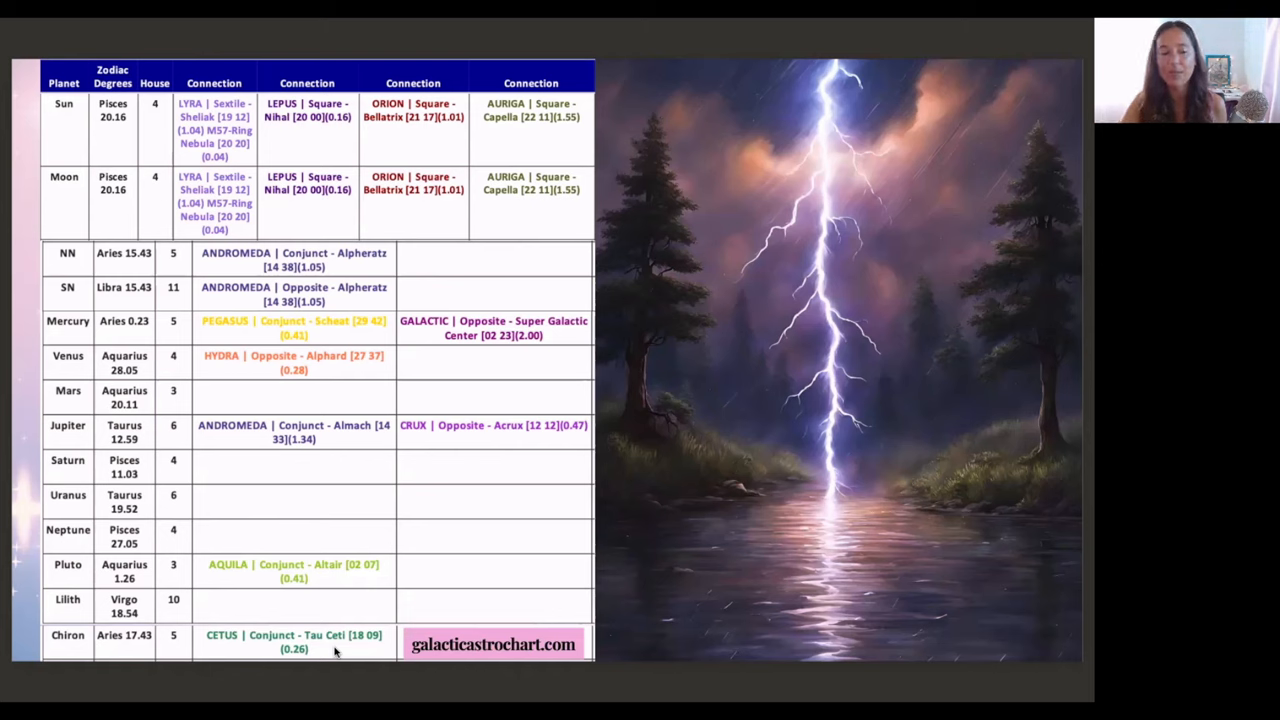
mouse_move(190, 650)
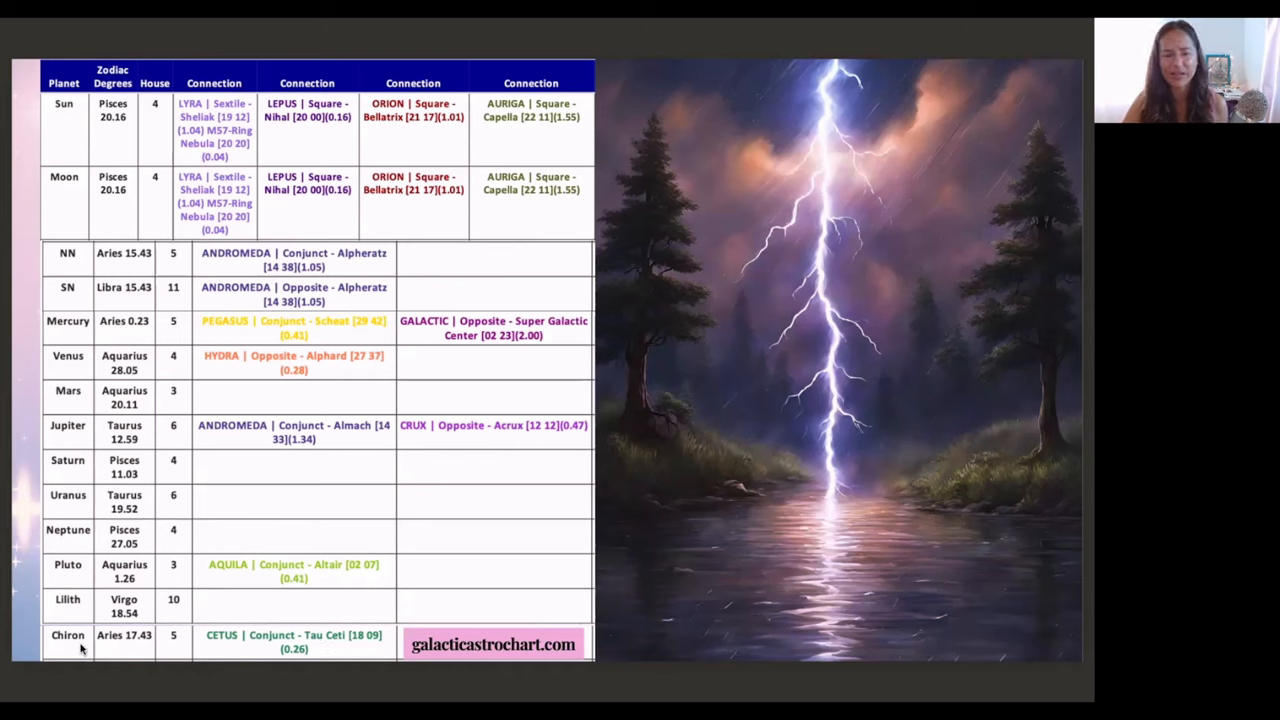
mouse_move(136, 650)
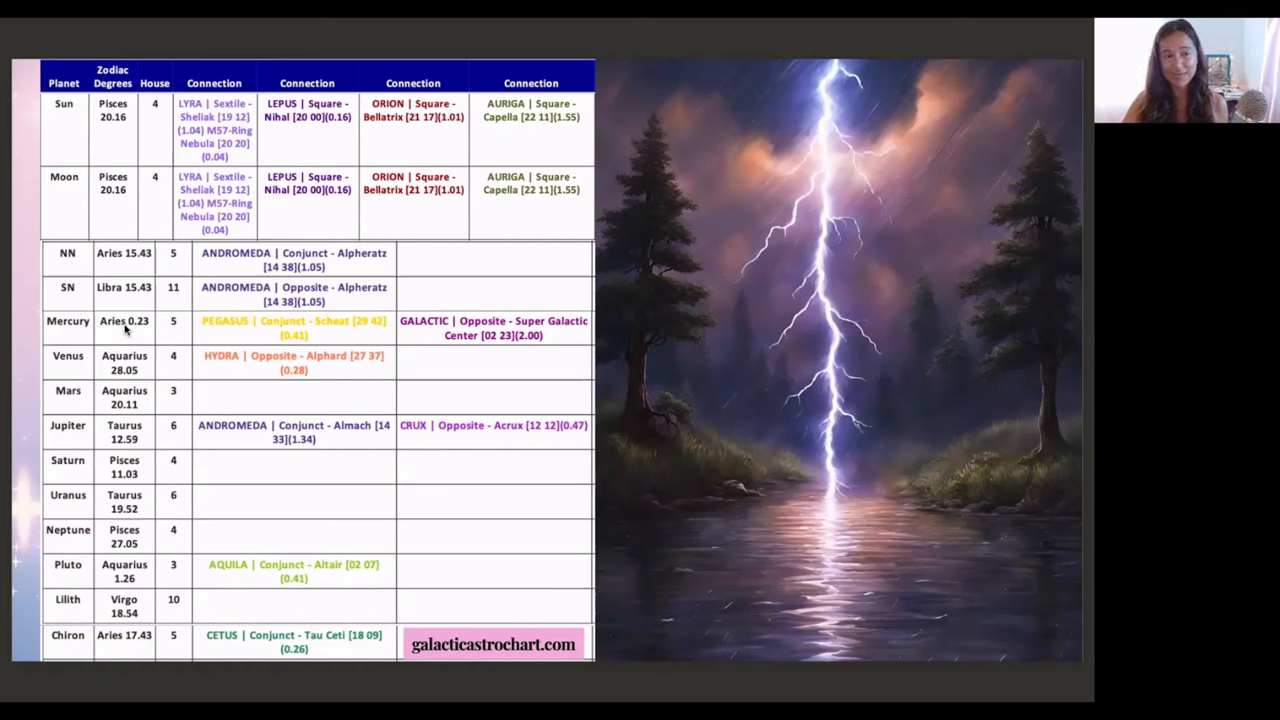
mouse_move(152, 326)
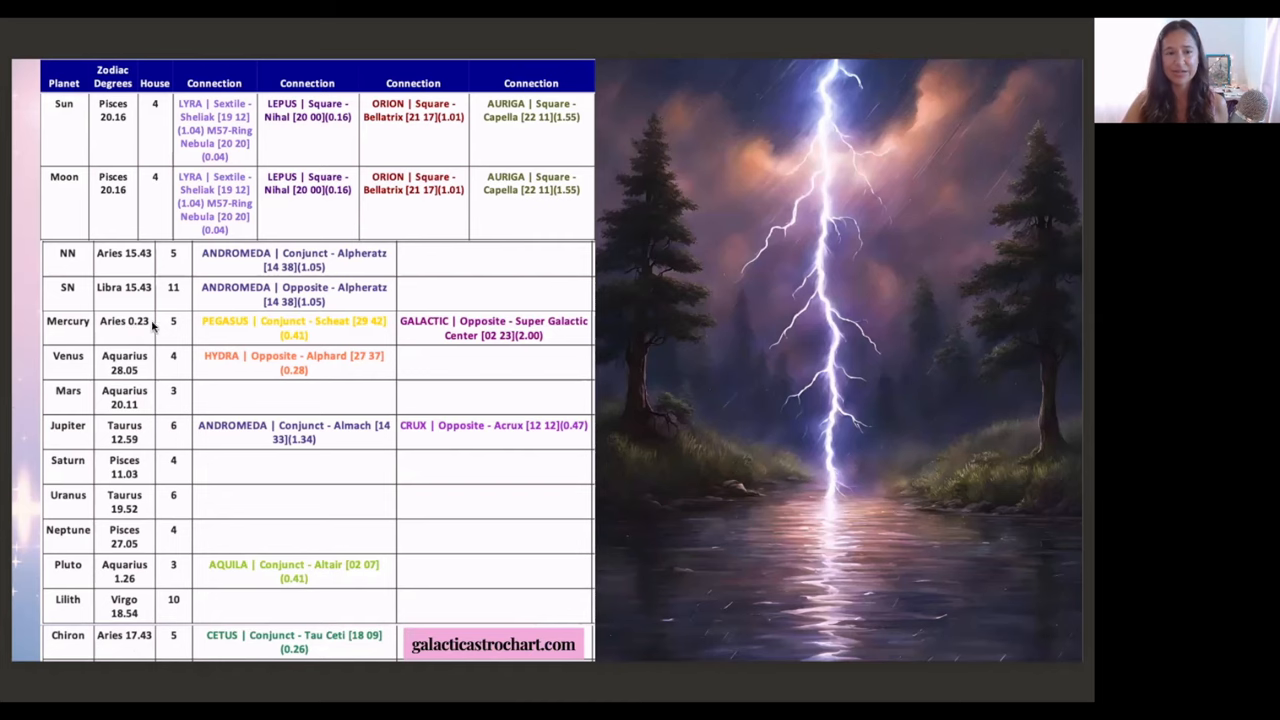
mouse_move(230, 328)
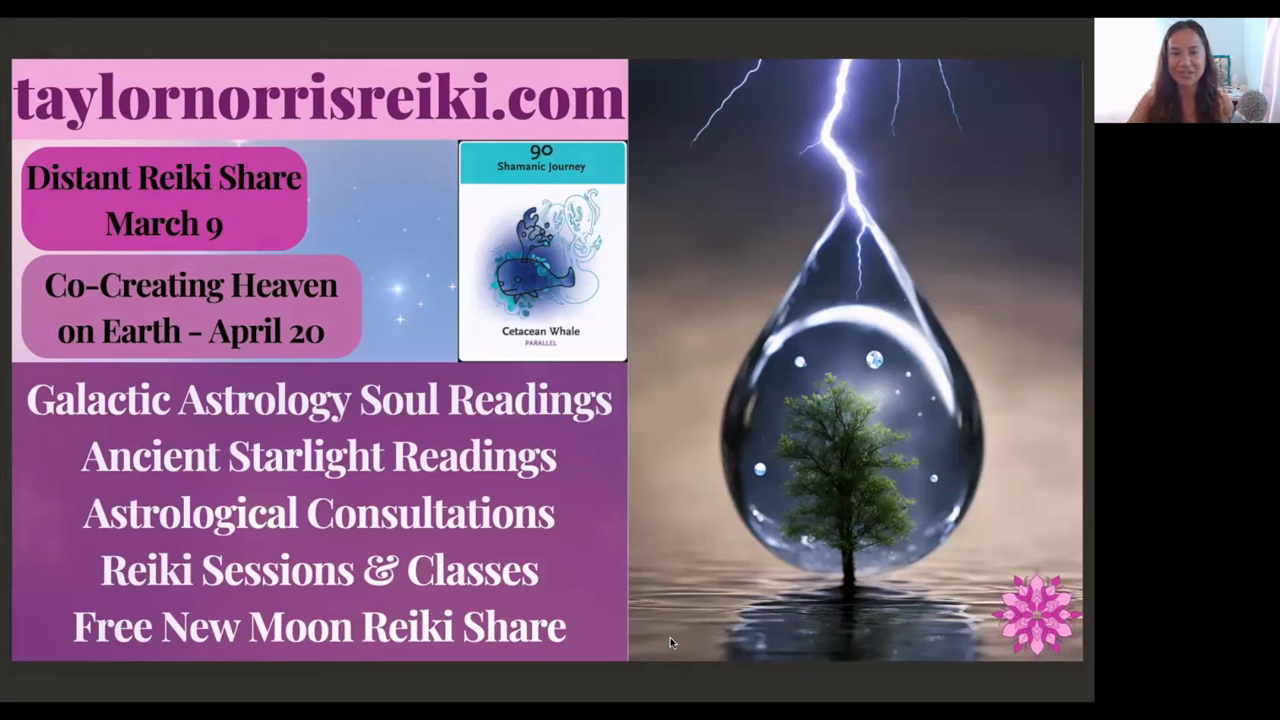
mouse_move(516, 344)
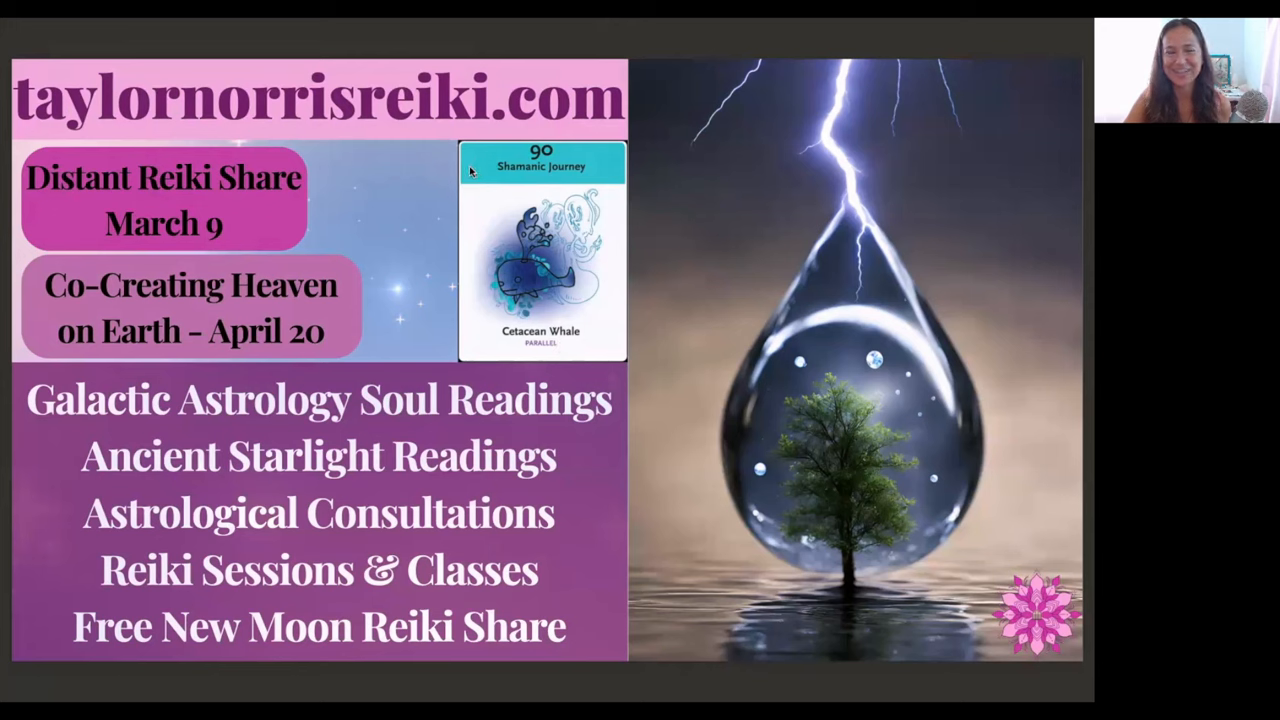
mouse_move(436, 232)
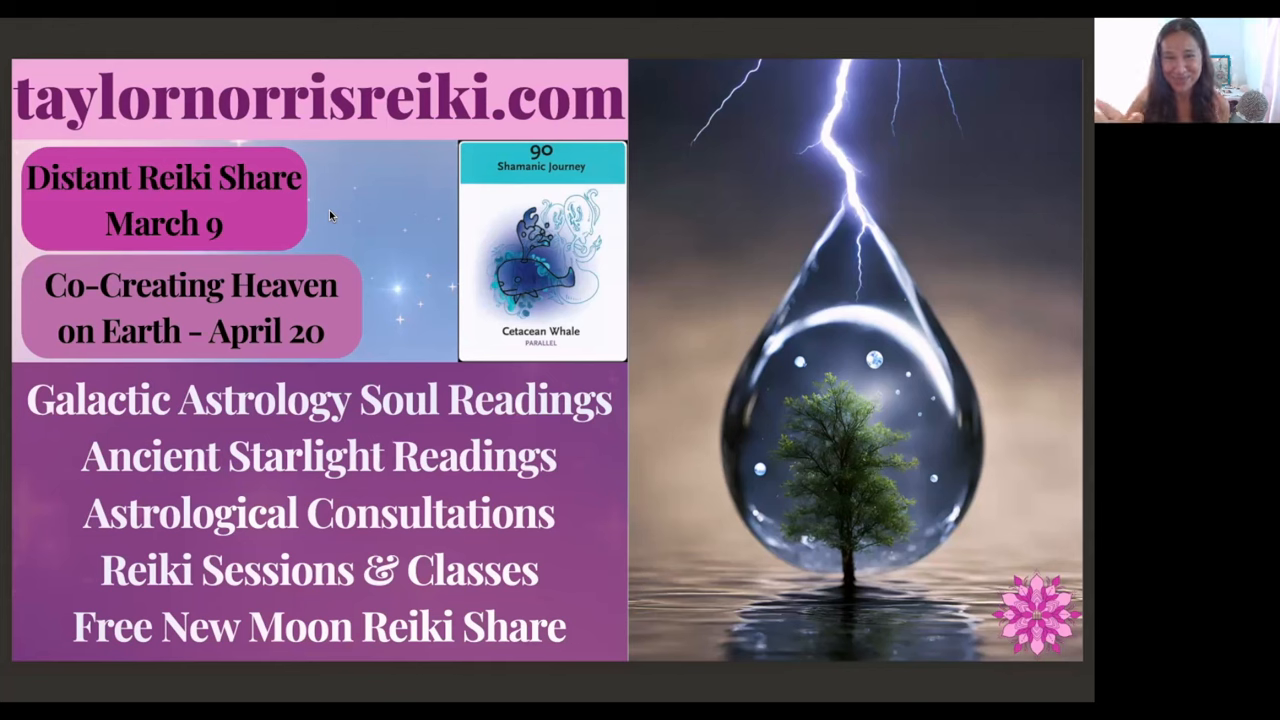
mouse_move(310, 236)
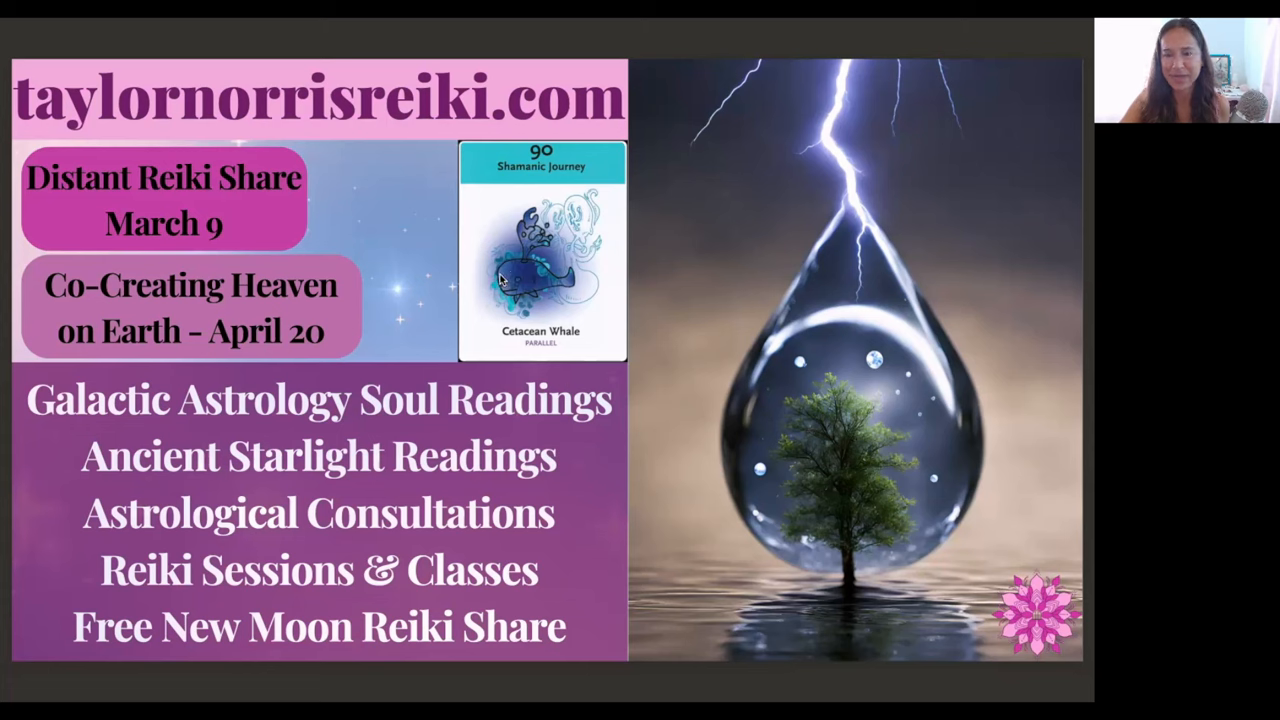
mouse_move(480, 272)
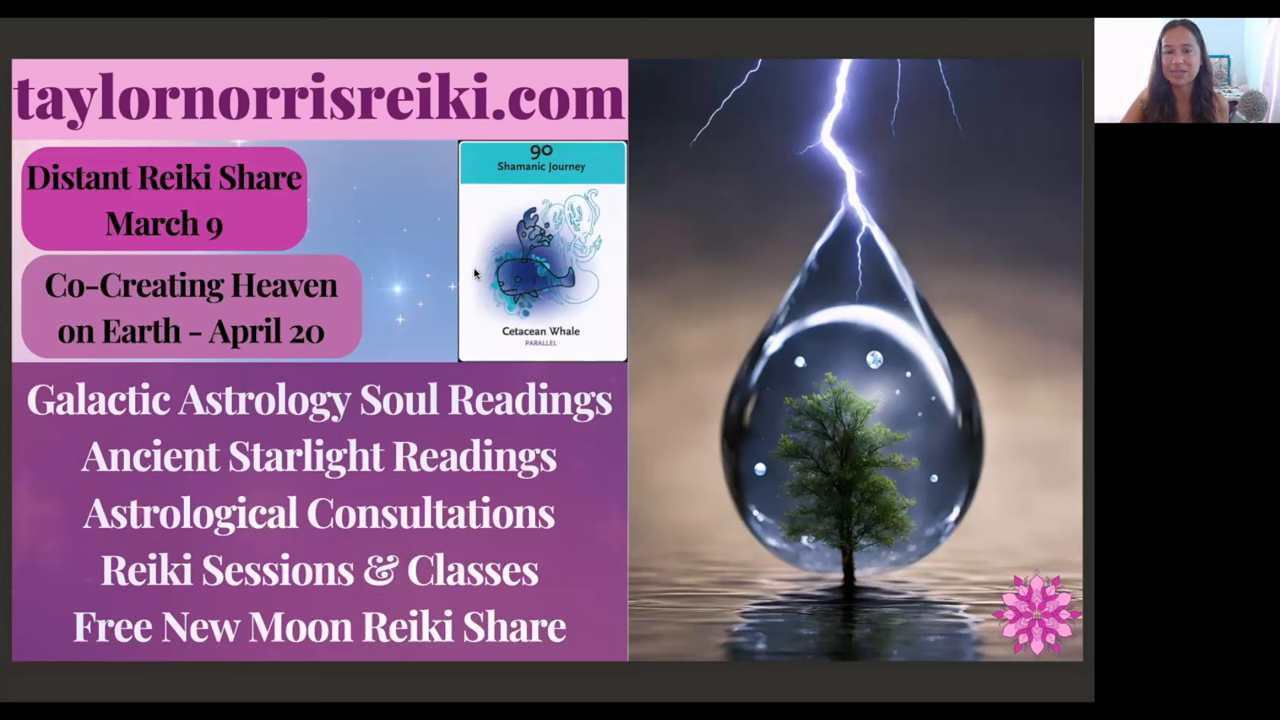
mouse_move(432, 240)
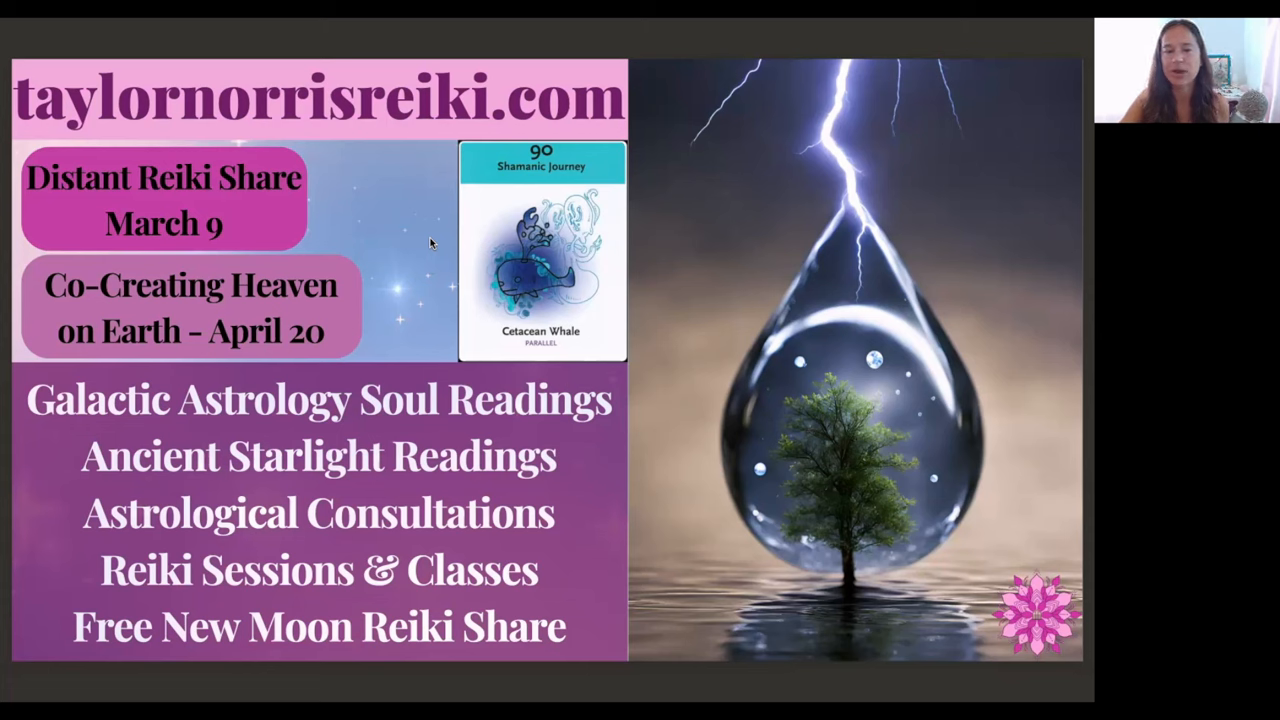
mouse_move(462, 340)
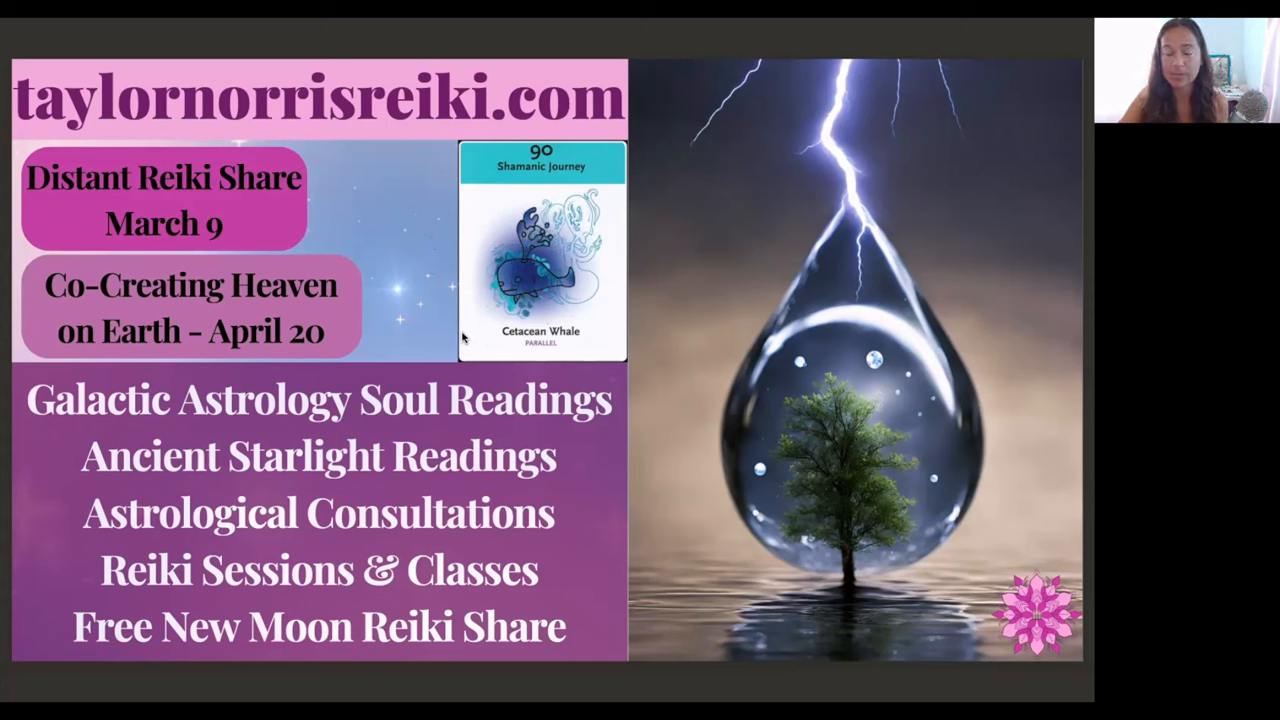
mouse_move(436, 340)
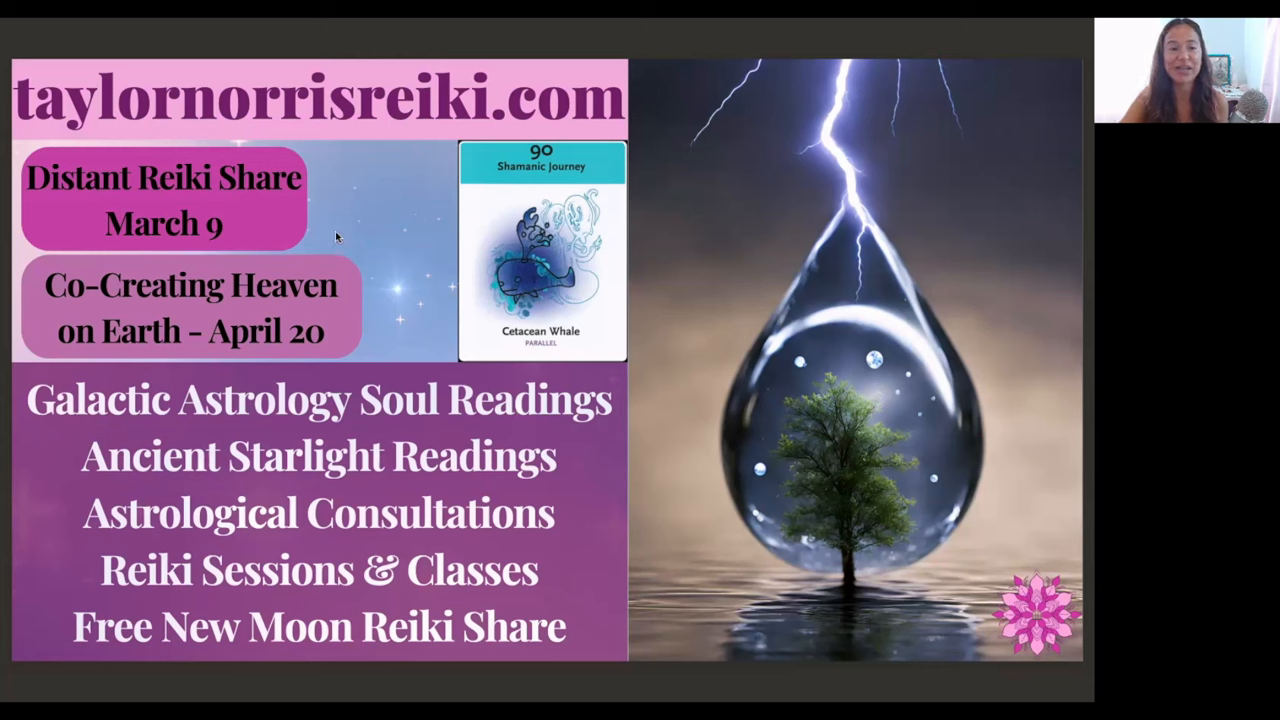
mouse_move(370, 304)
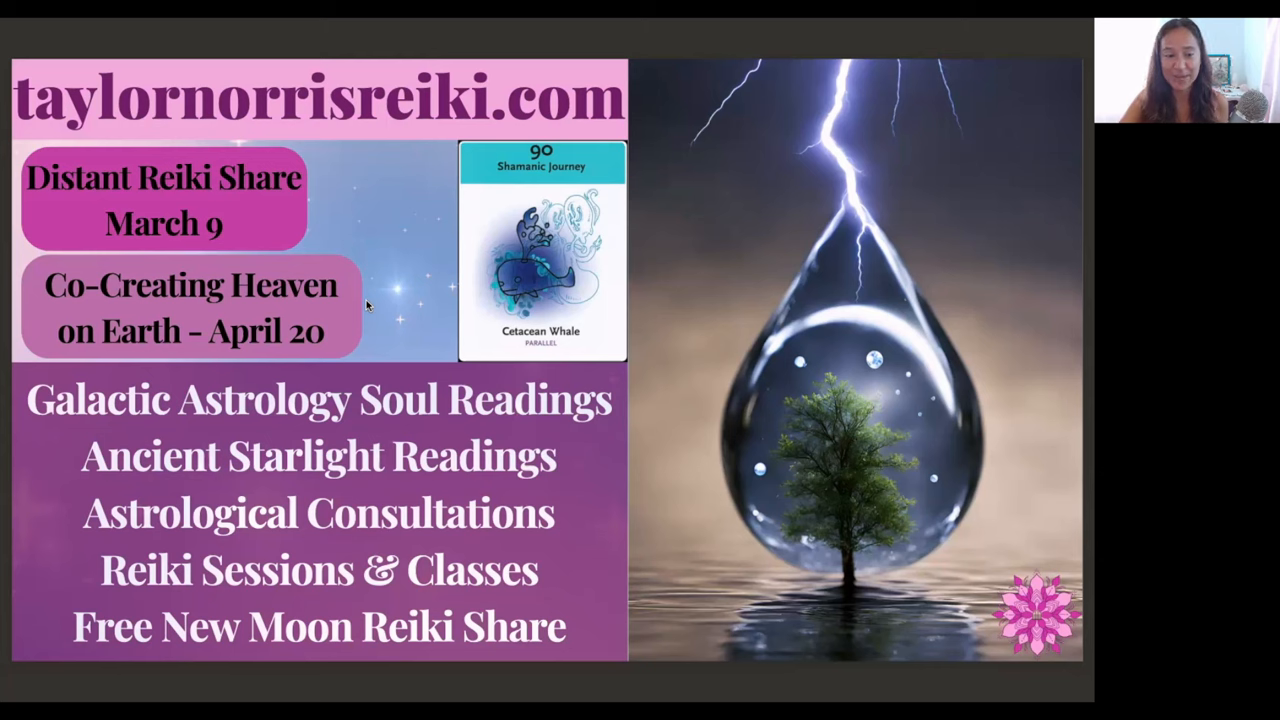
mouse_move(570, 430)
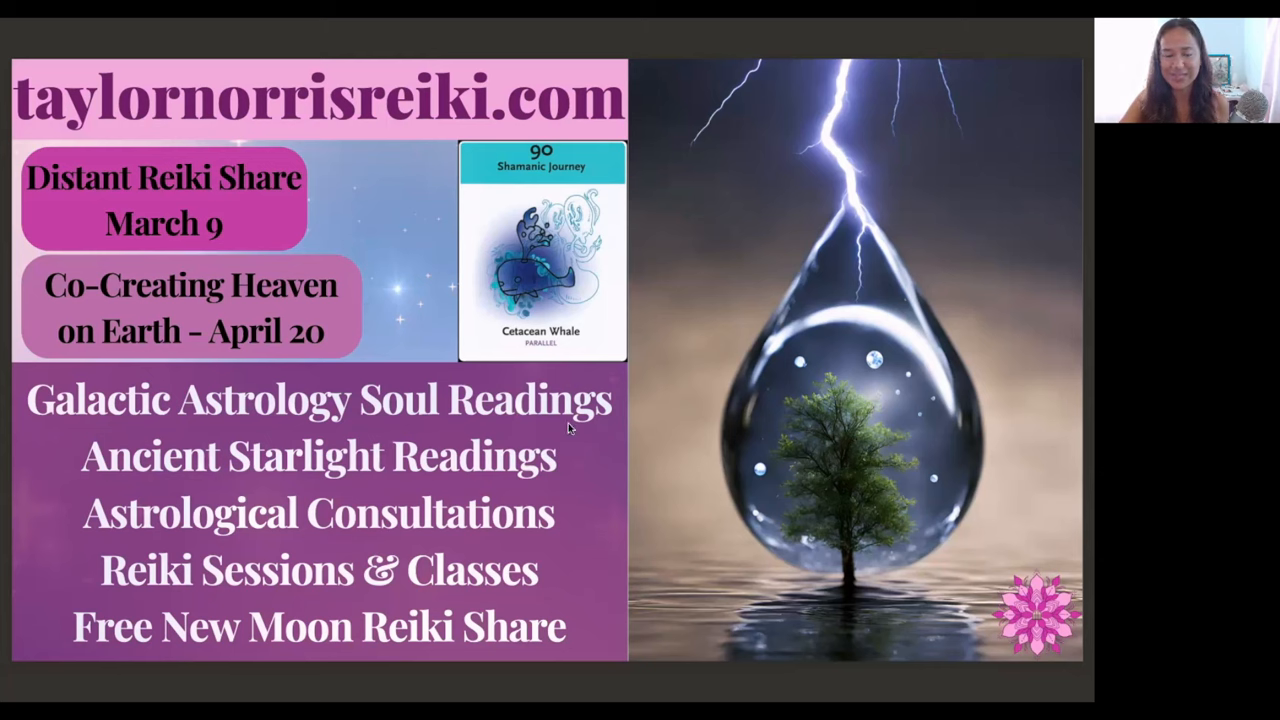